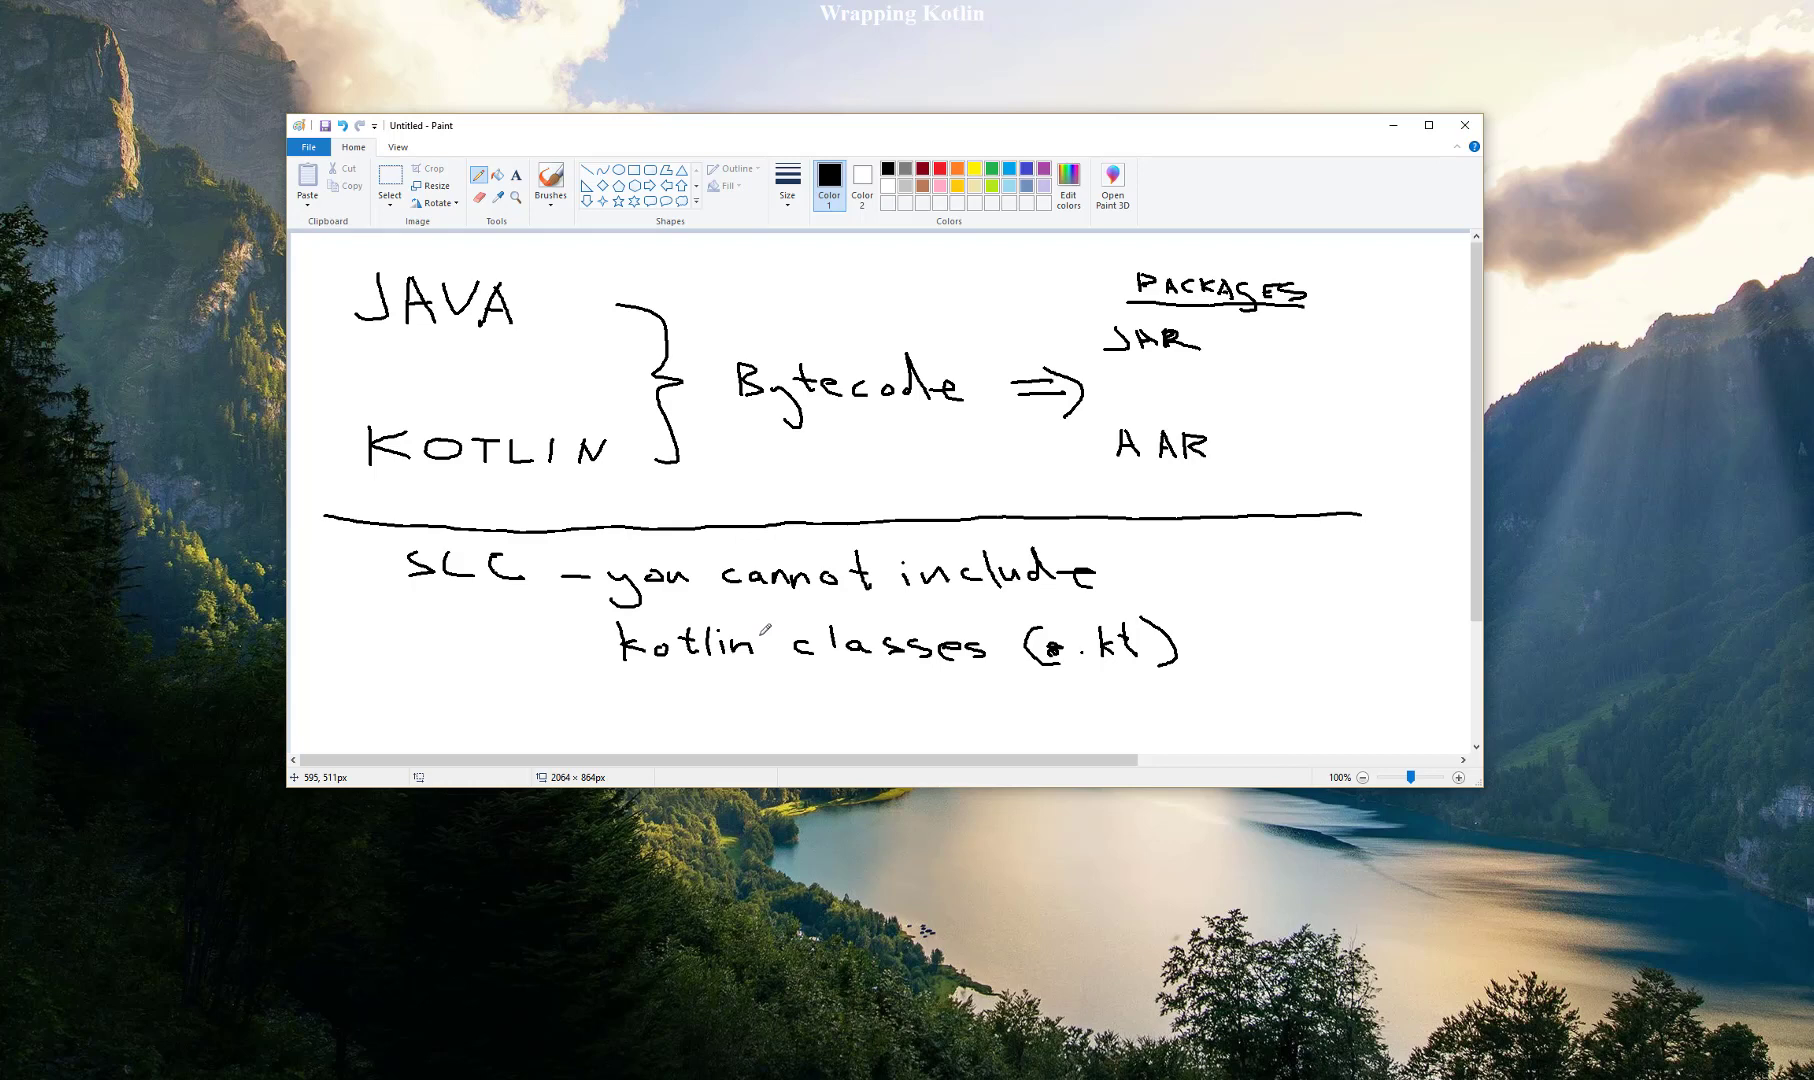
pyautogui.moveTo(708, 620)
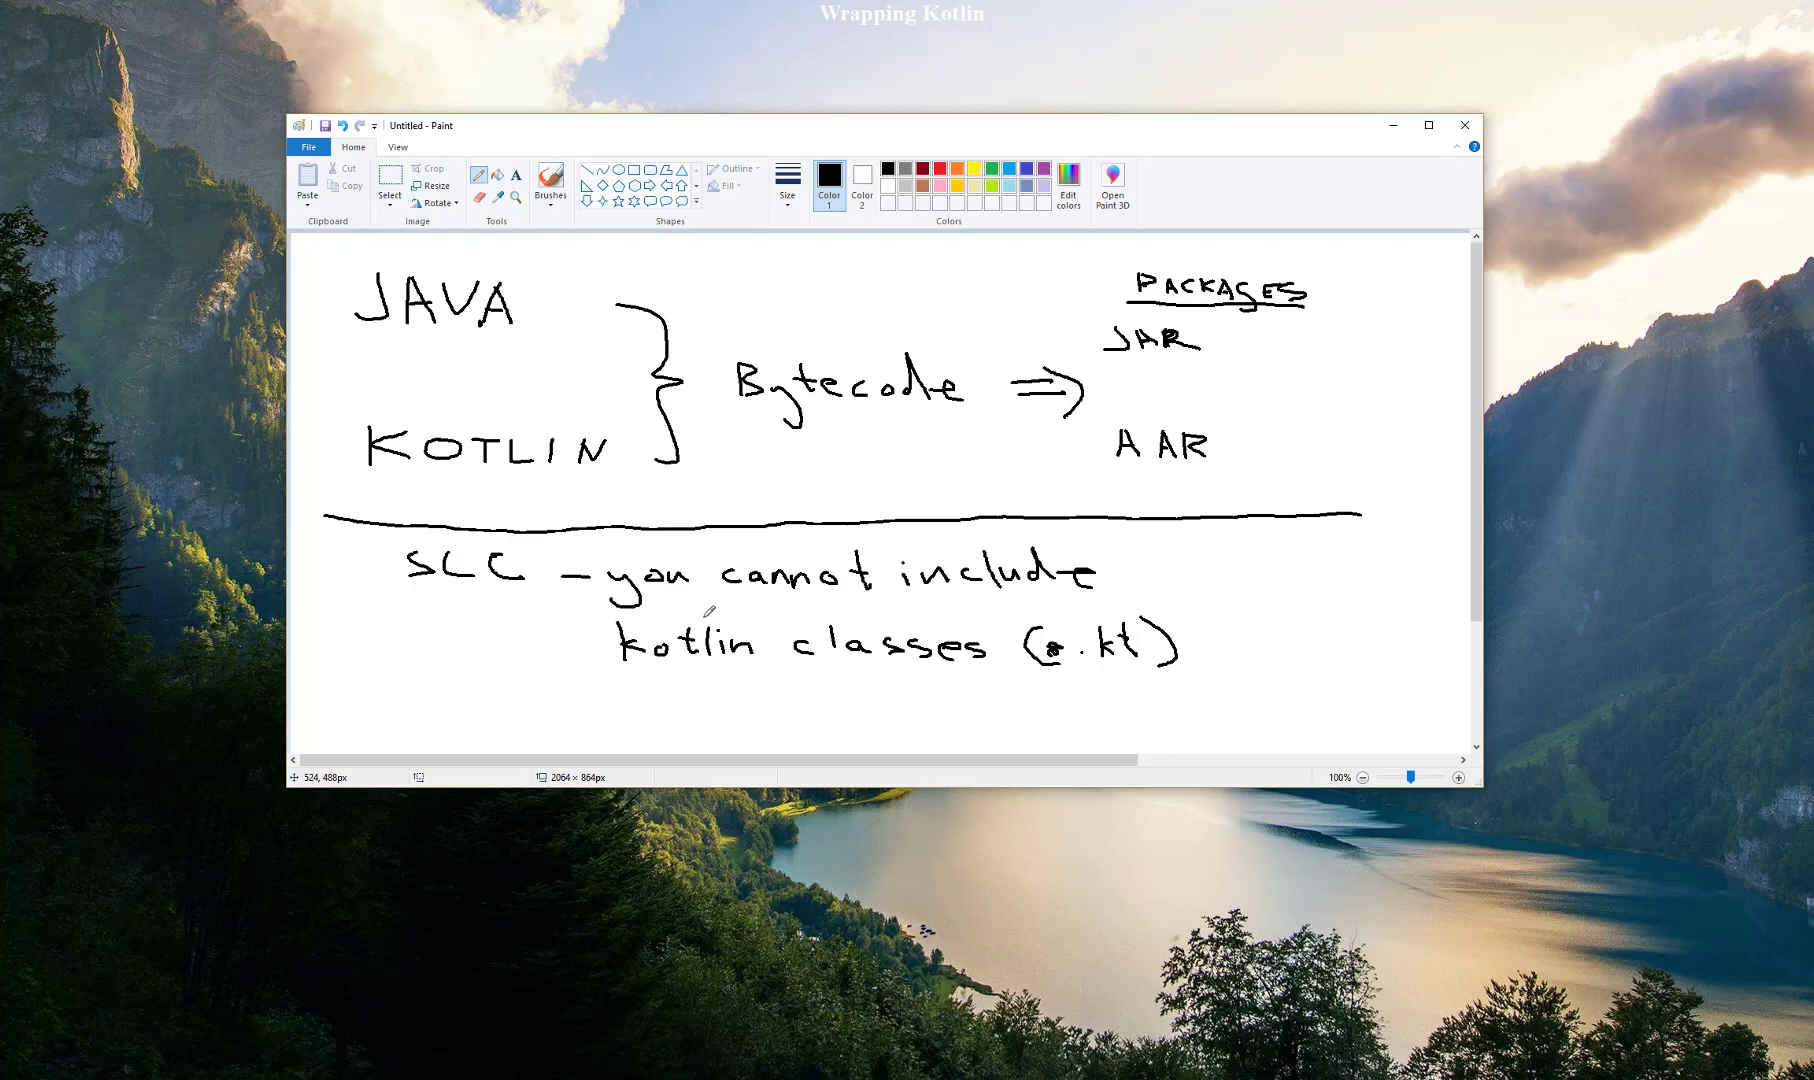
pyautogui.moveTo(819, 399)
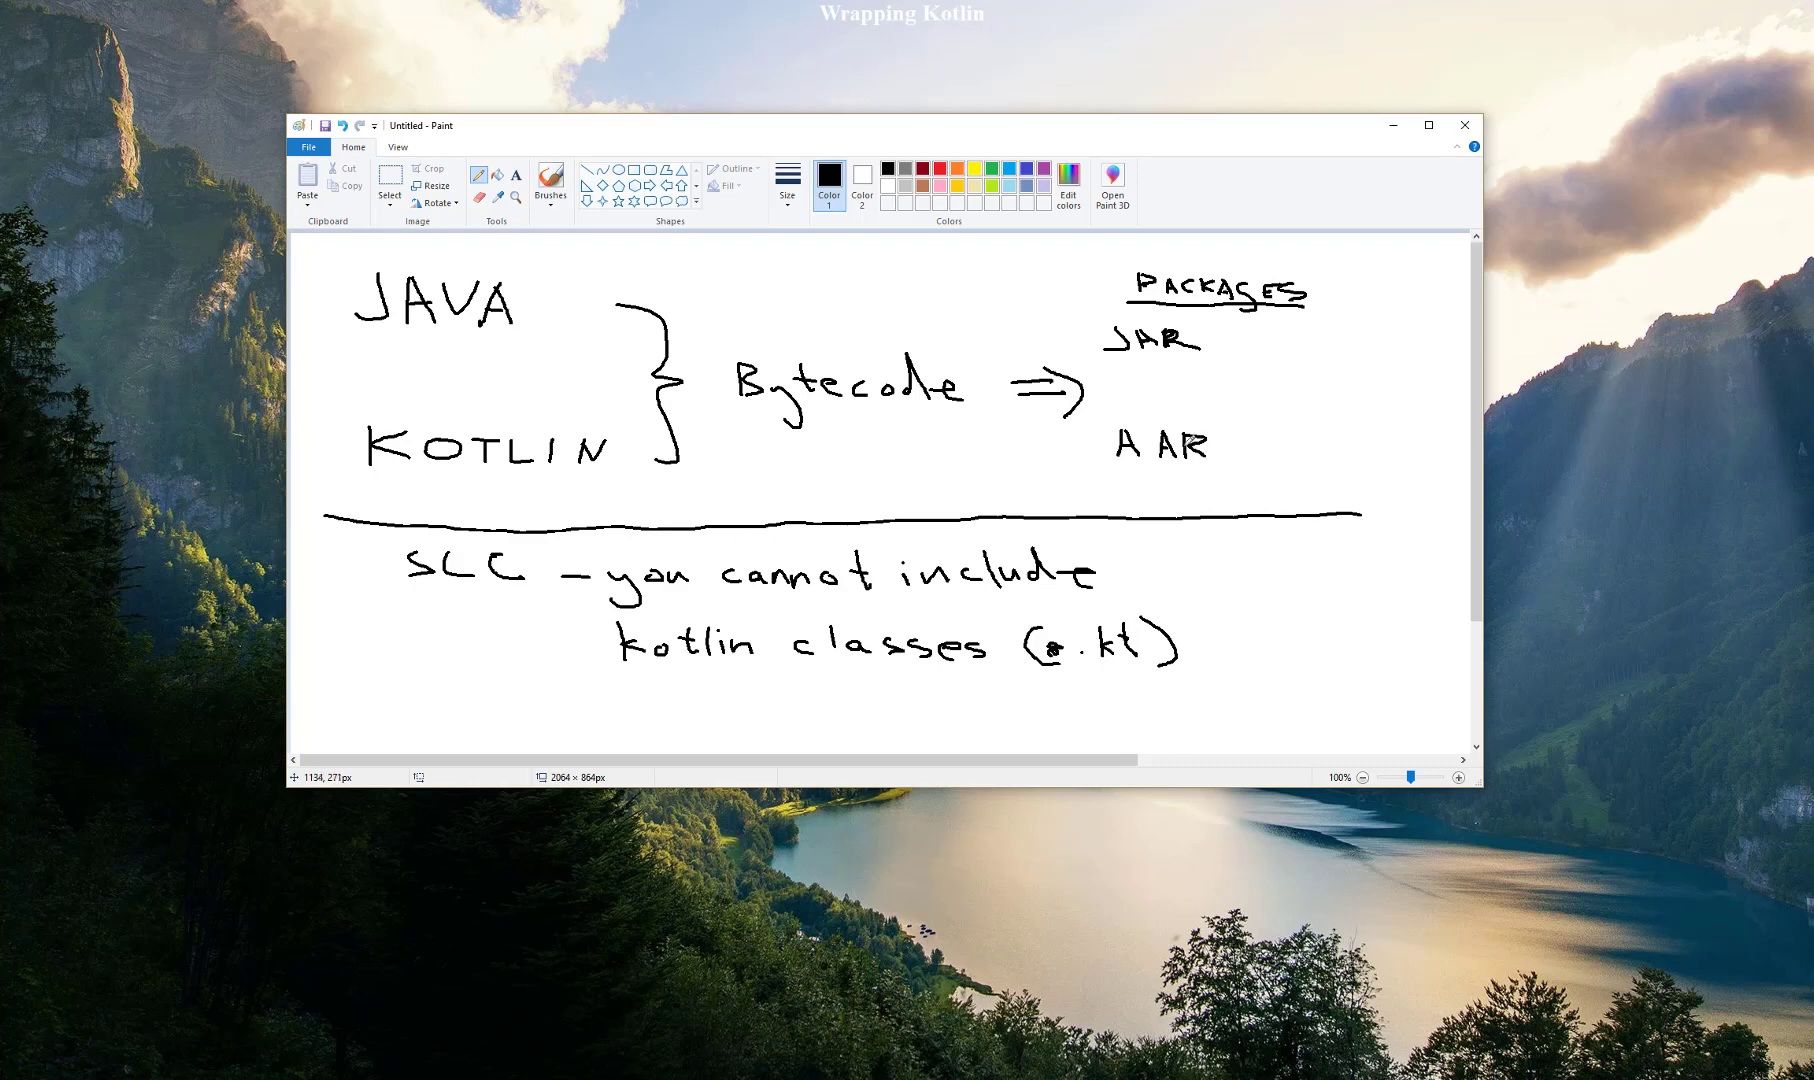
pyautogui.moveTo(378, 441)
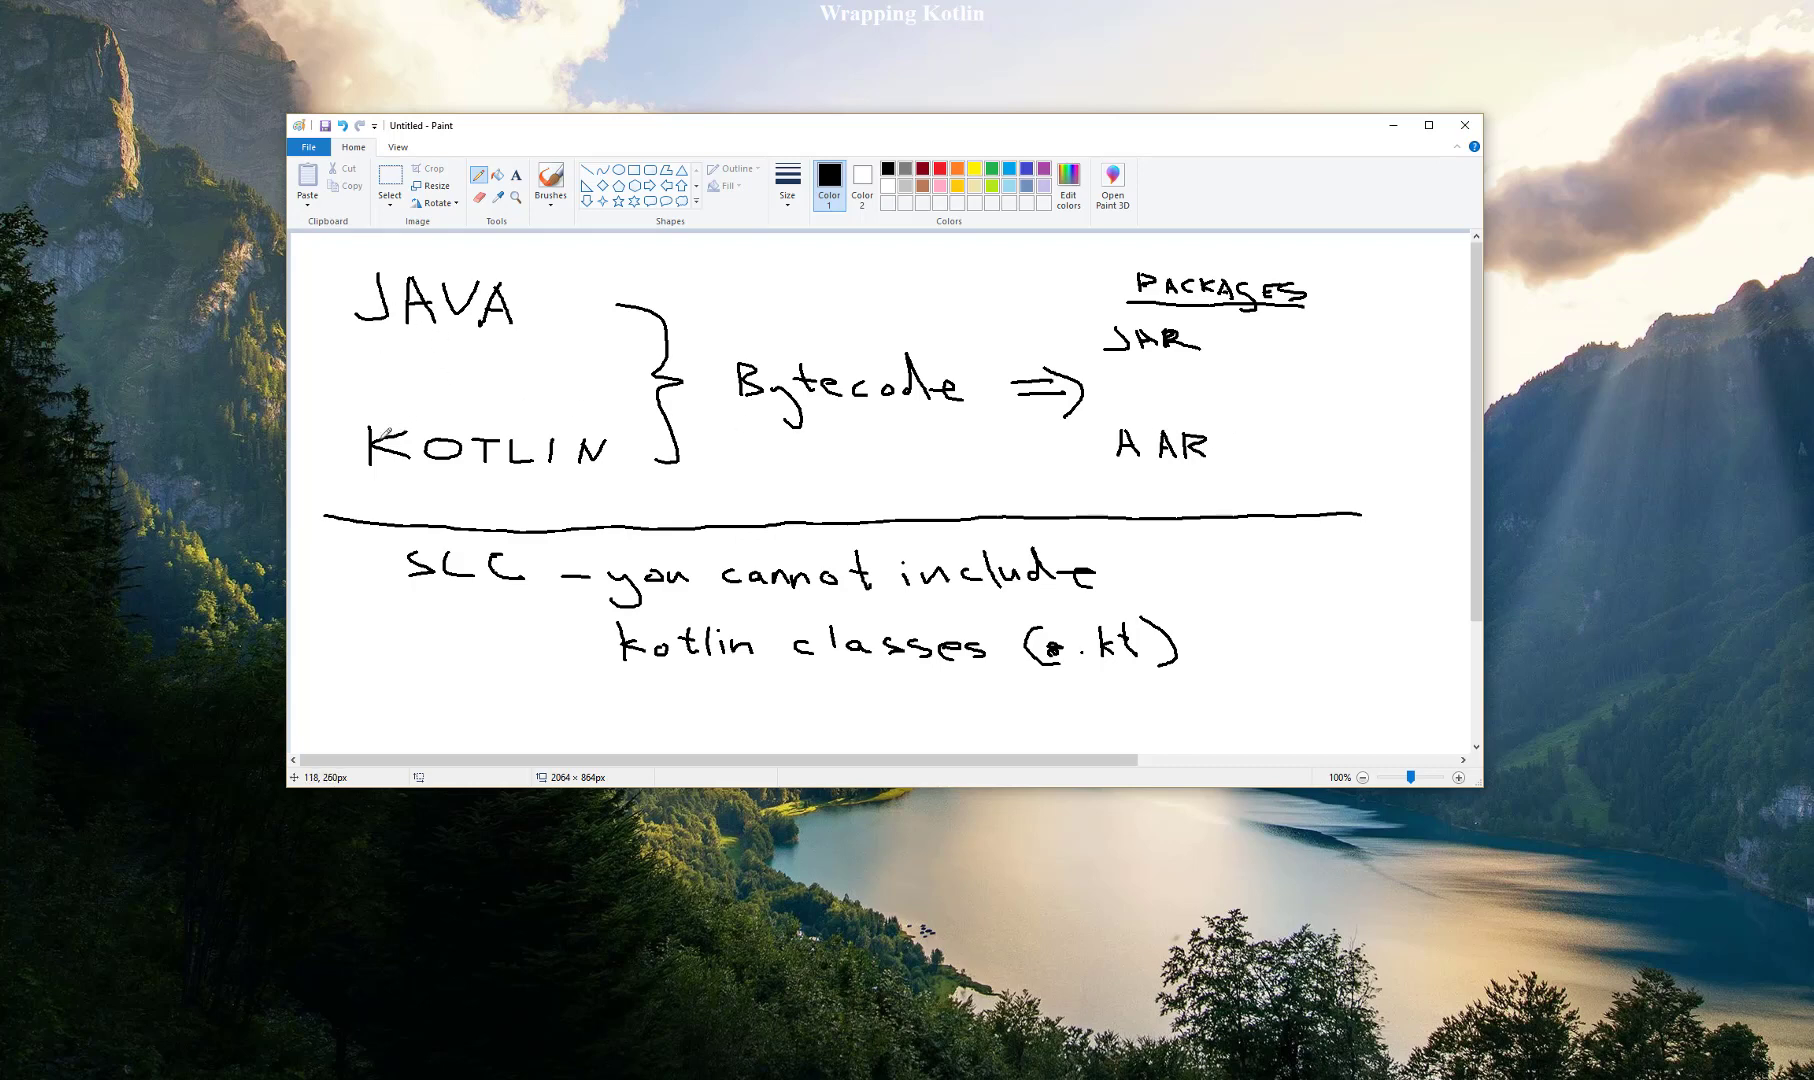
pyautogui.moveTo(870, 409)
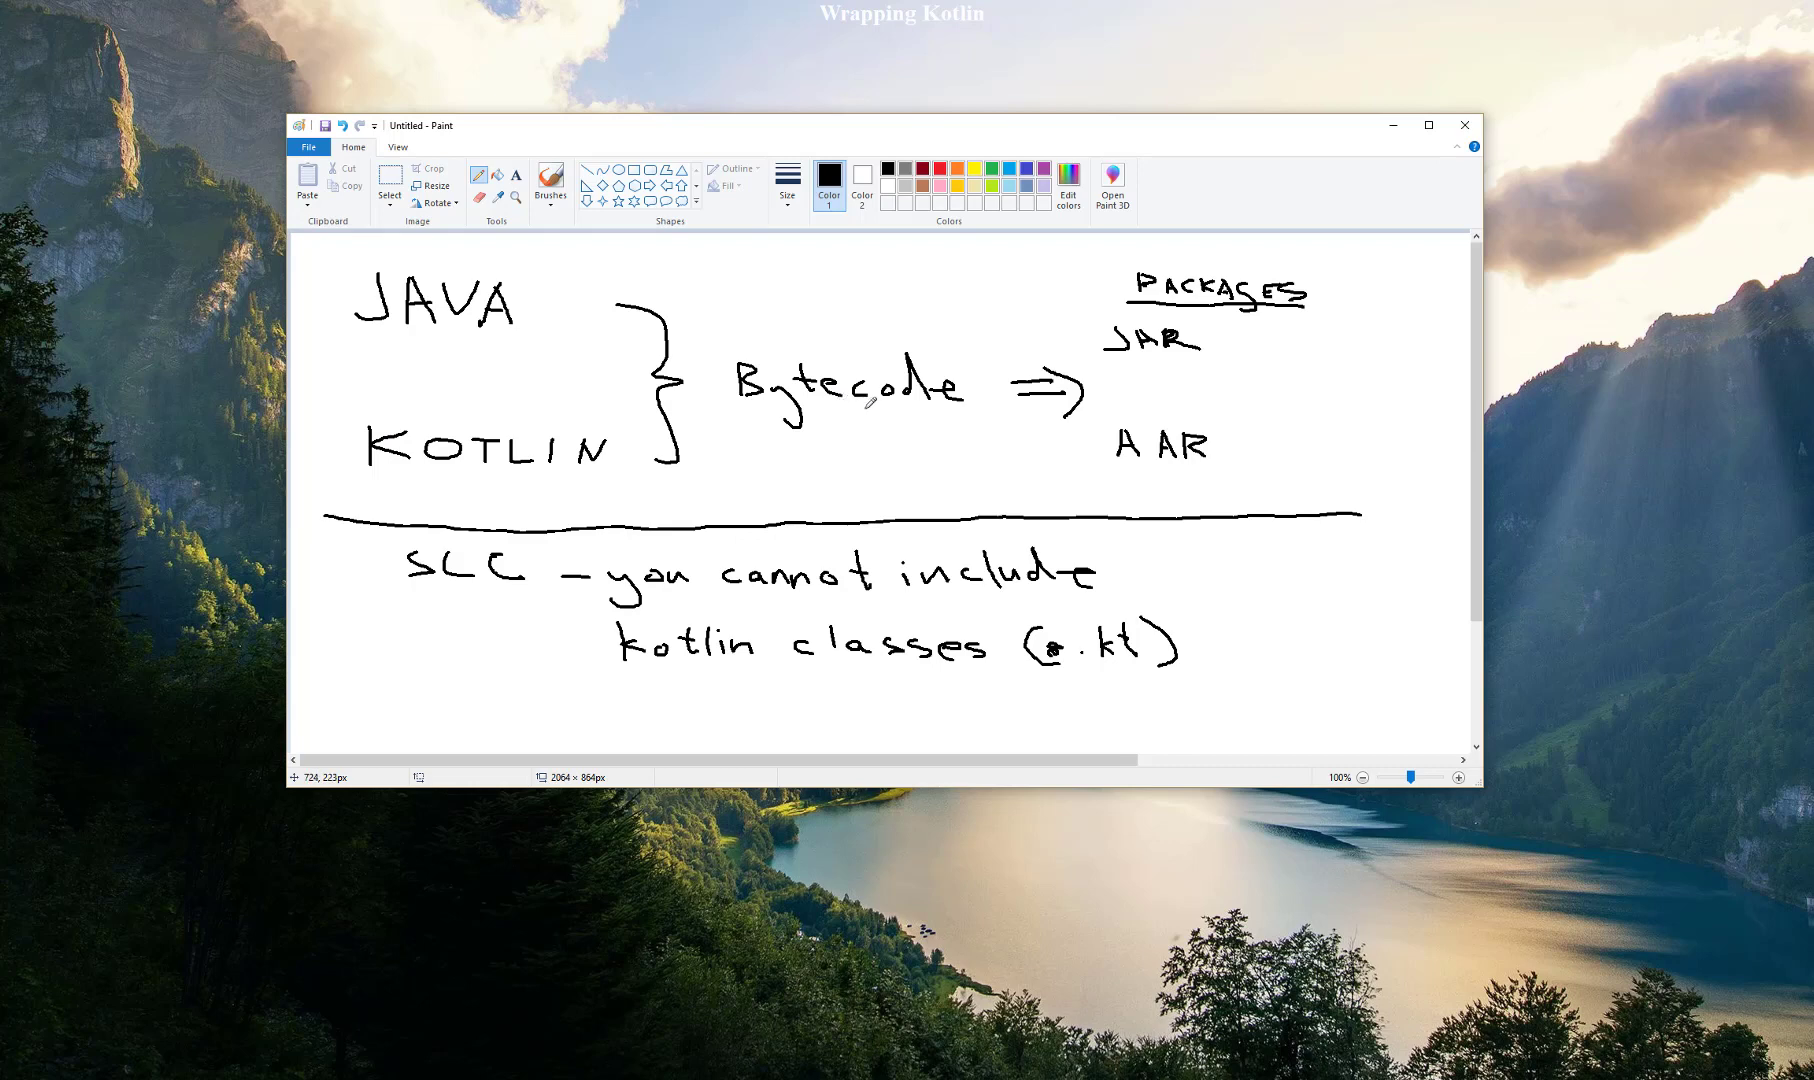
pyautogui.moveTo(1265, 399)
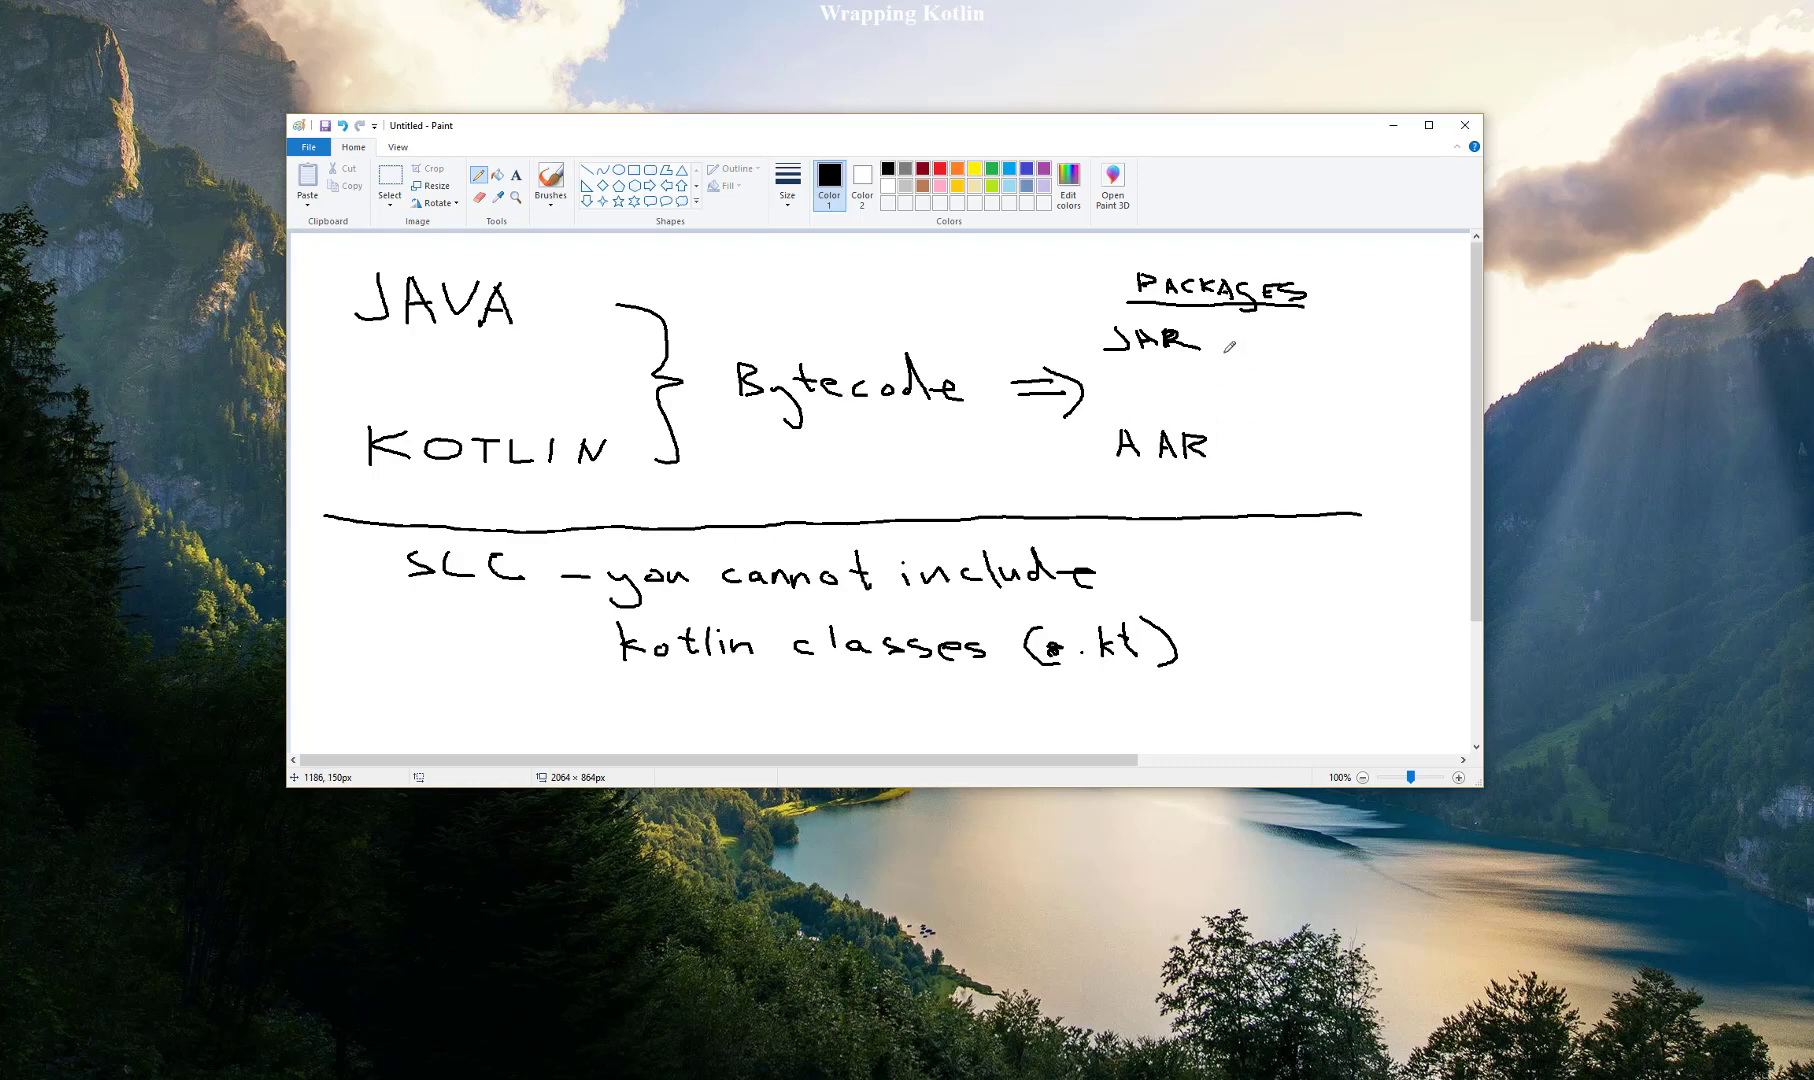
# - Drag across the finished Java/Kotlin-to-bytecode and JAR/AAR diagram in Paint
pyautogui.moveTo(1099, 434); pyautogui.dragTo(1226, 474)
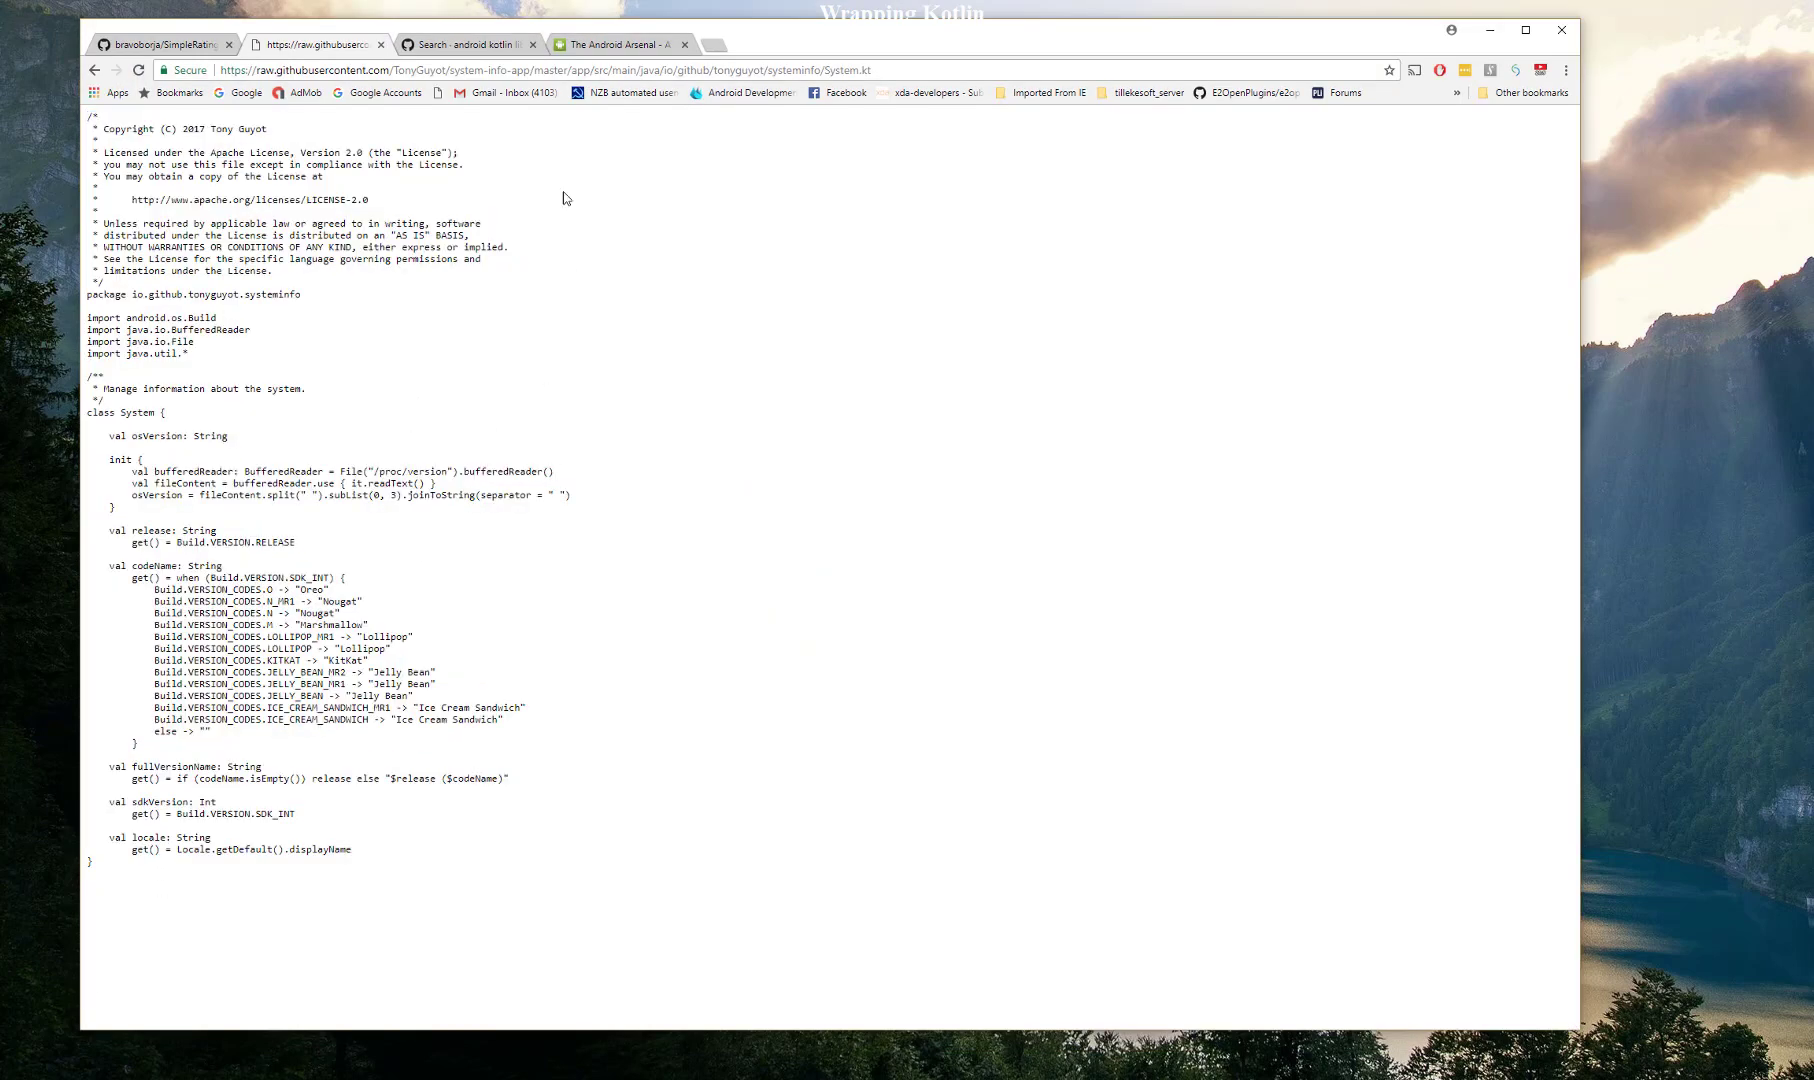
pyautogui.moveTo(79, 93)
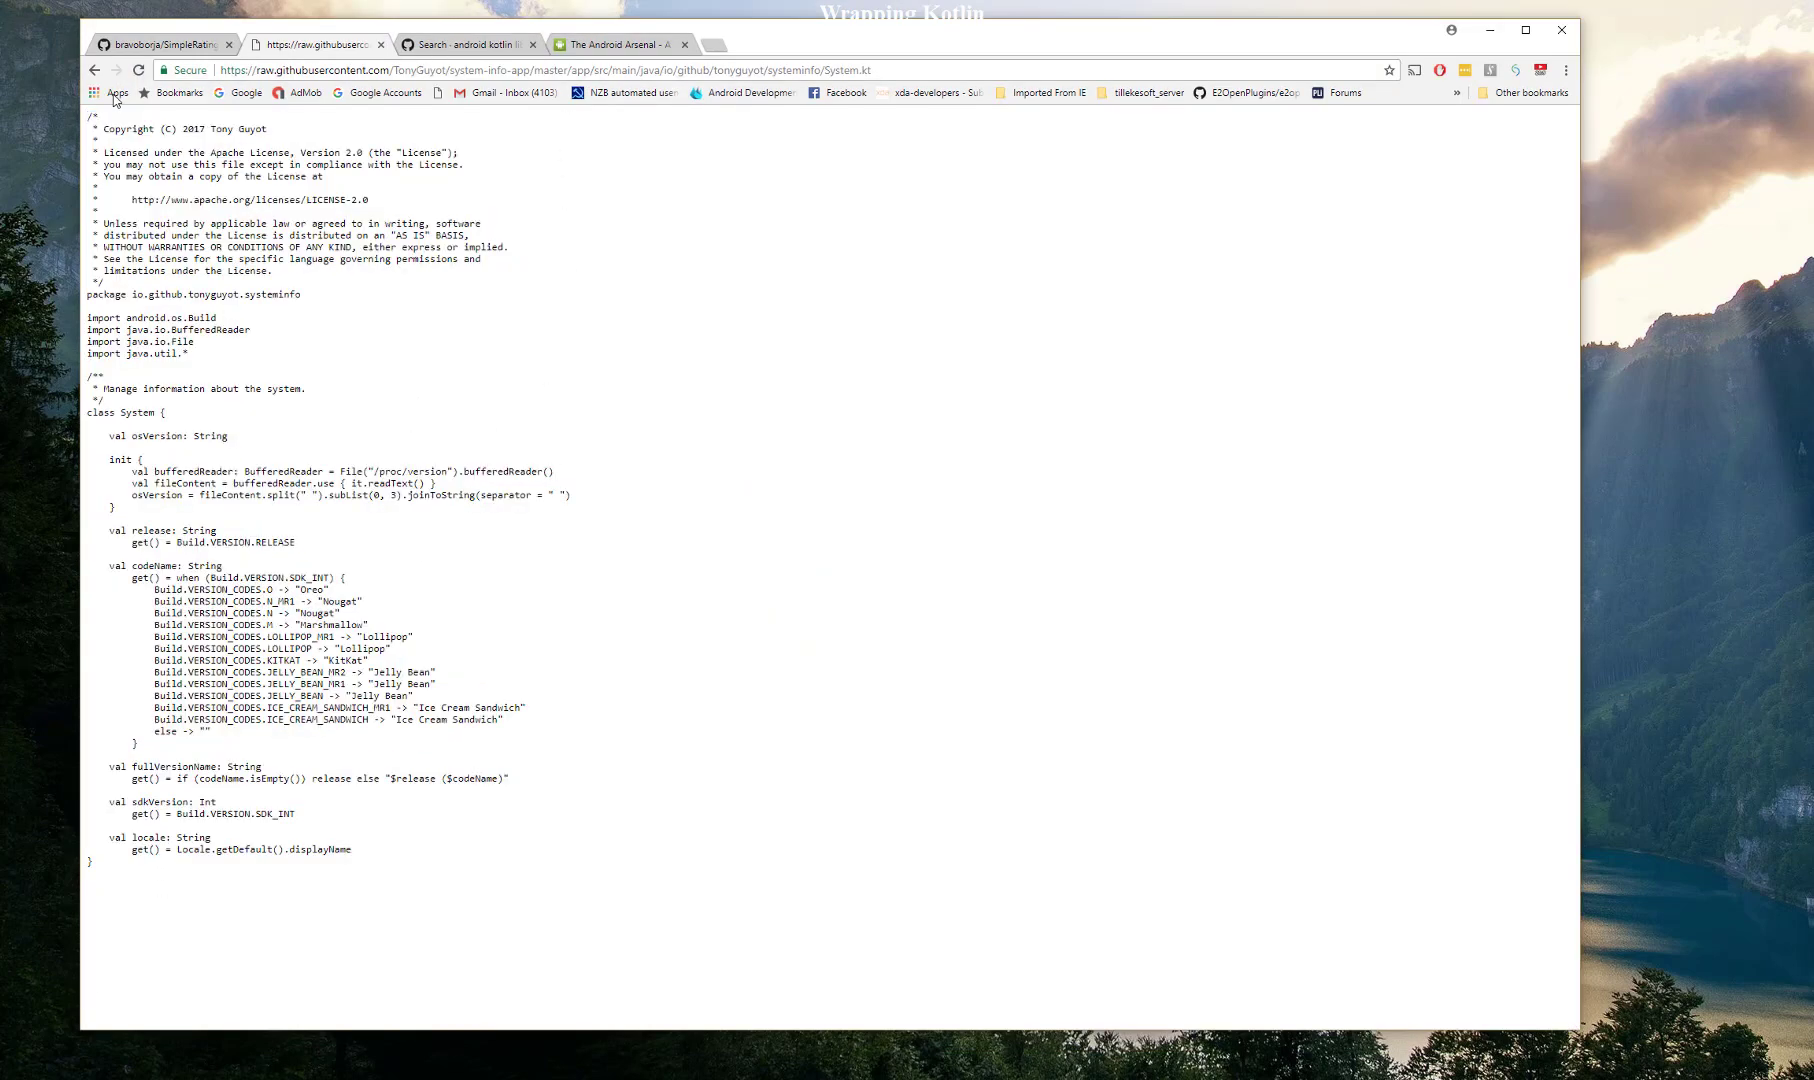
# - Scroll through Android Arsenal's 'kotlin' search results listing Android libraries
pyautogui.click(618, 44)
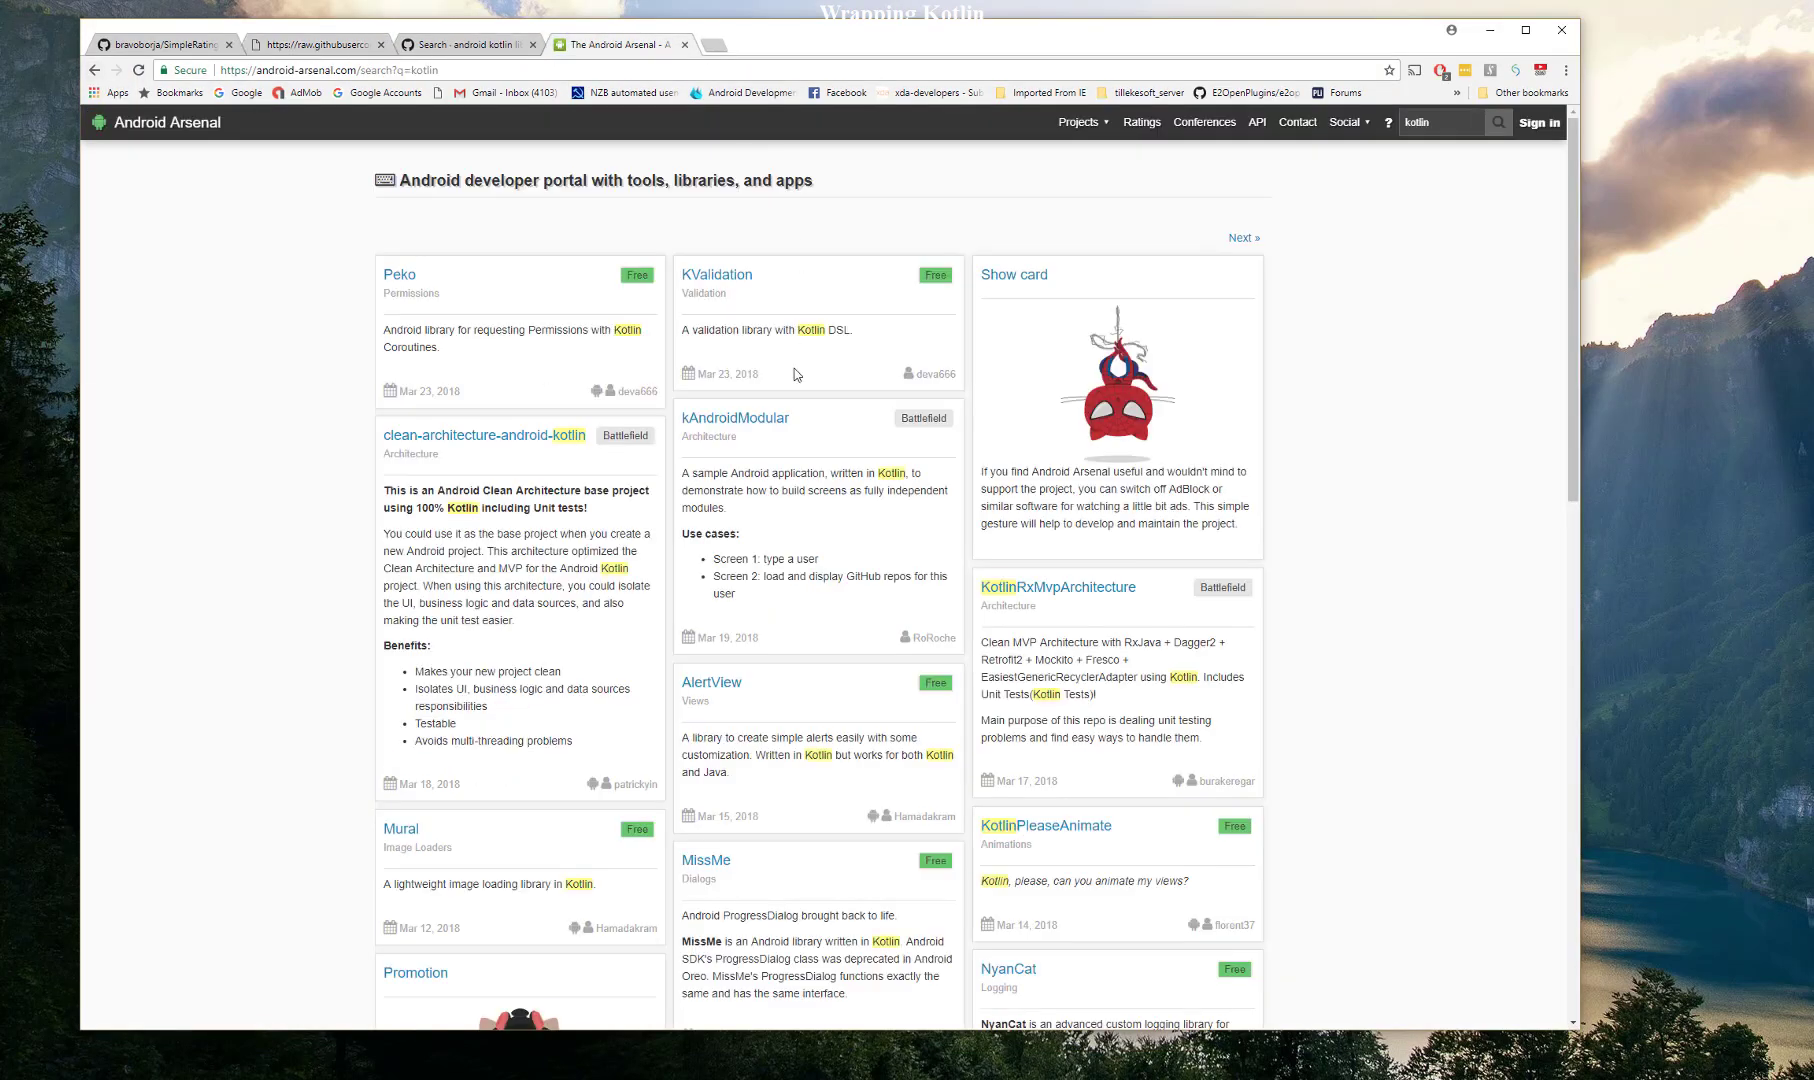
pyautogui.moveTo(706, 490)
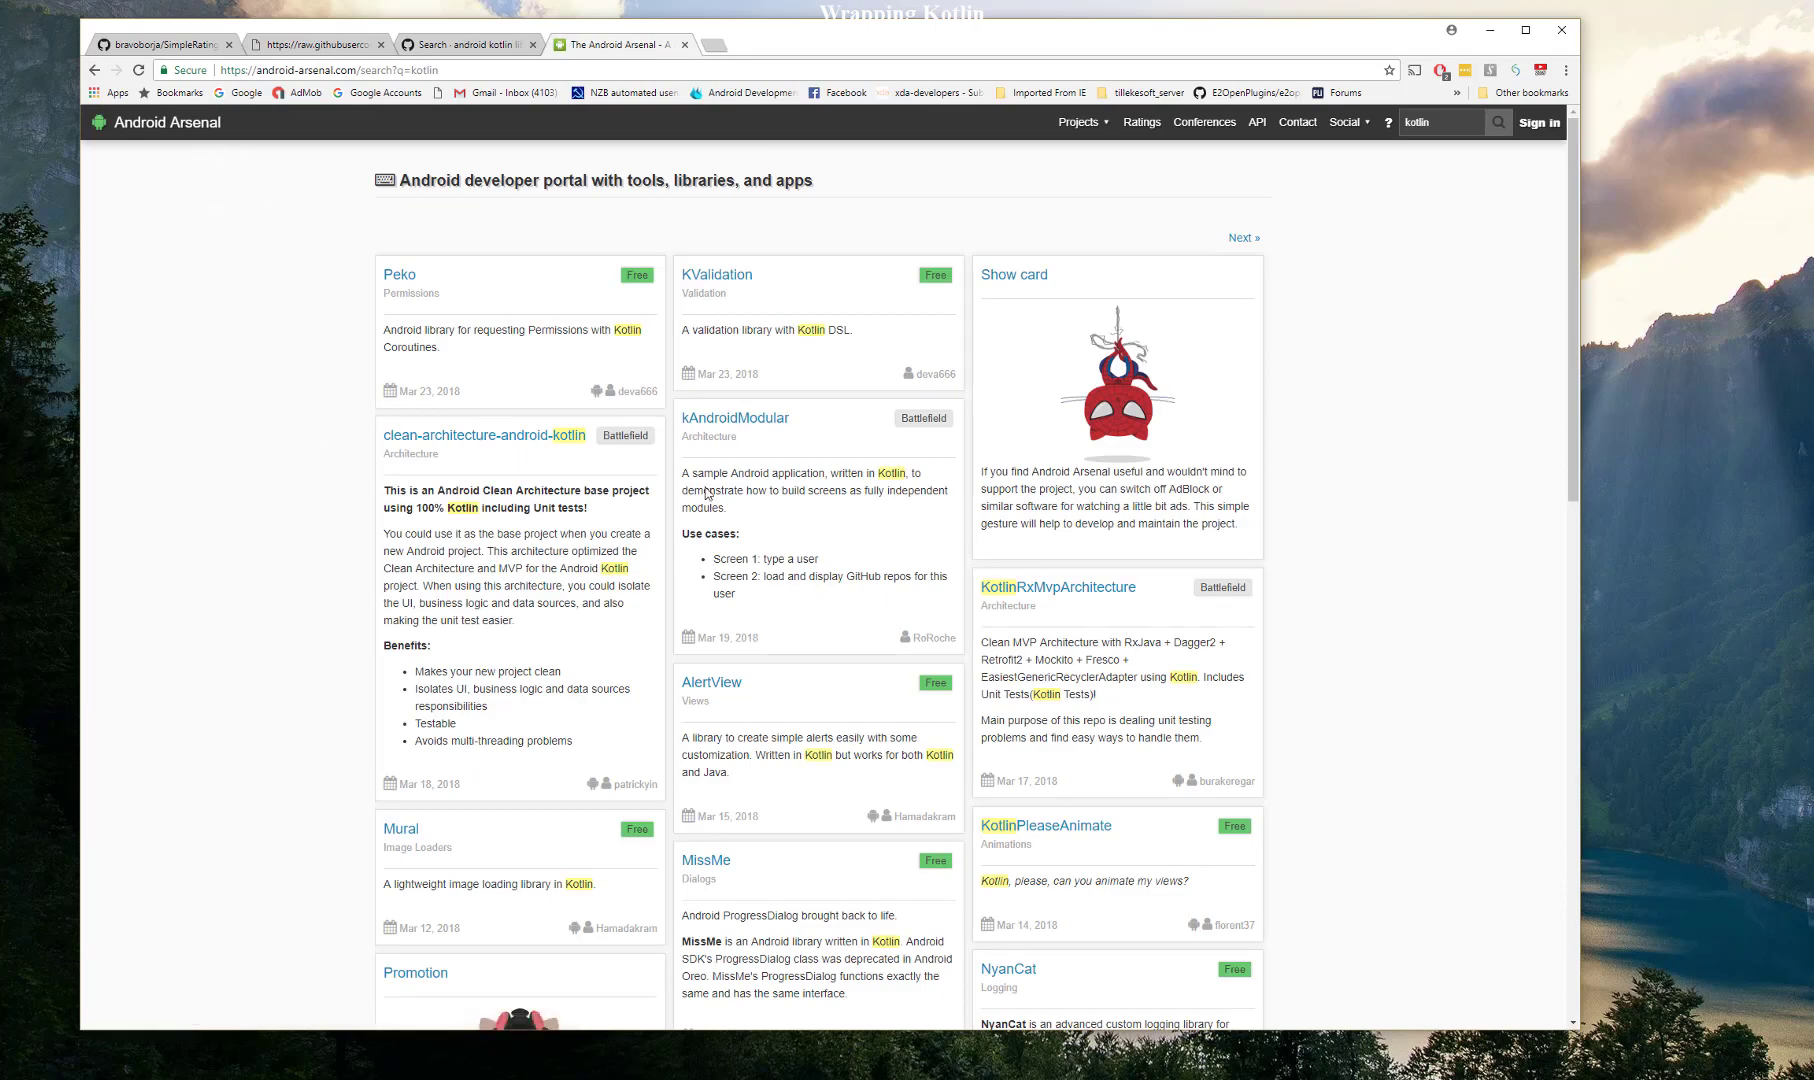
pyautogui.scroll(-3)
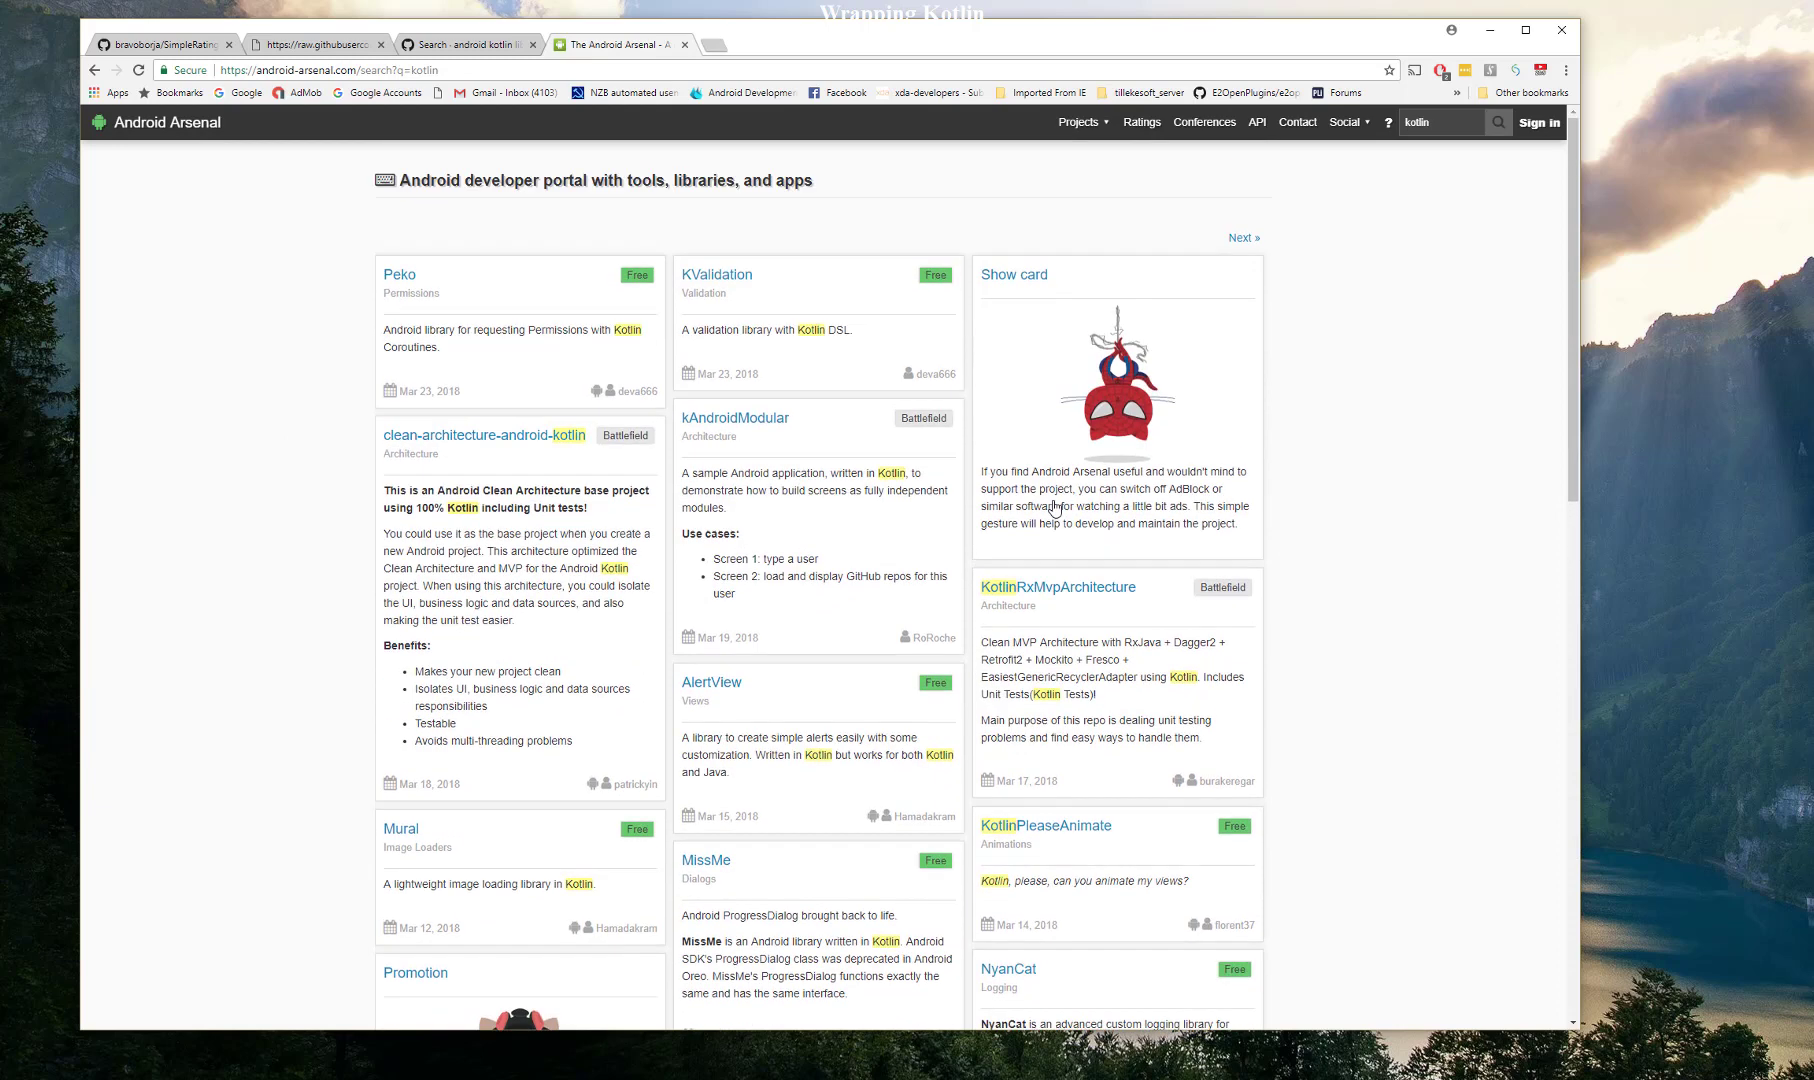
pyautogui.moveTo(619, 349)
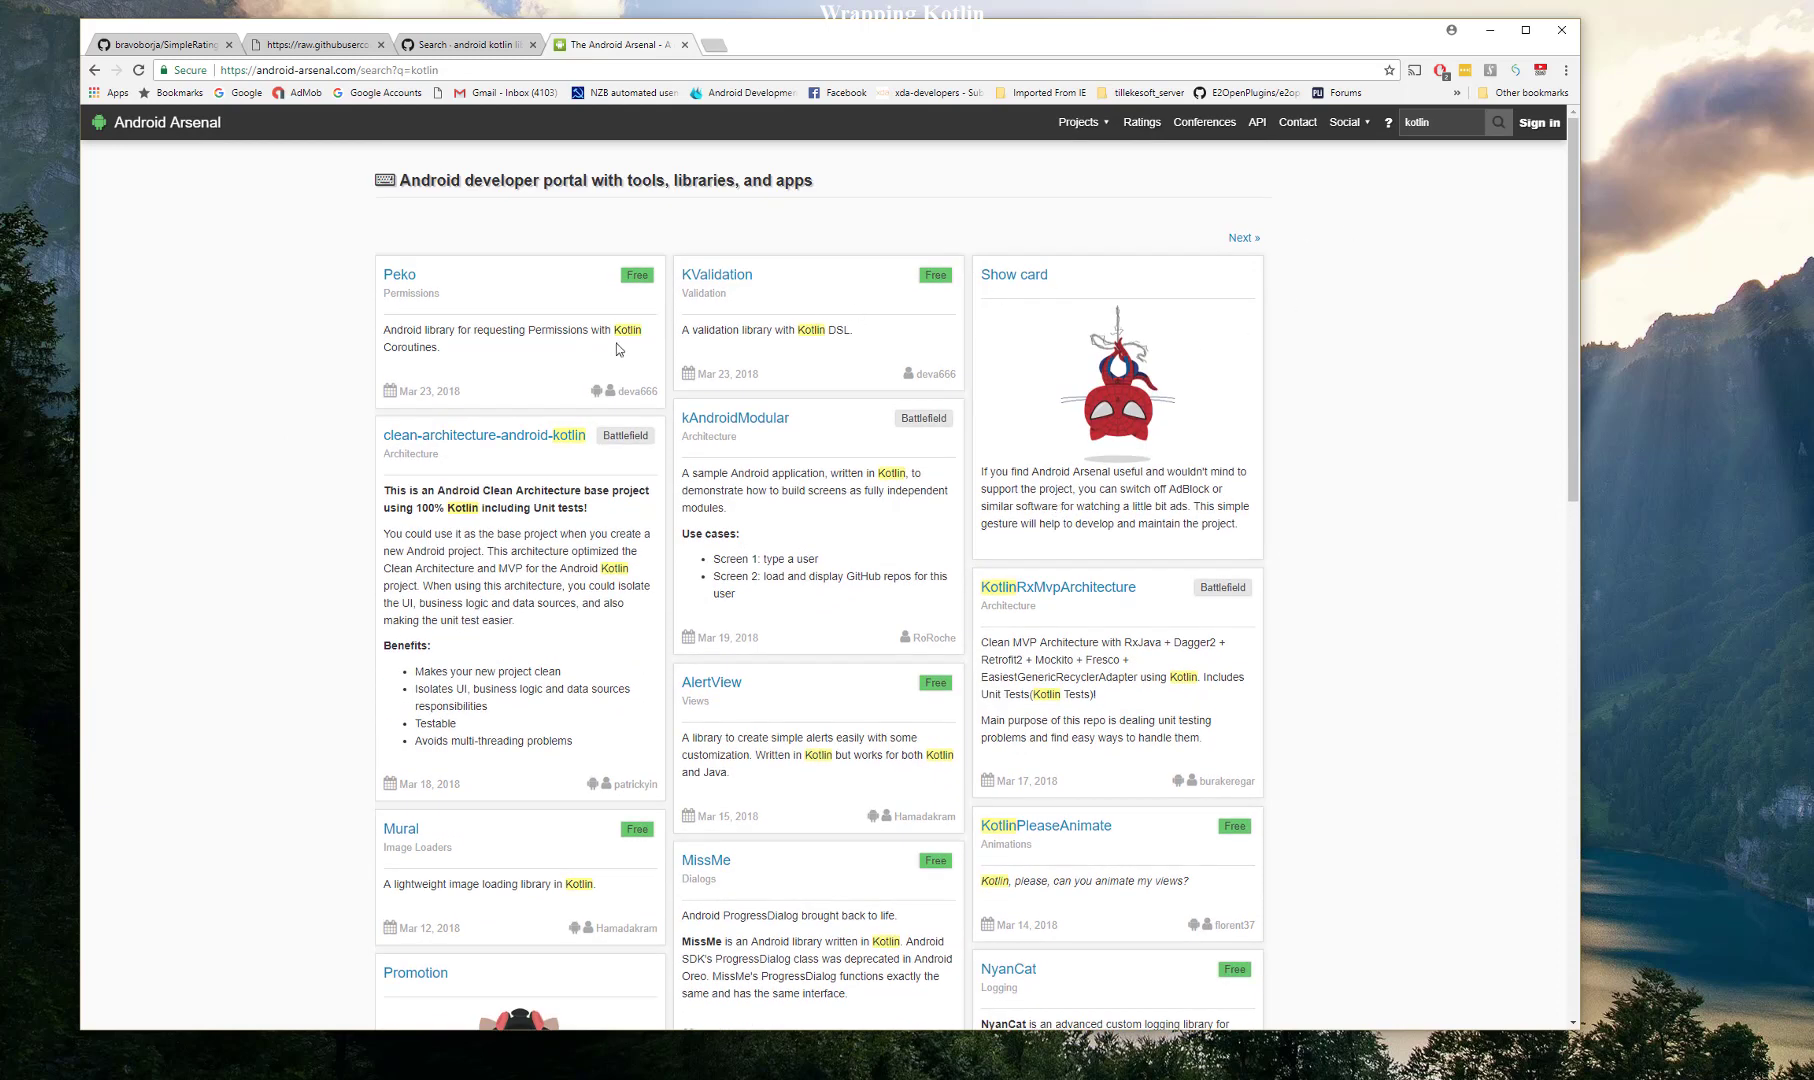
pyautogui.moveTo(761, 311)
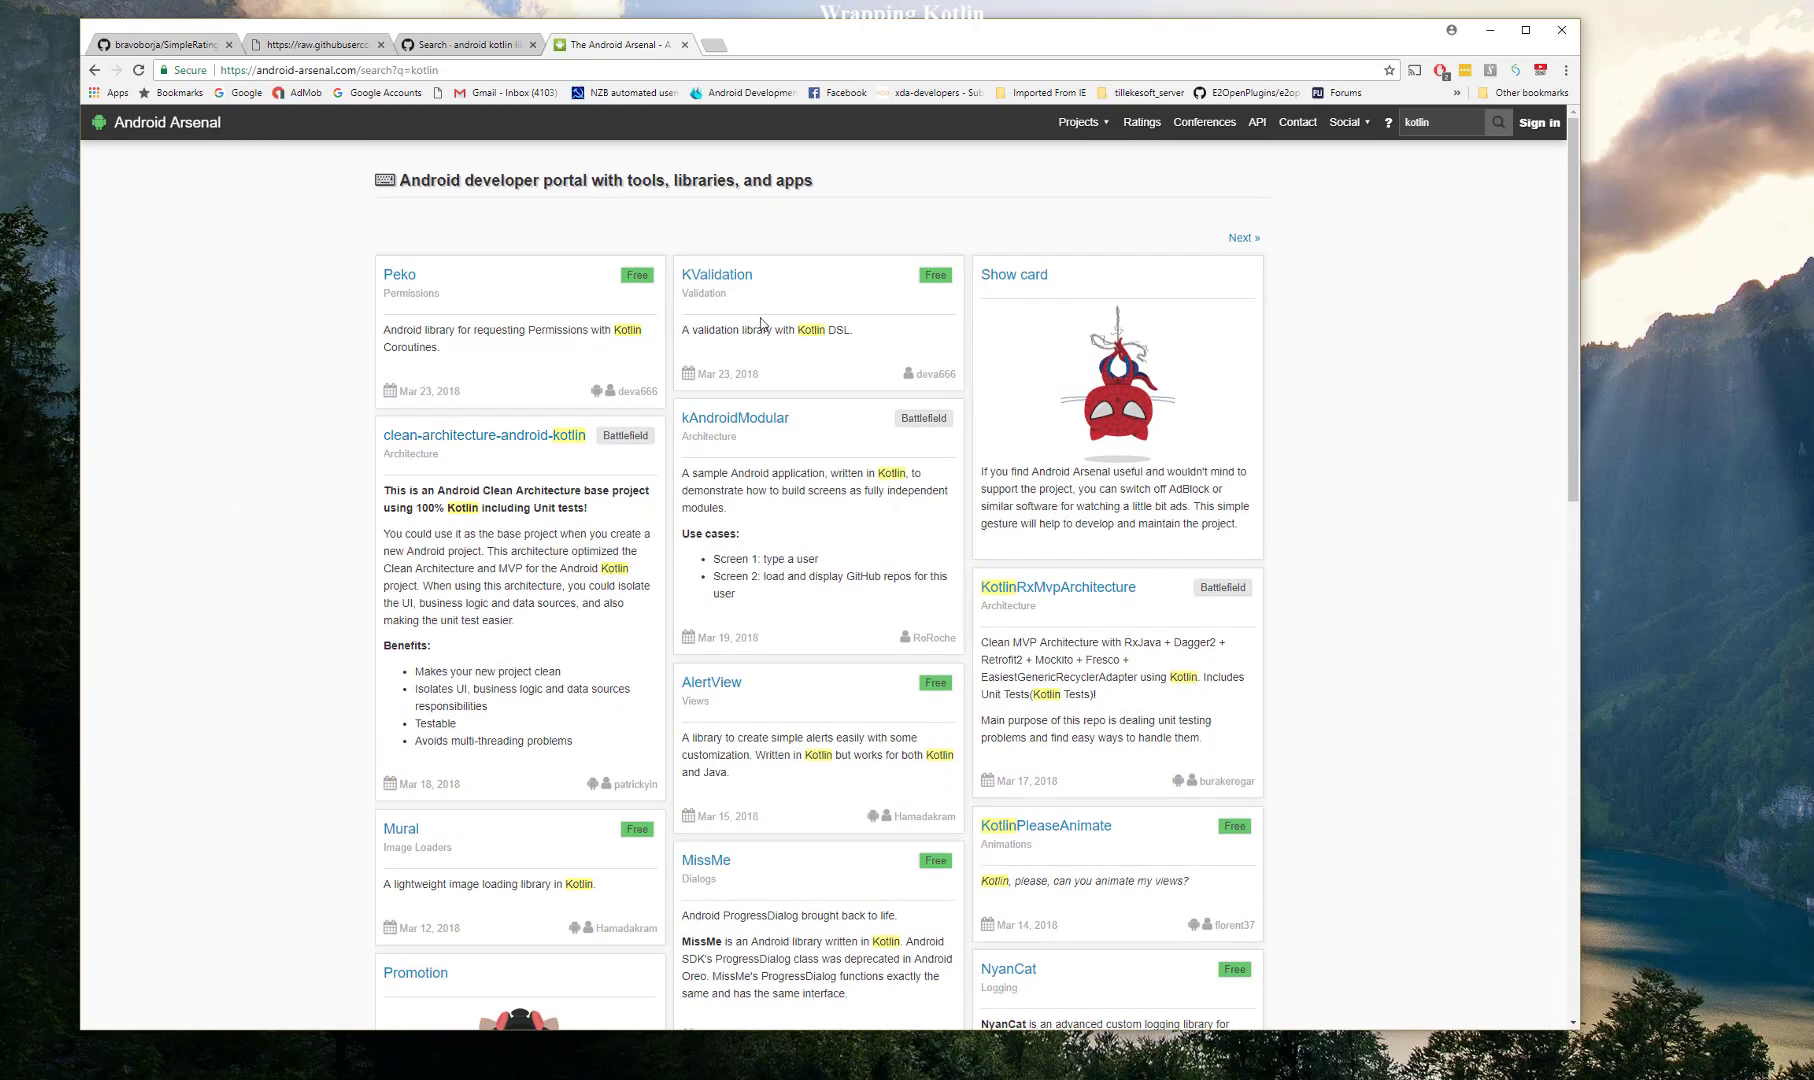
pyautogui.moveTo(1409, 485)
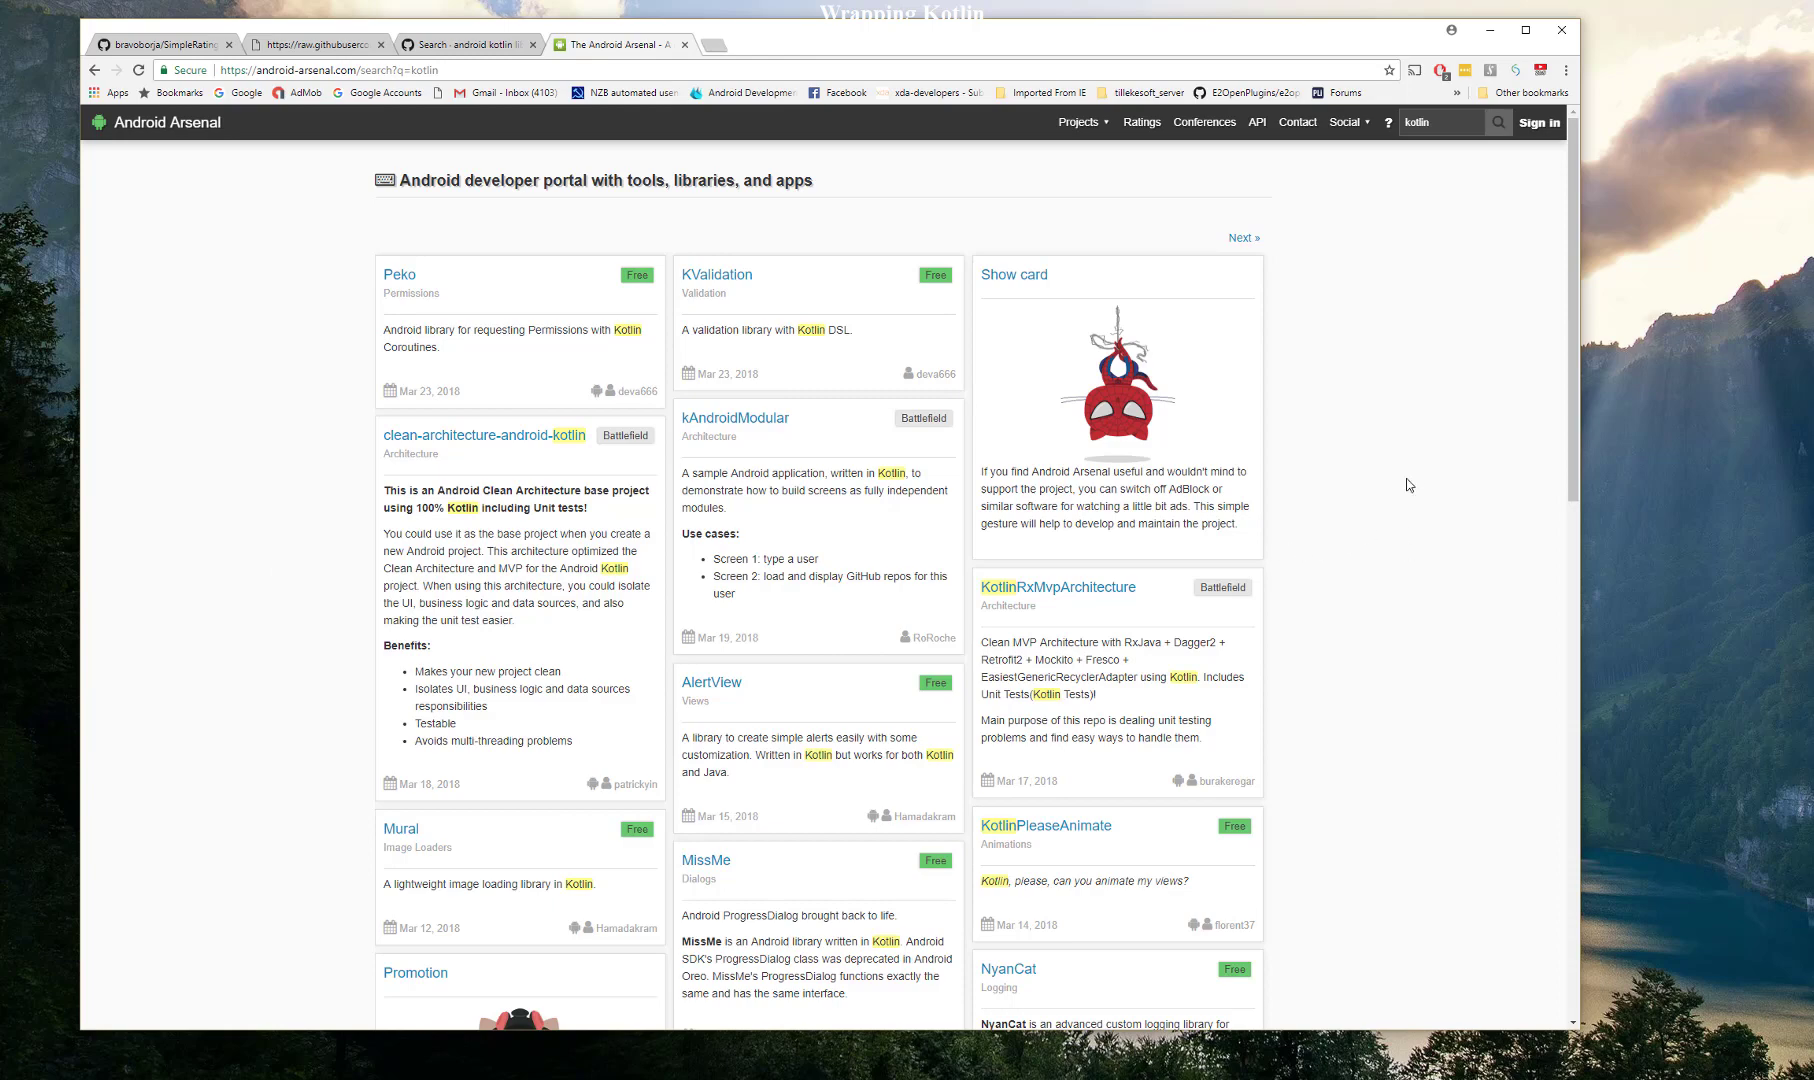
pyautogui.click(1441, 122)
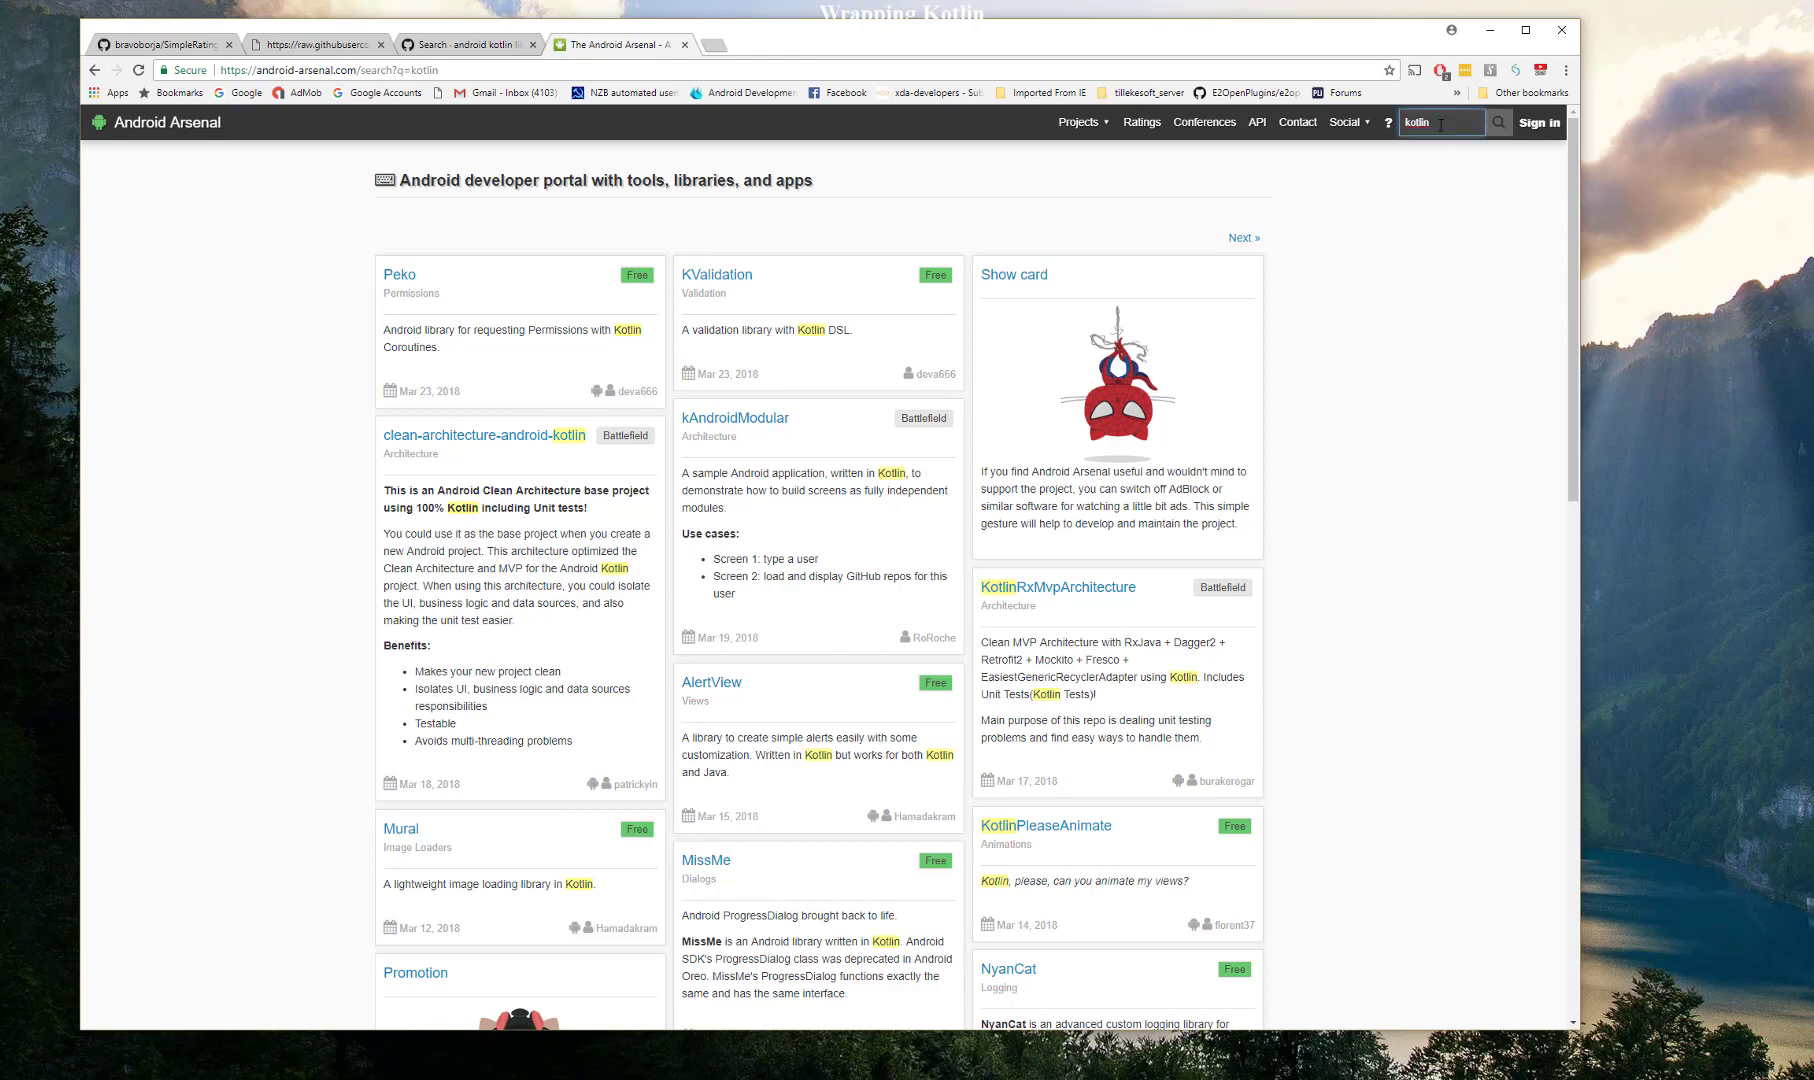
pyautogui.scroll(-3)
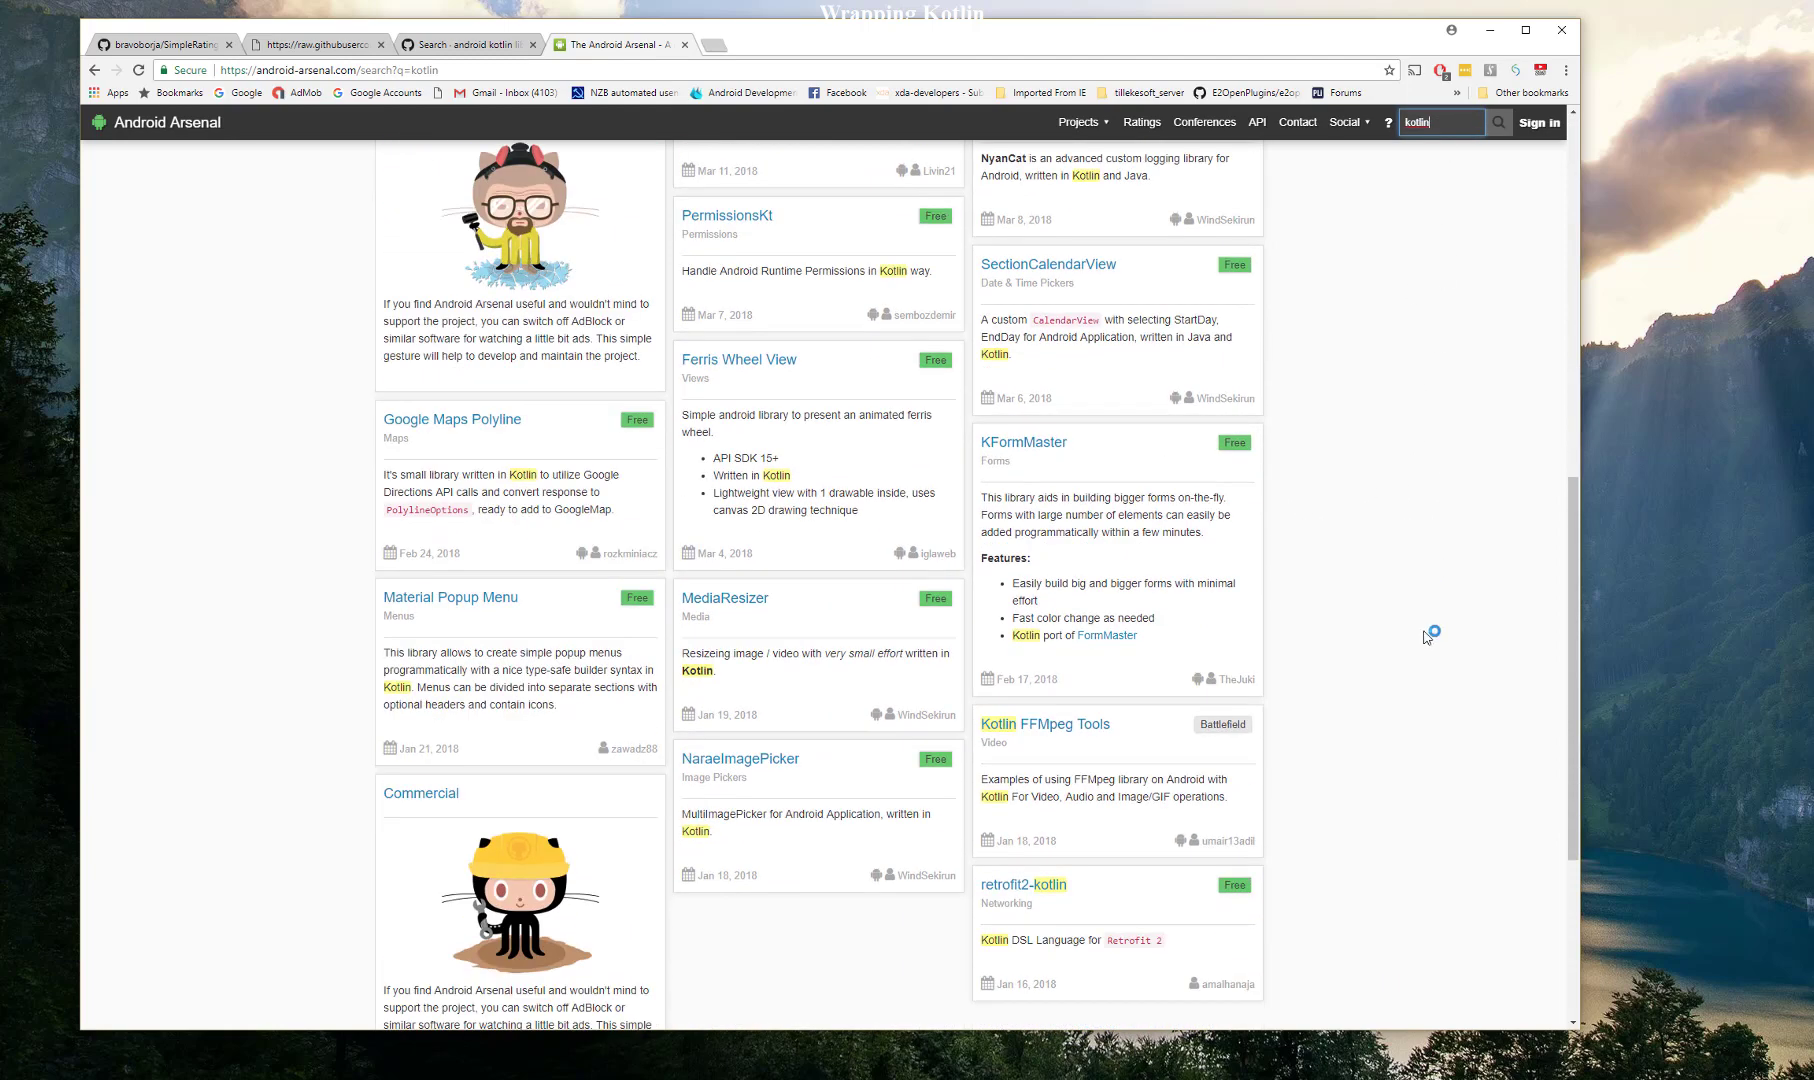
pyautogui.scroll(3)
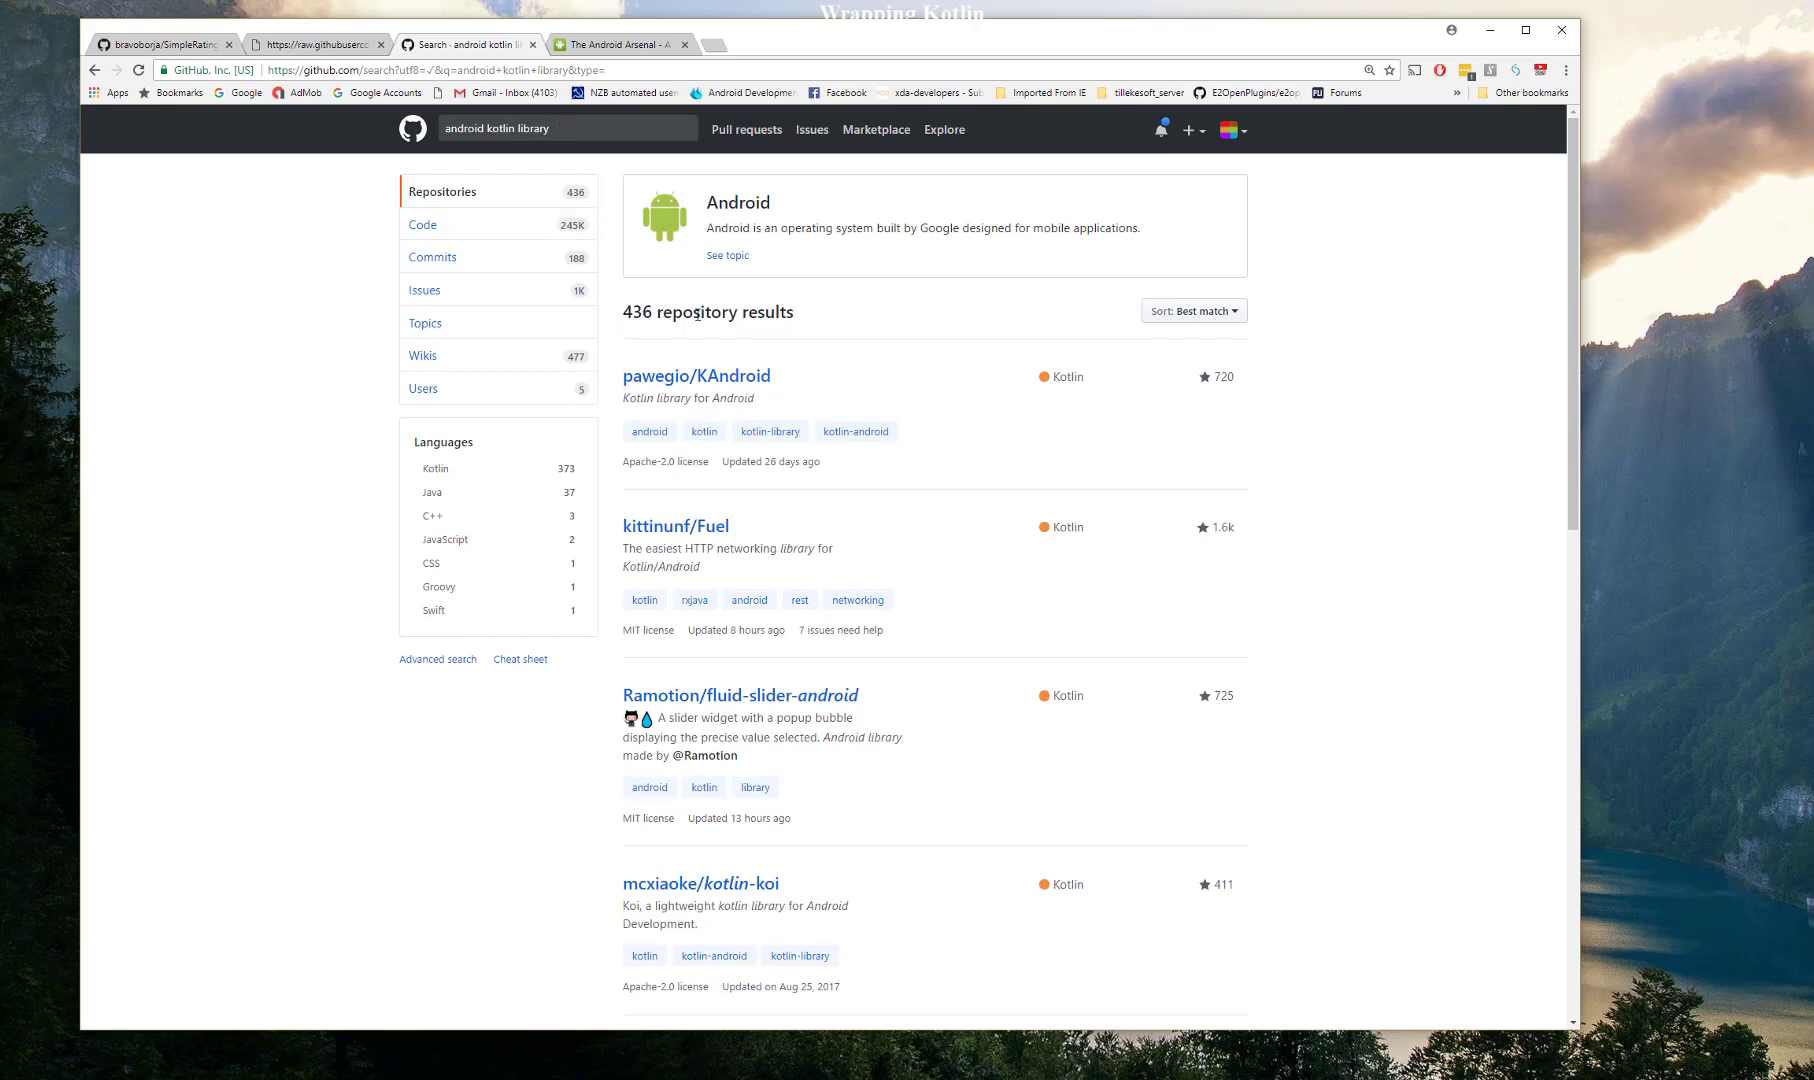
pyautogui.moveTo(855, 410)
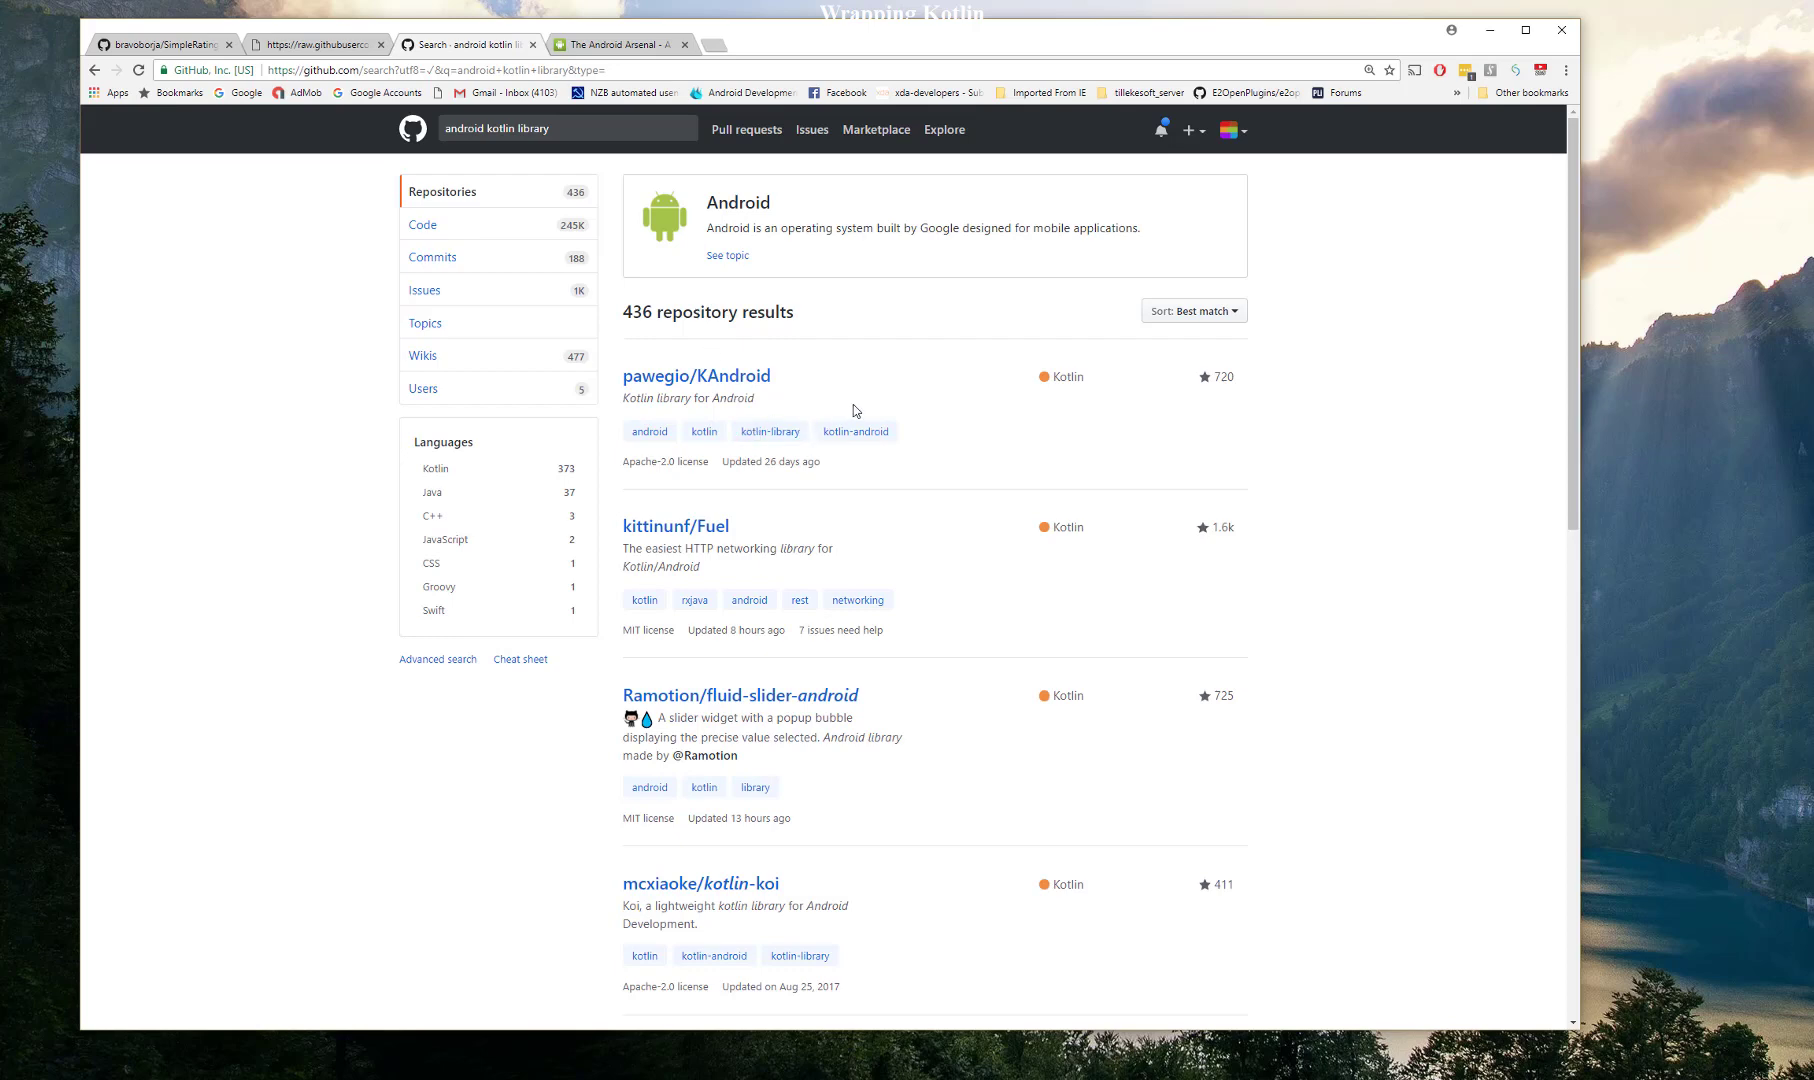
pyautogui.moveTo(630, 203)
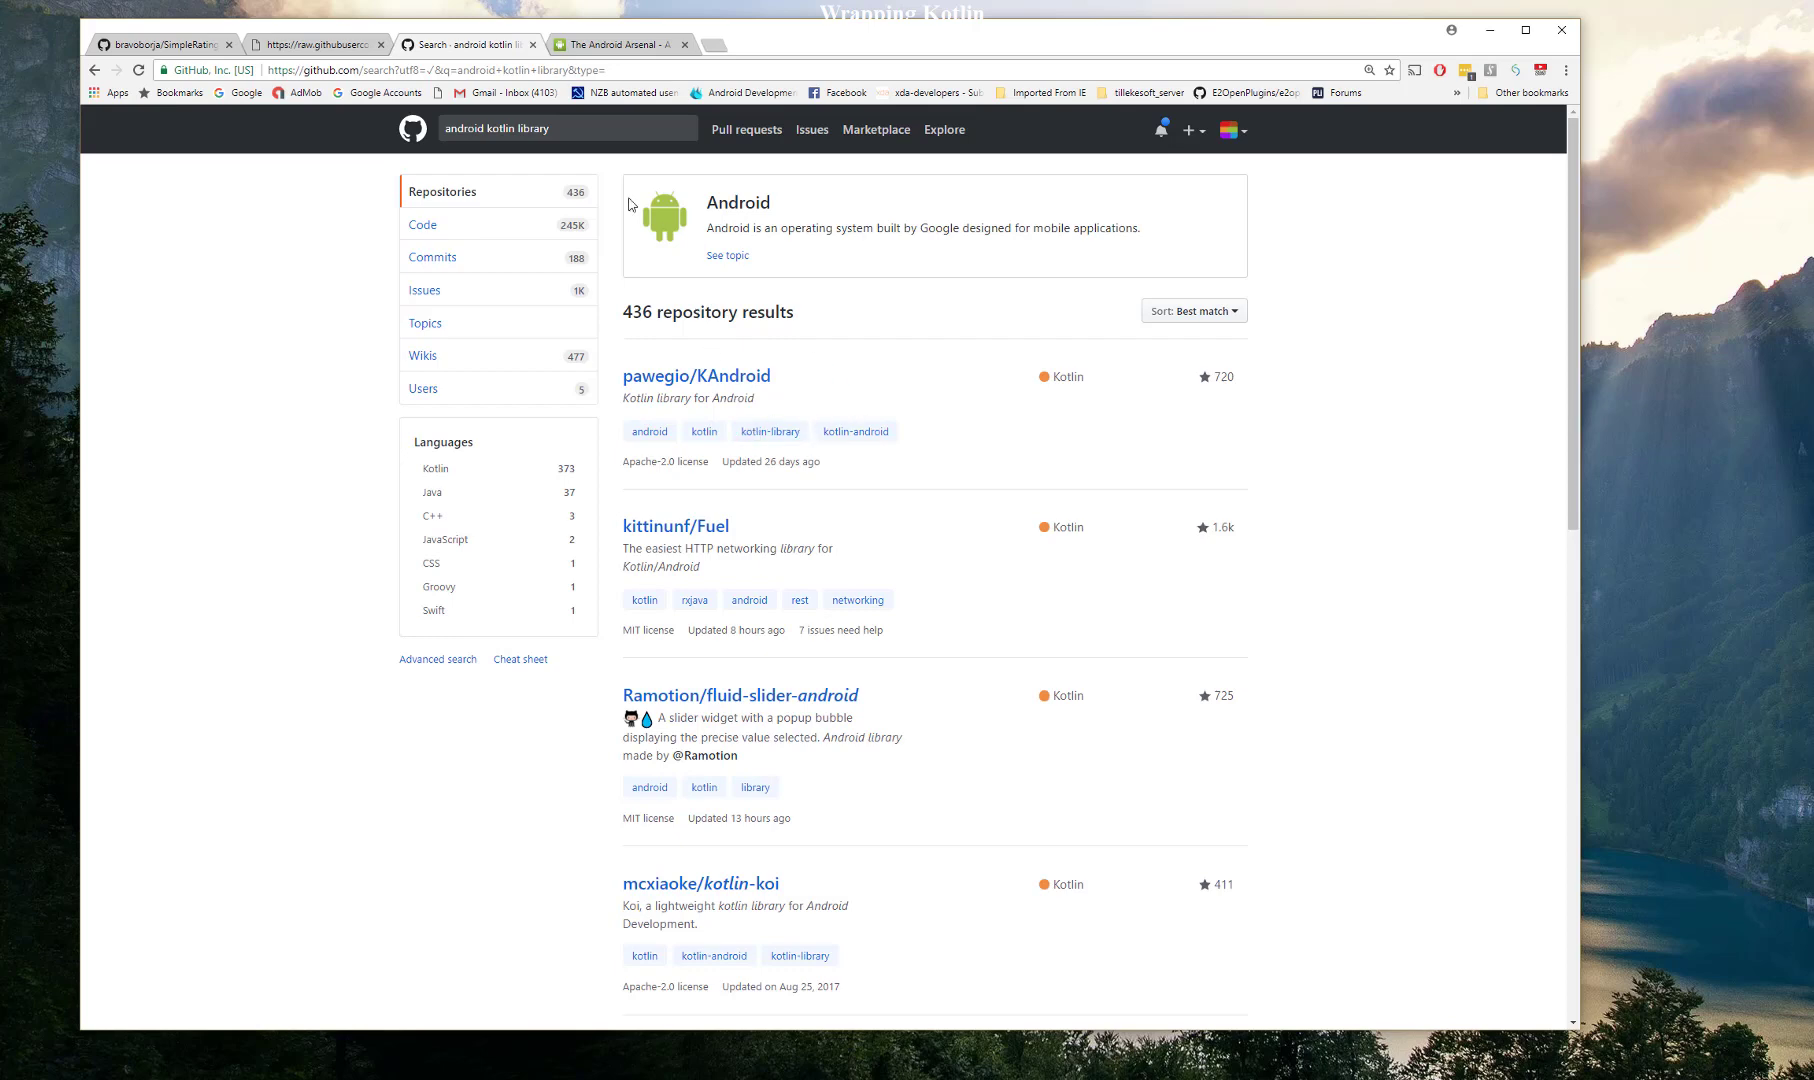
# - Change the GitHub query to 'android kotlin', returning 6,587 repositories
pyautogui.click(565, 128)
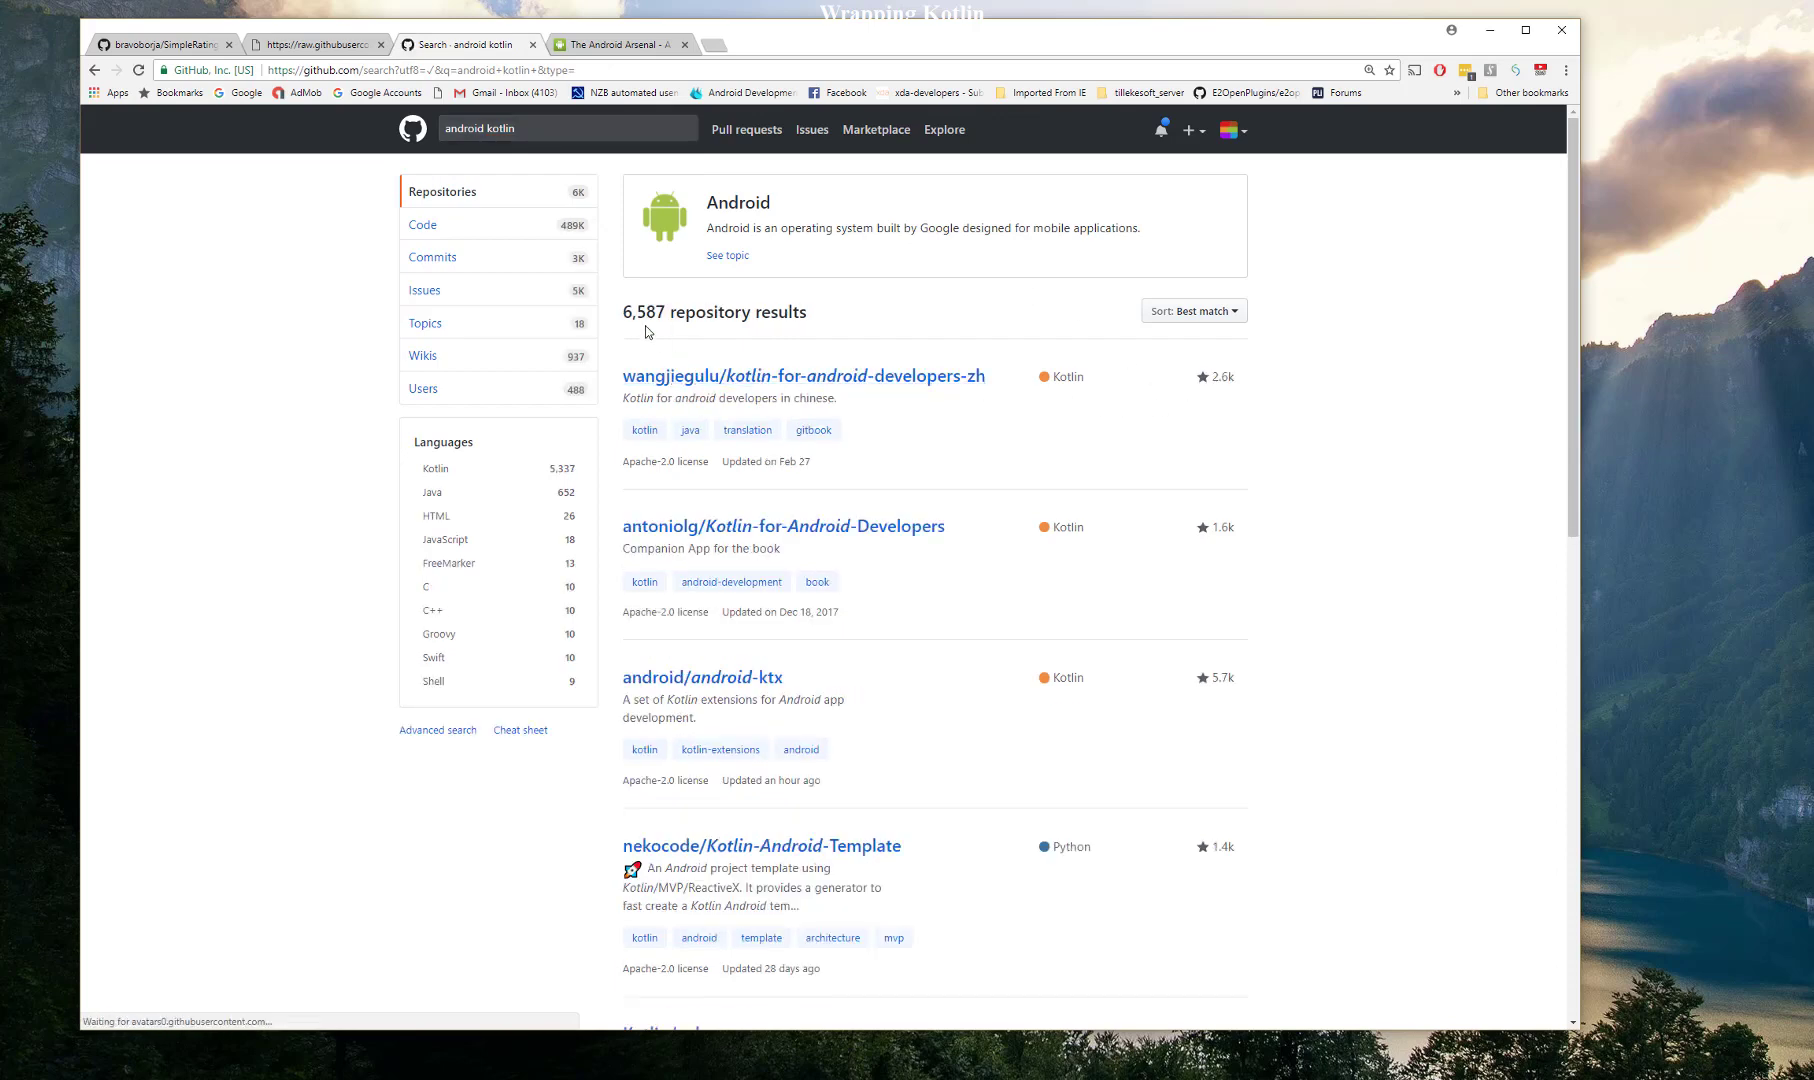
pyautogui.moveTo(664, 332)
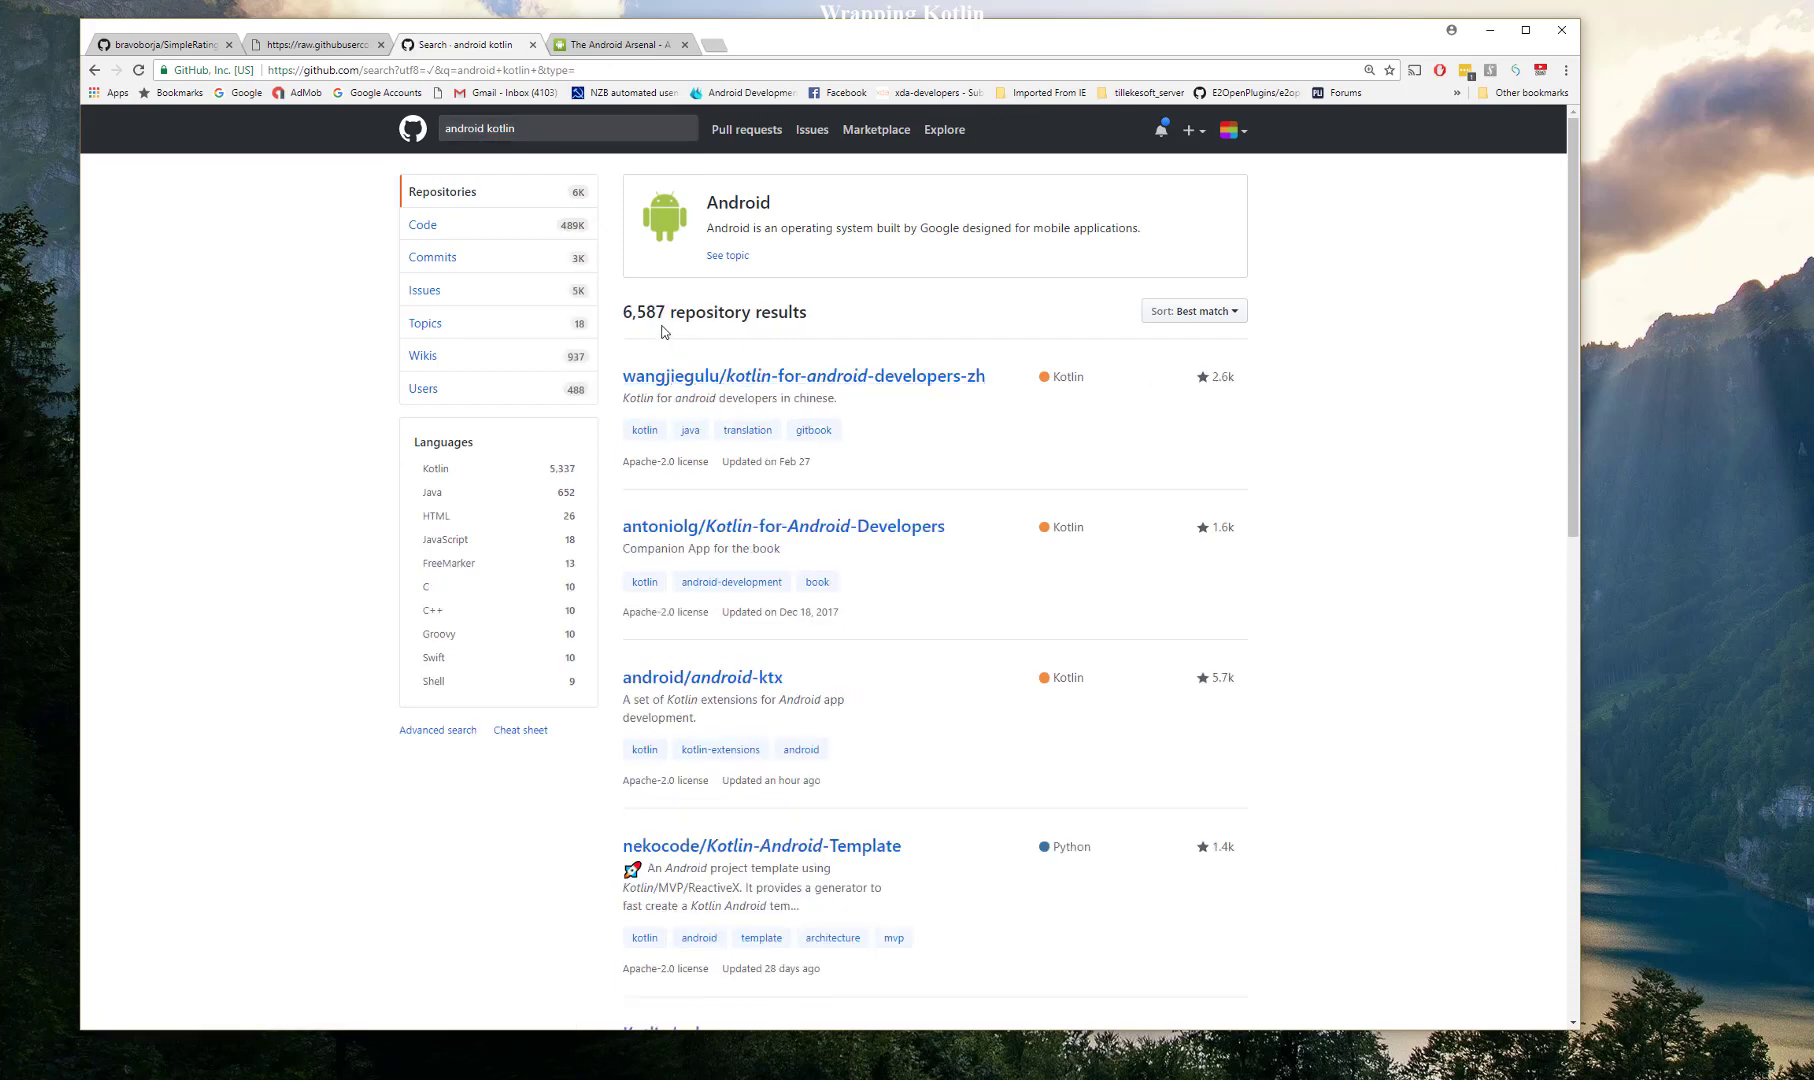
pyautogui.moveTo(656, 330)
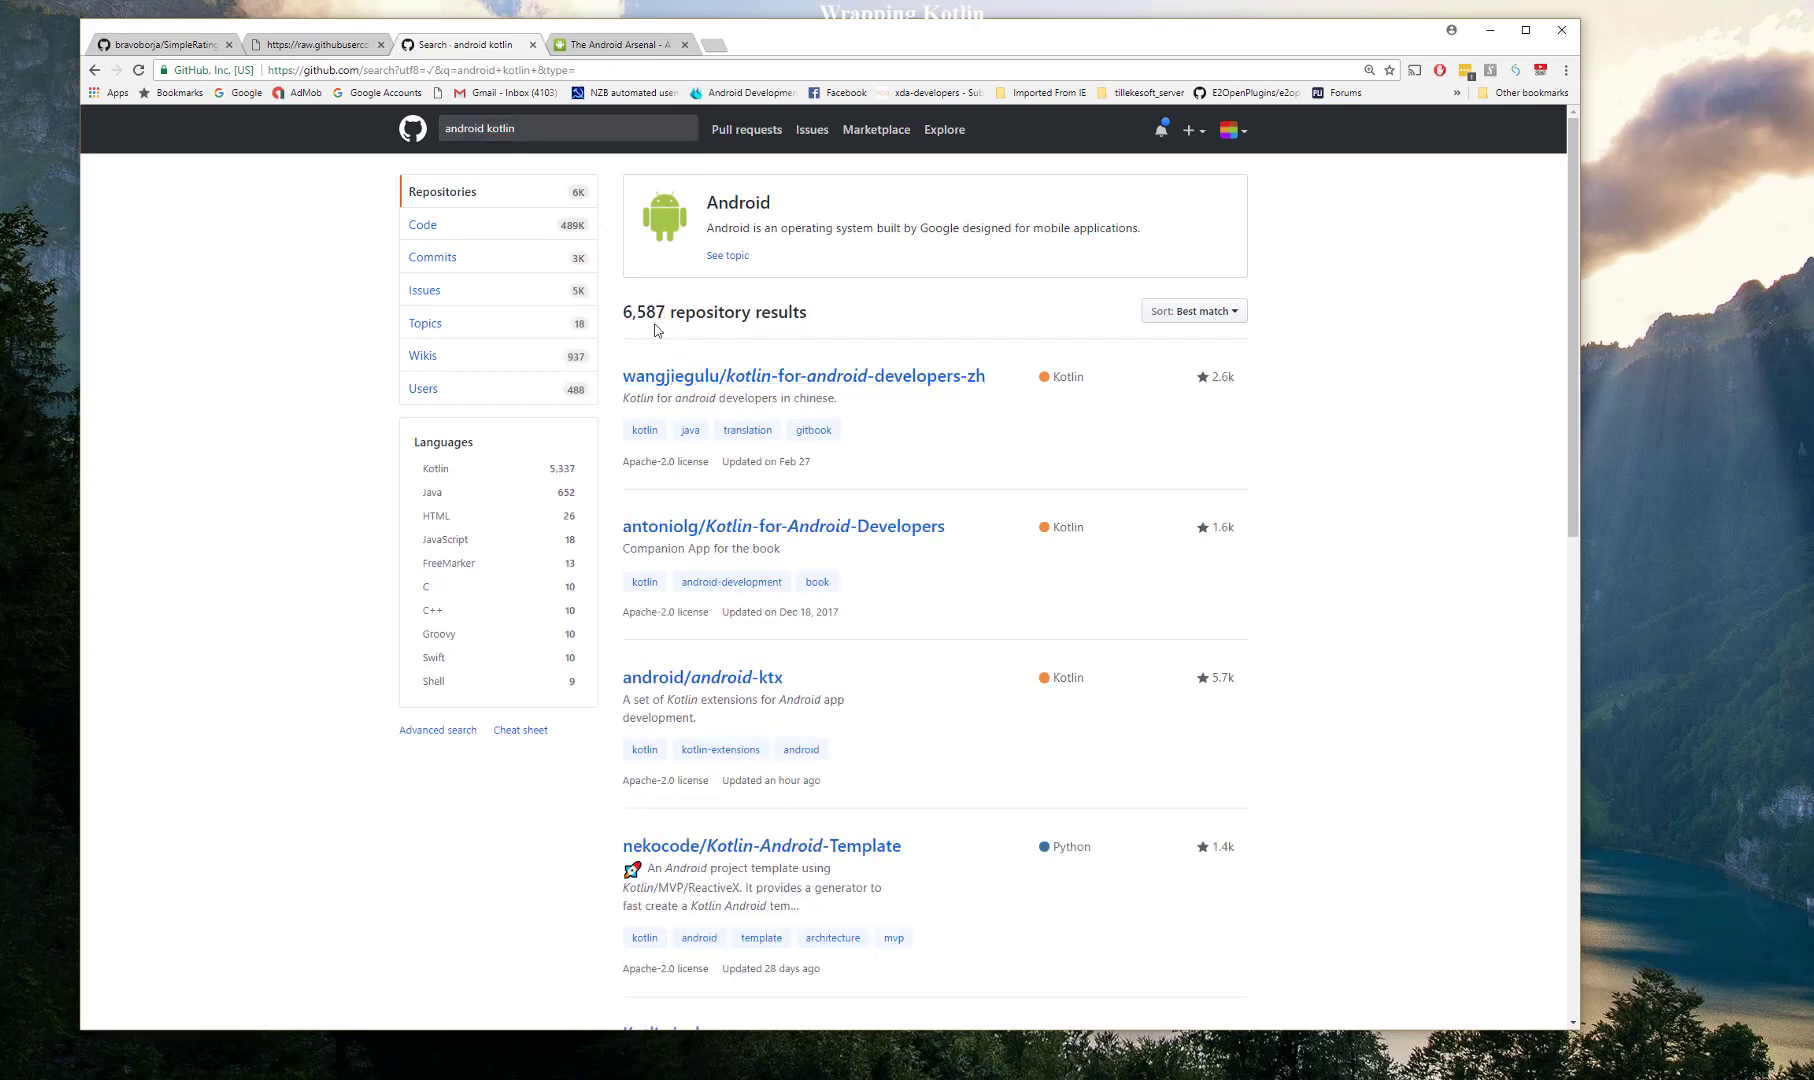
pyautogui.moveTo(1114, 419)
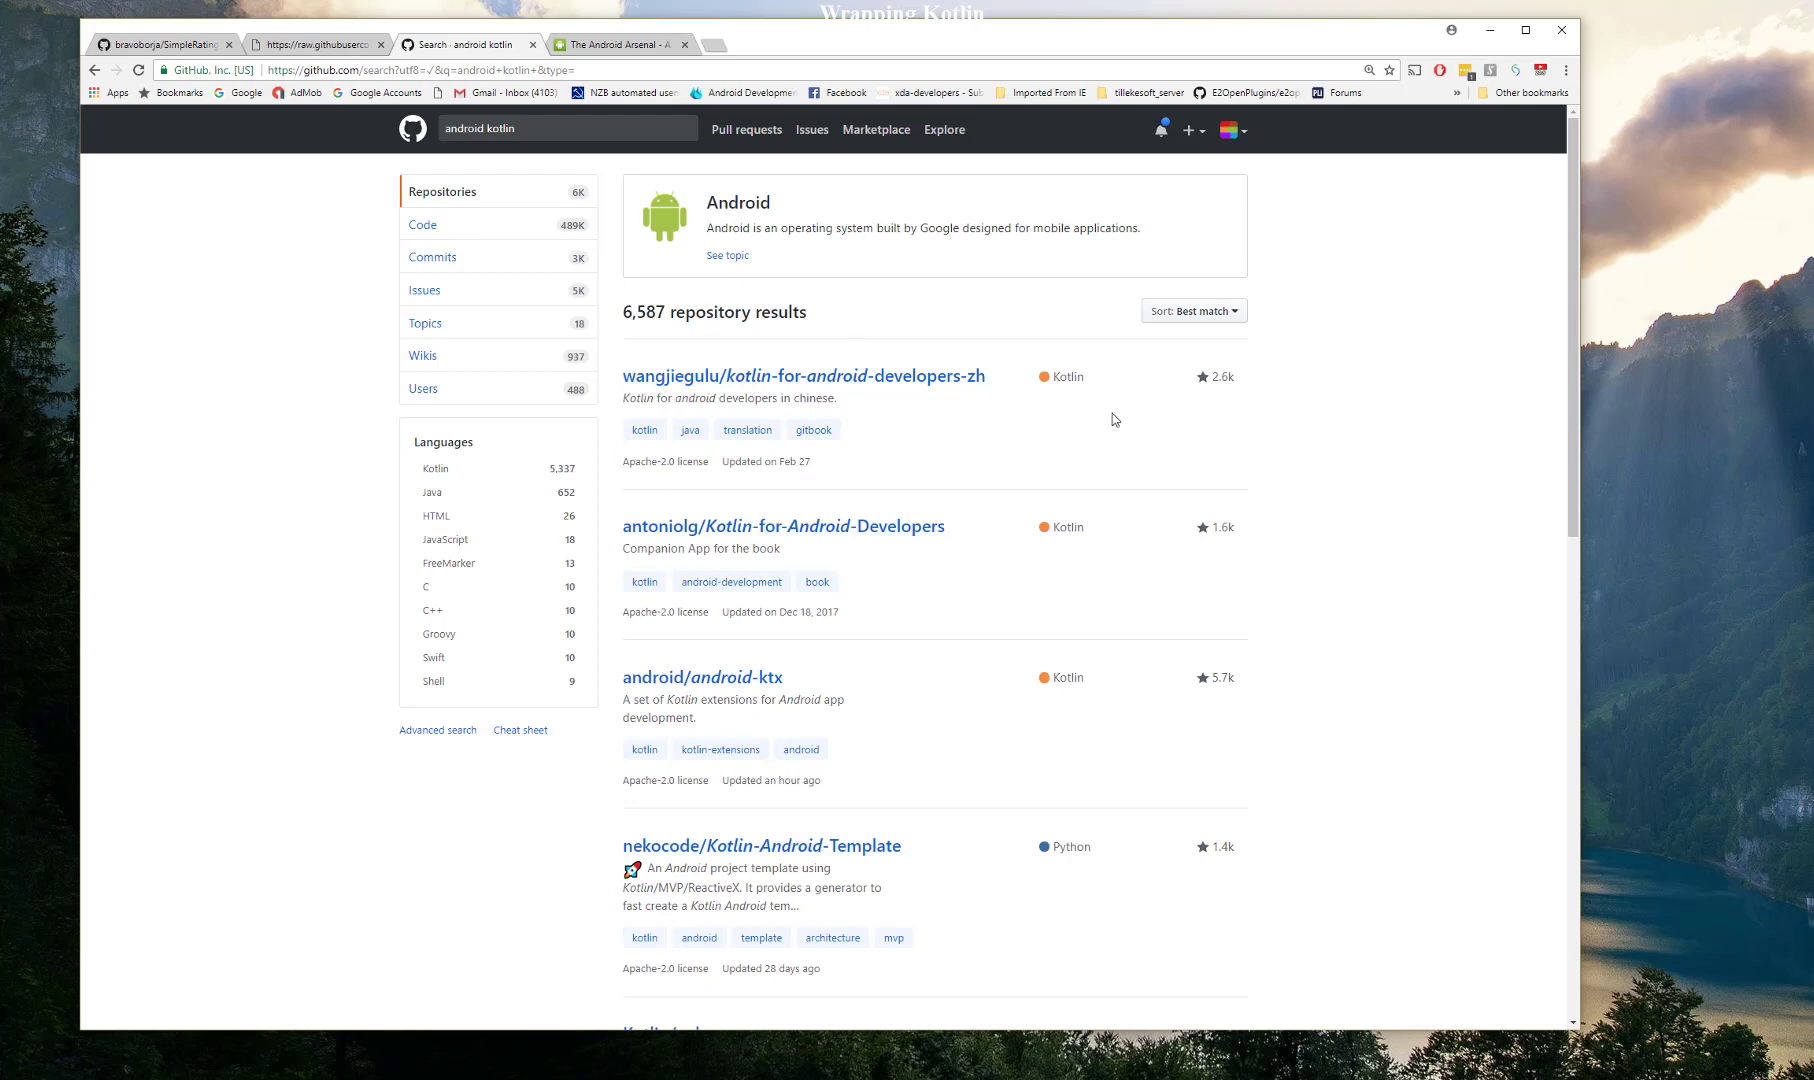
pyautogui.moveTo(1308, 613)
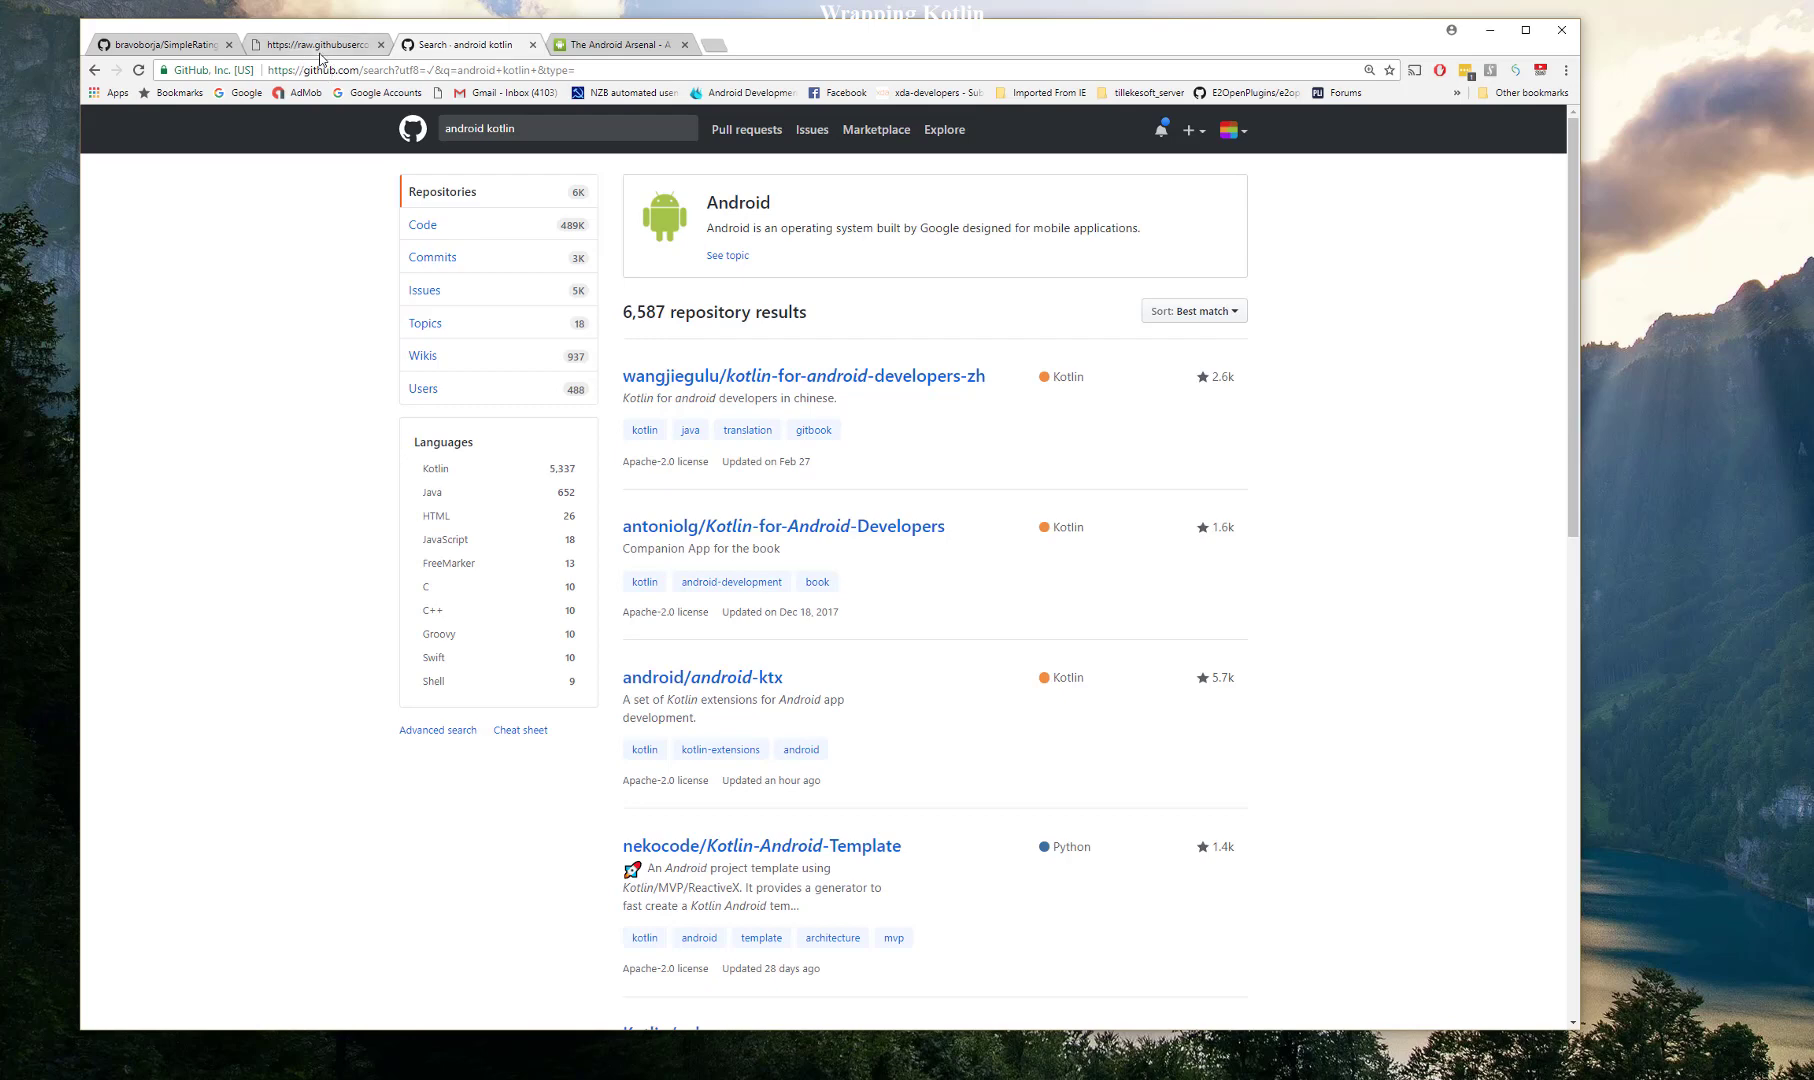
# - View TonyGuyot's system-info-app file list and its SystemInfo README
pyautogui.click(320, 44)
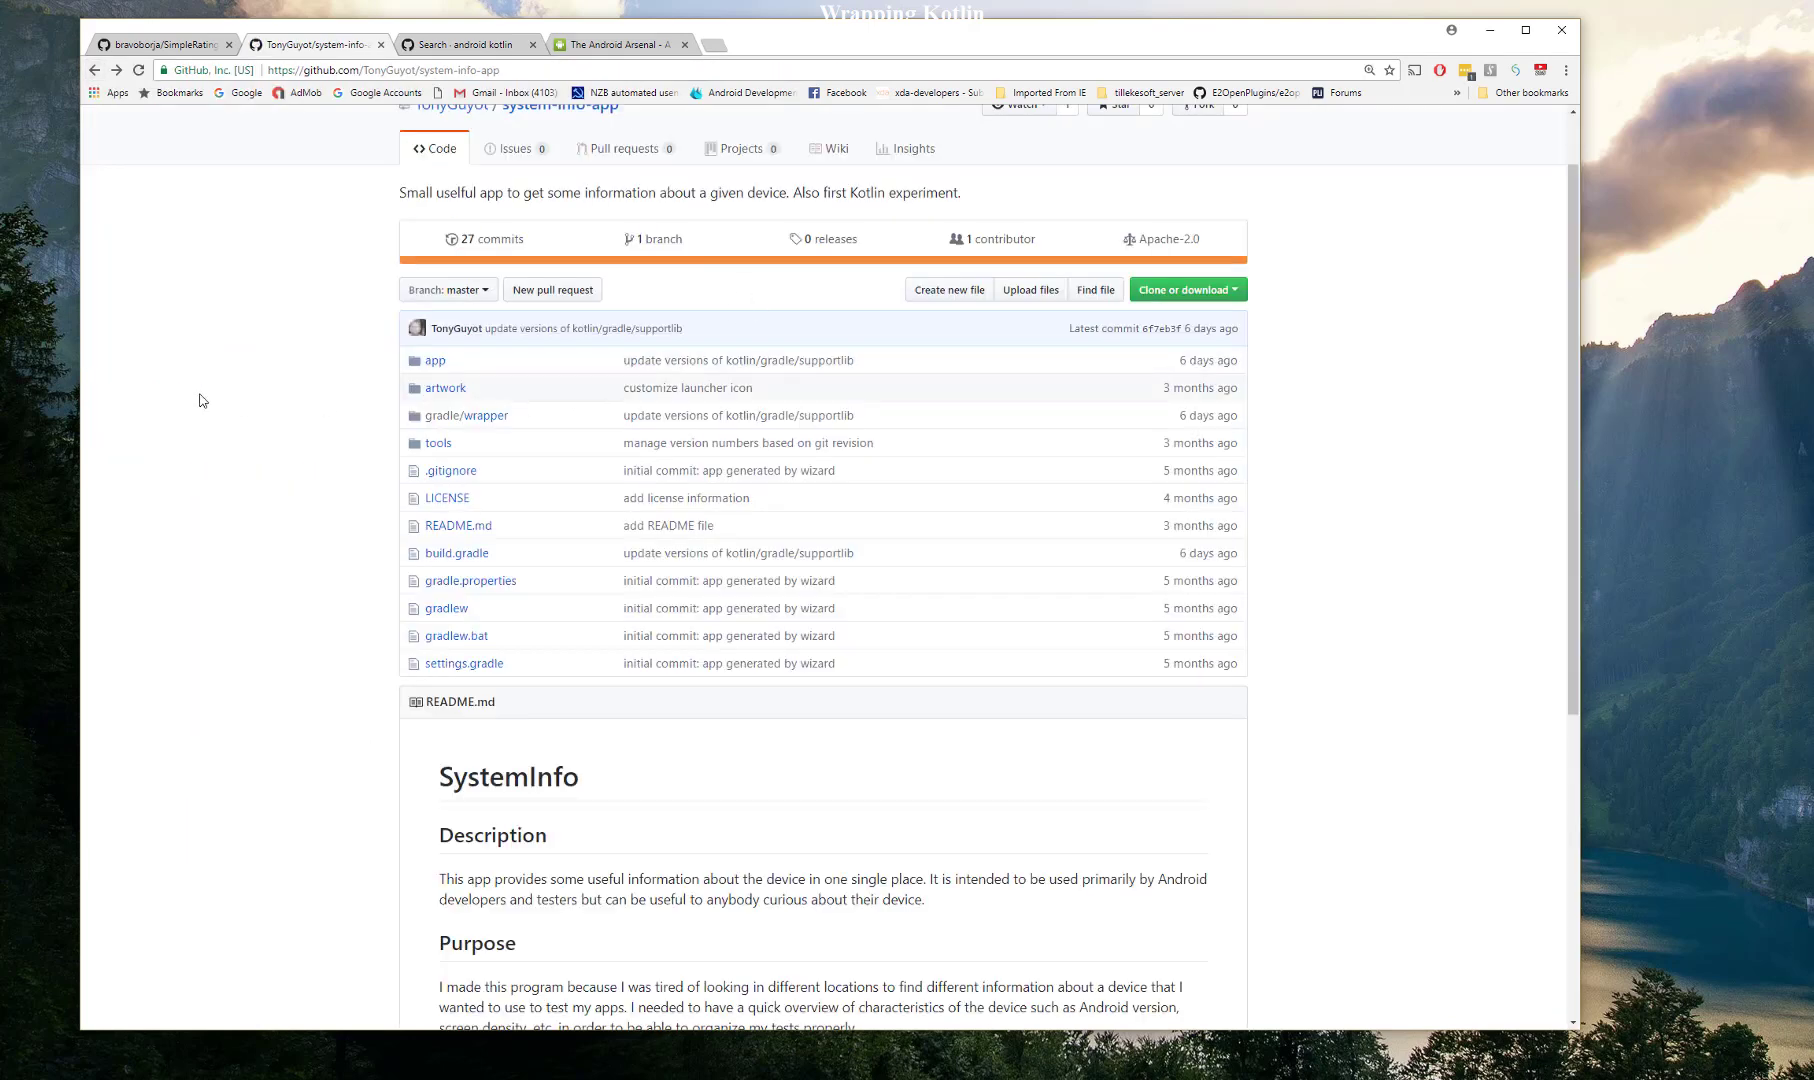
pyautogui.moveTo(261, 431)
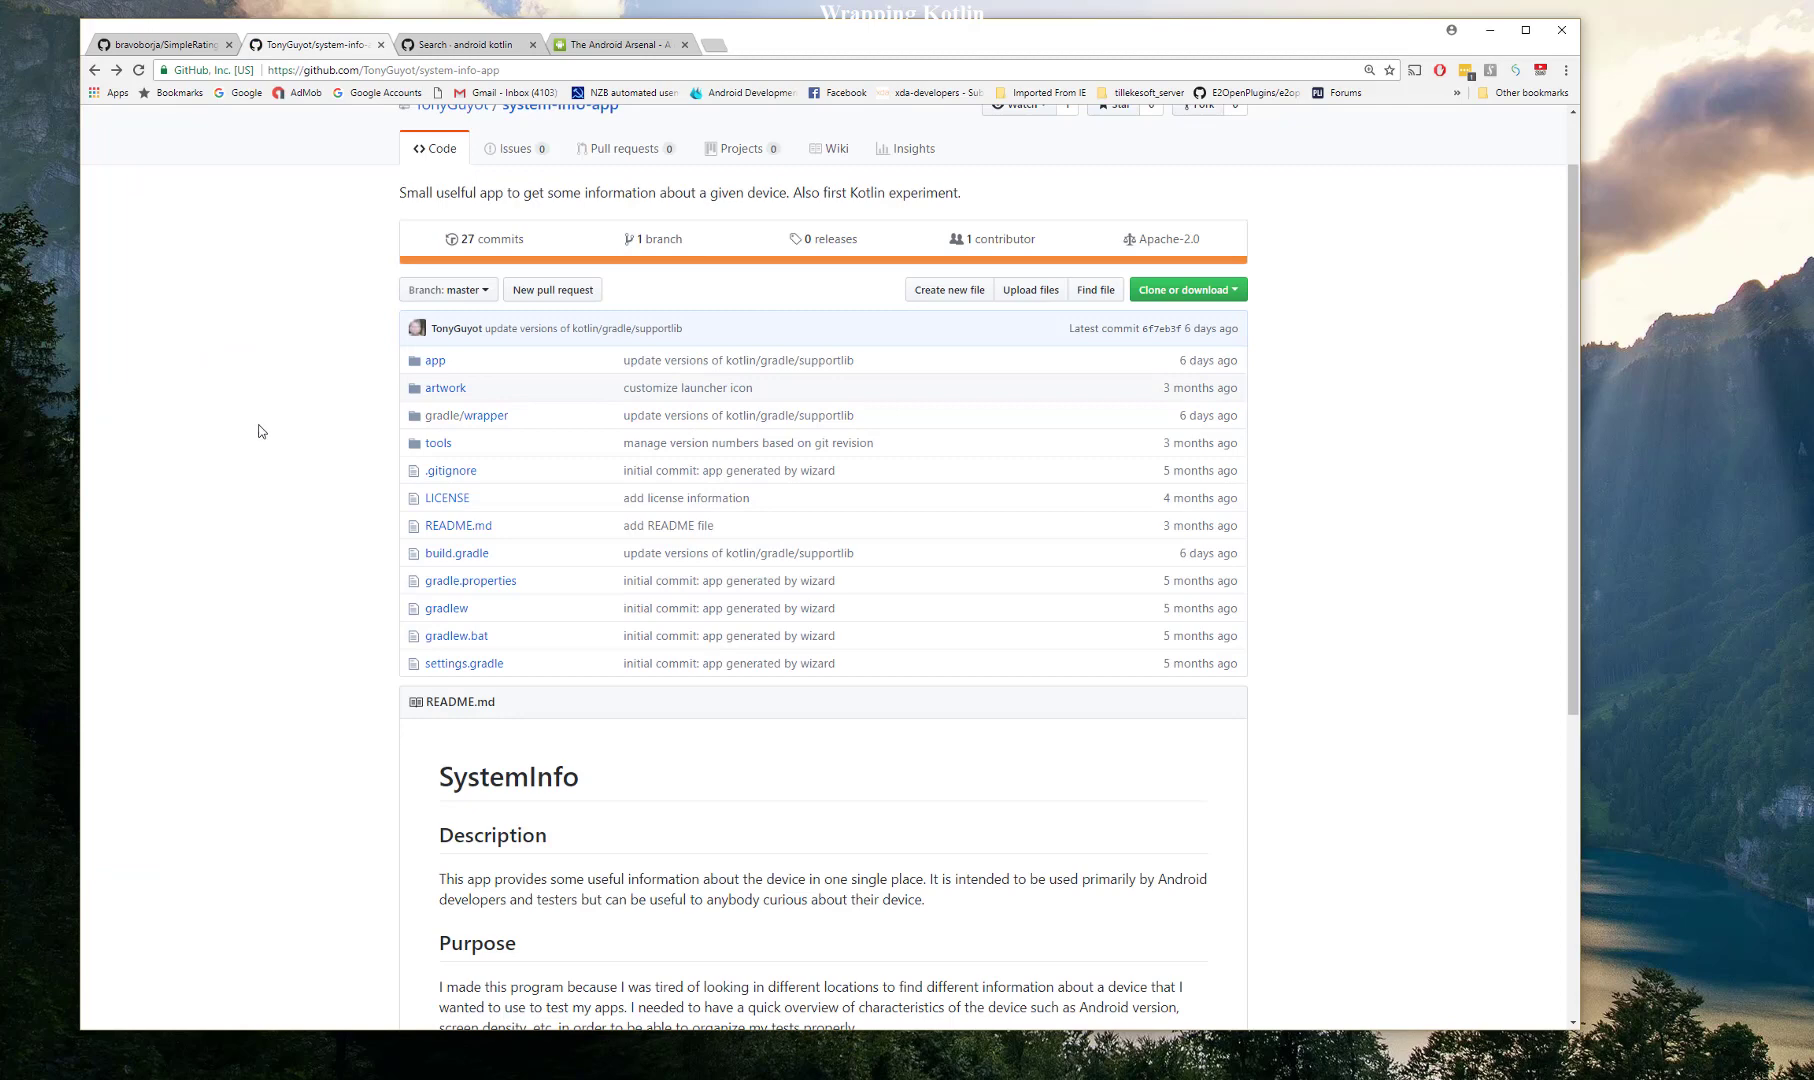
pyautogui.scroll(-3)
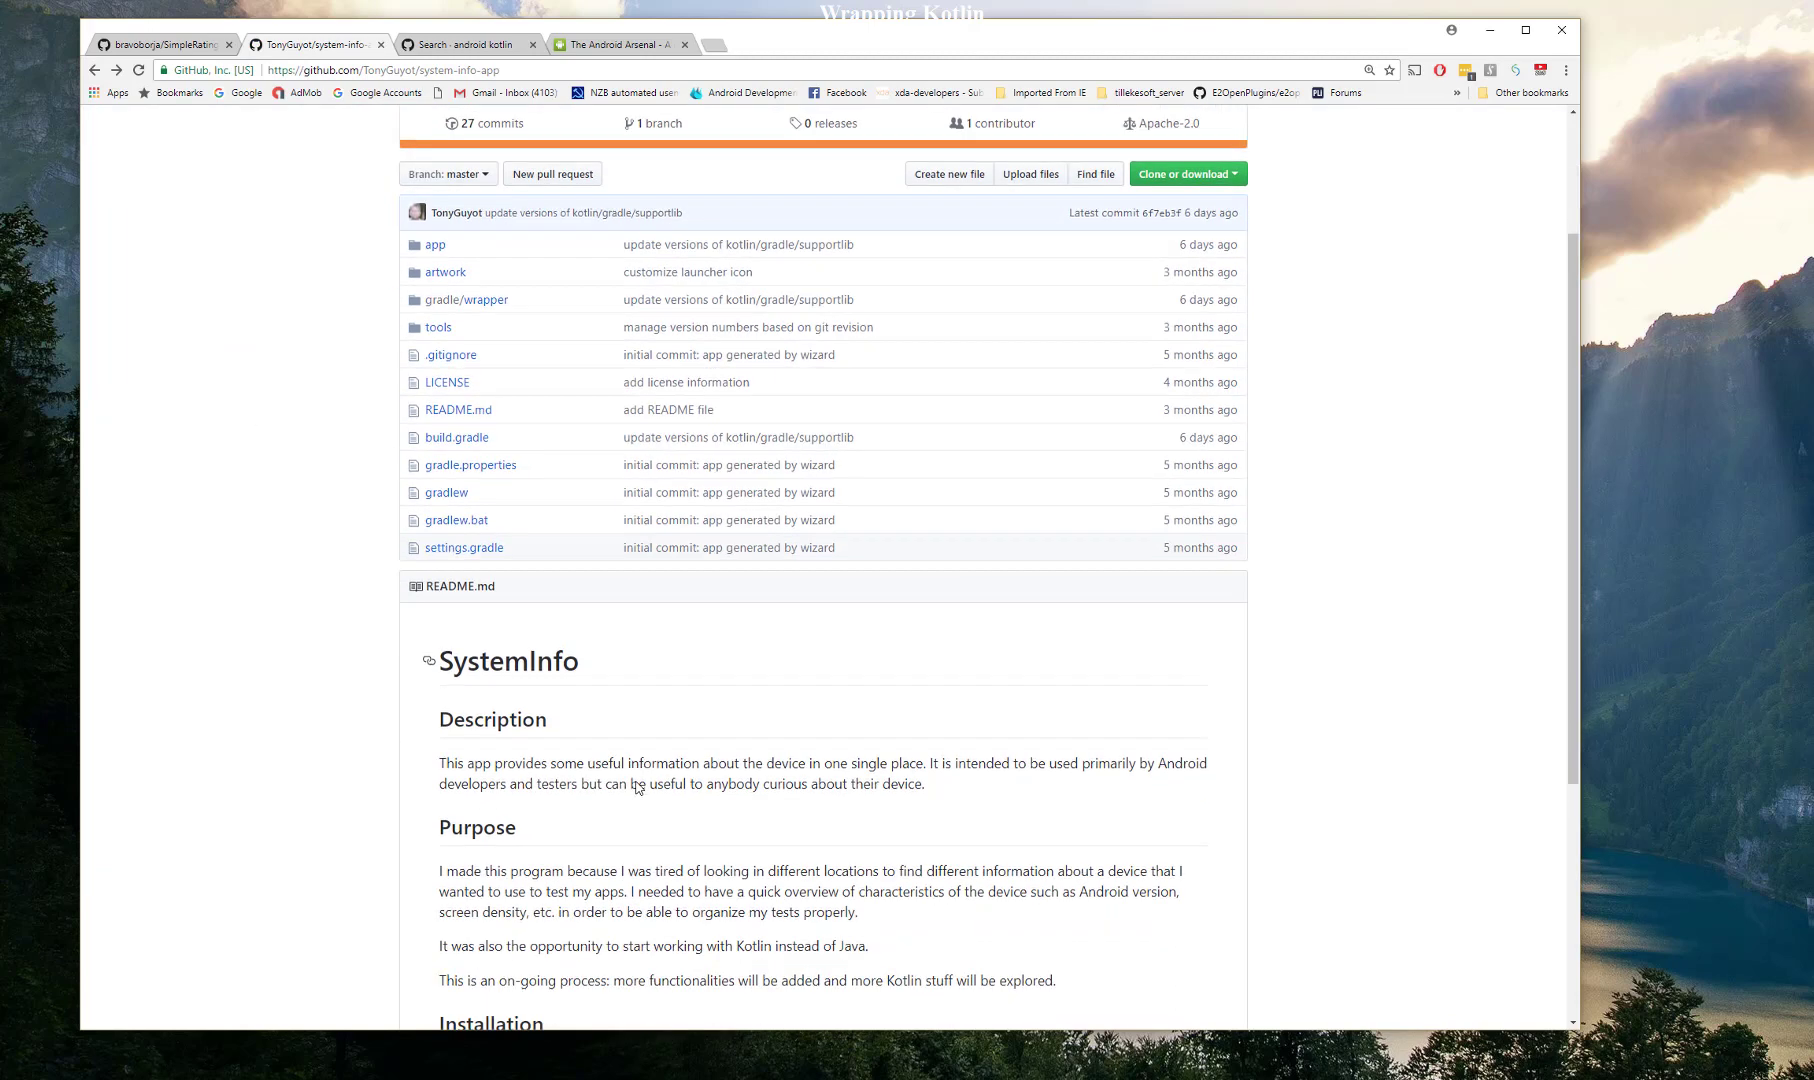
pyautogui.scroll(-3)
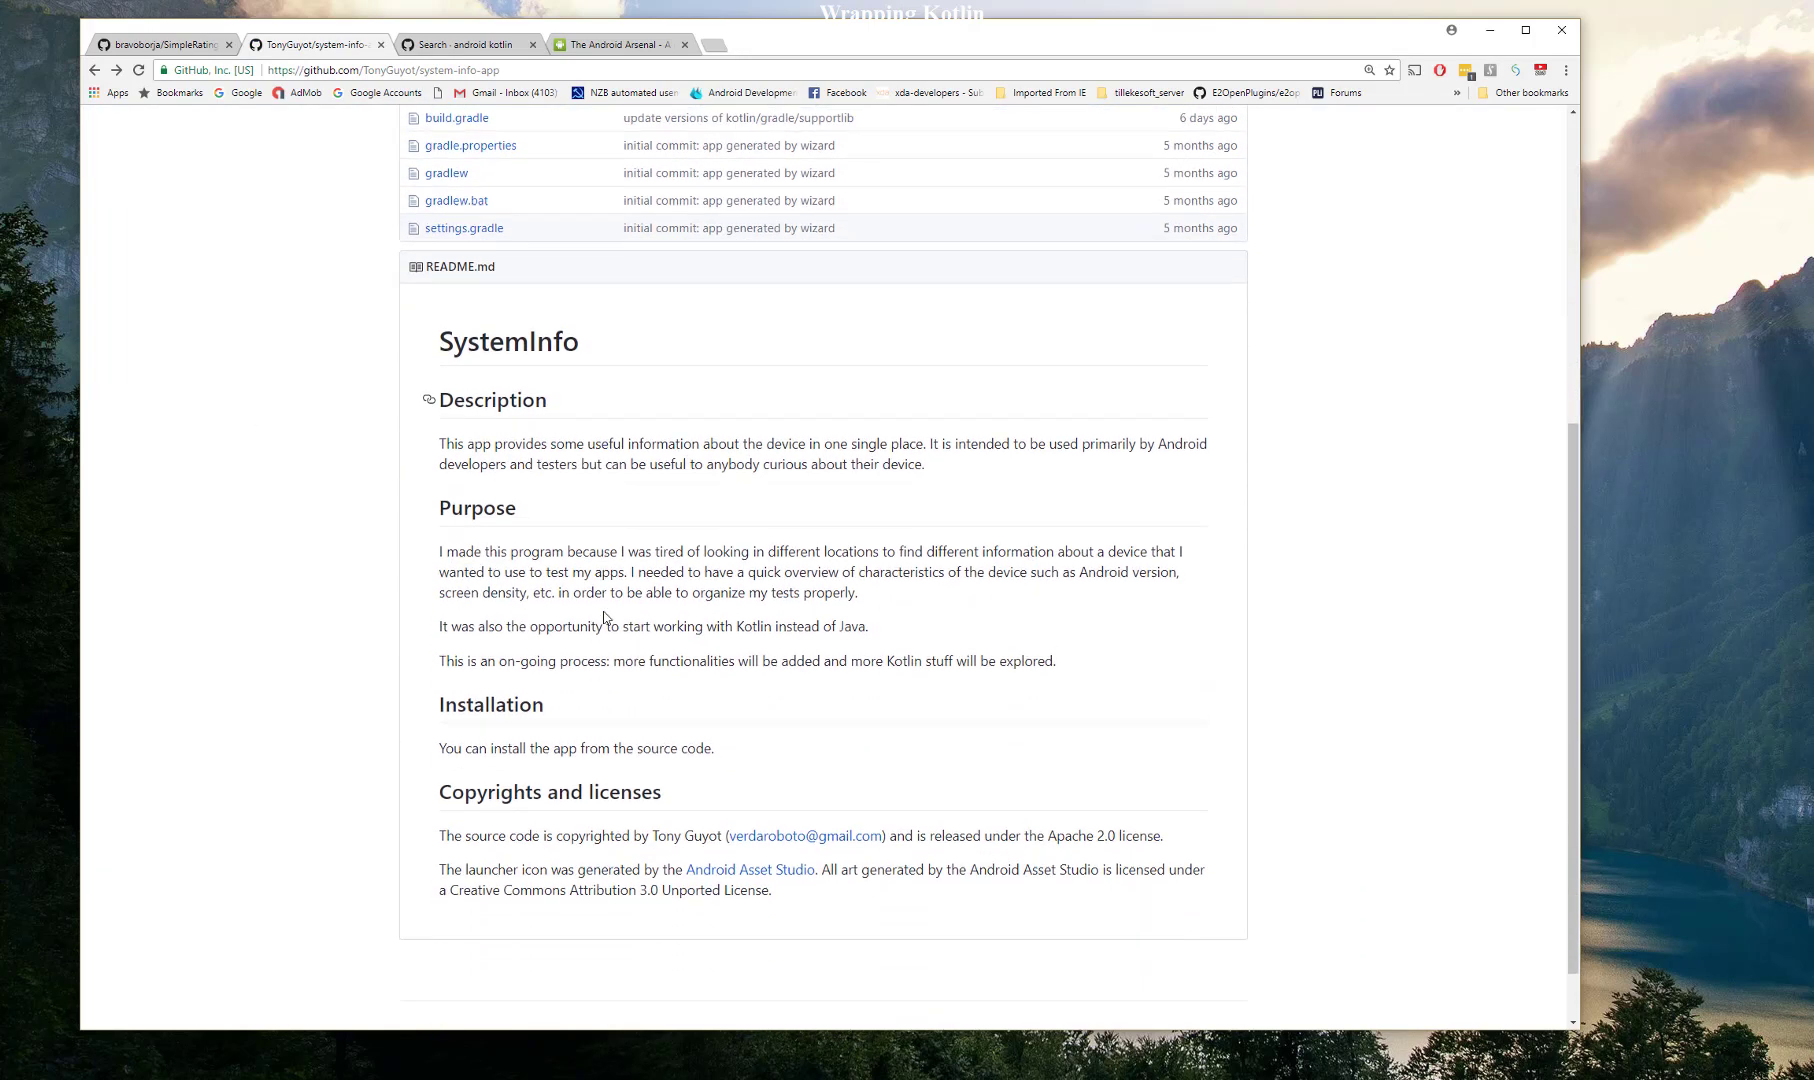
pyautogui.scroll(3)
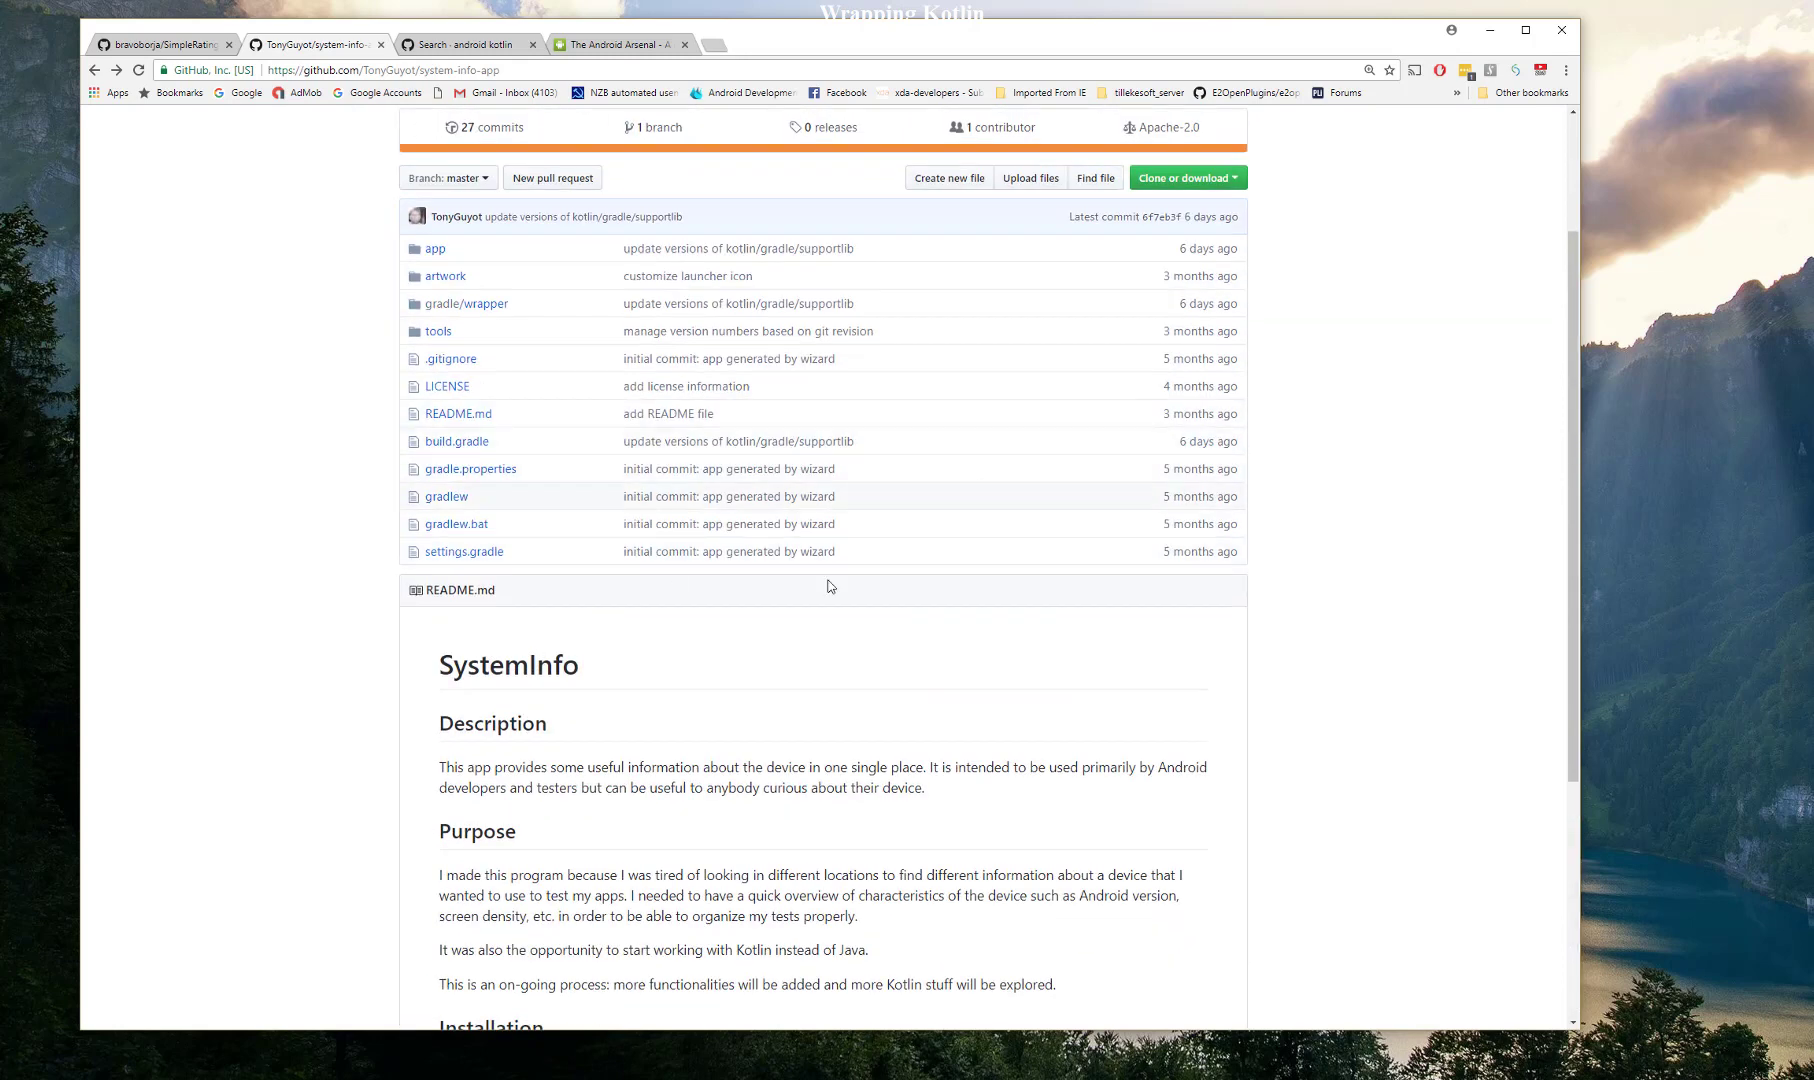
pyautogui.moveTo(634, 741)
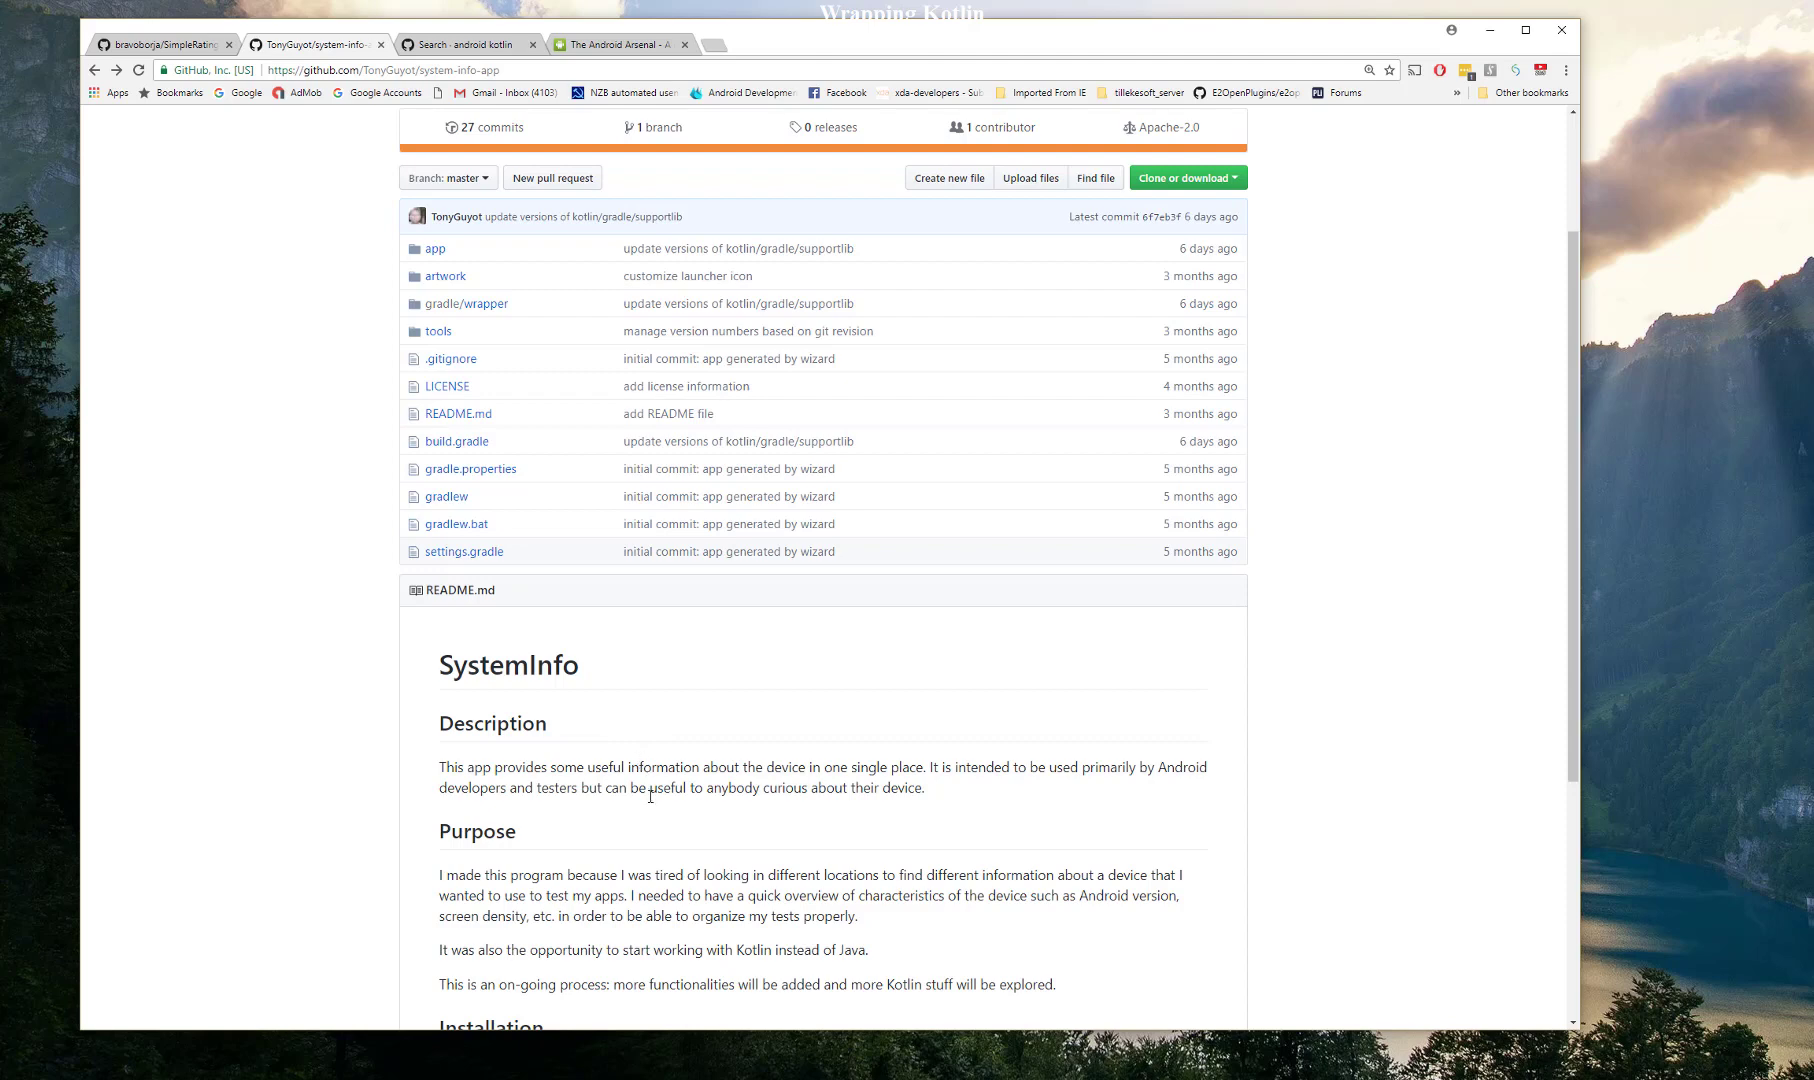
pyautogui.scroll(-3)
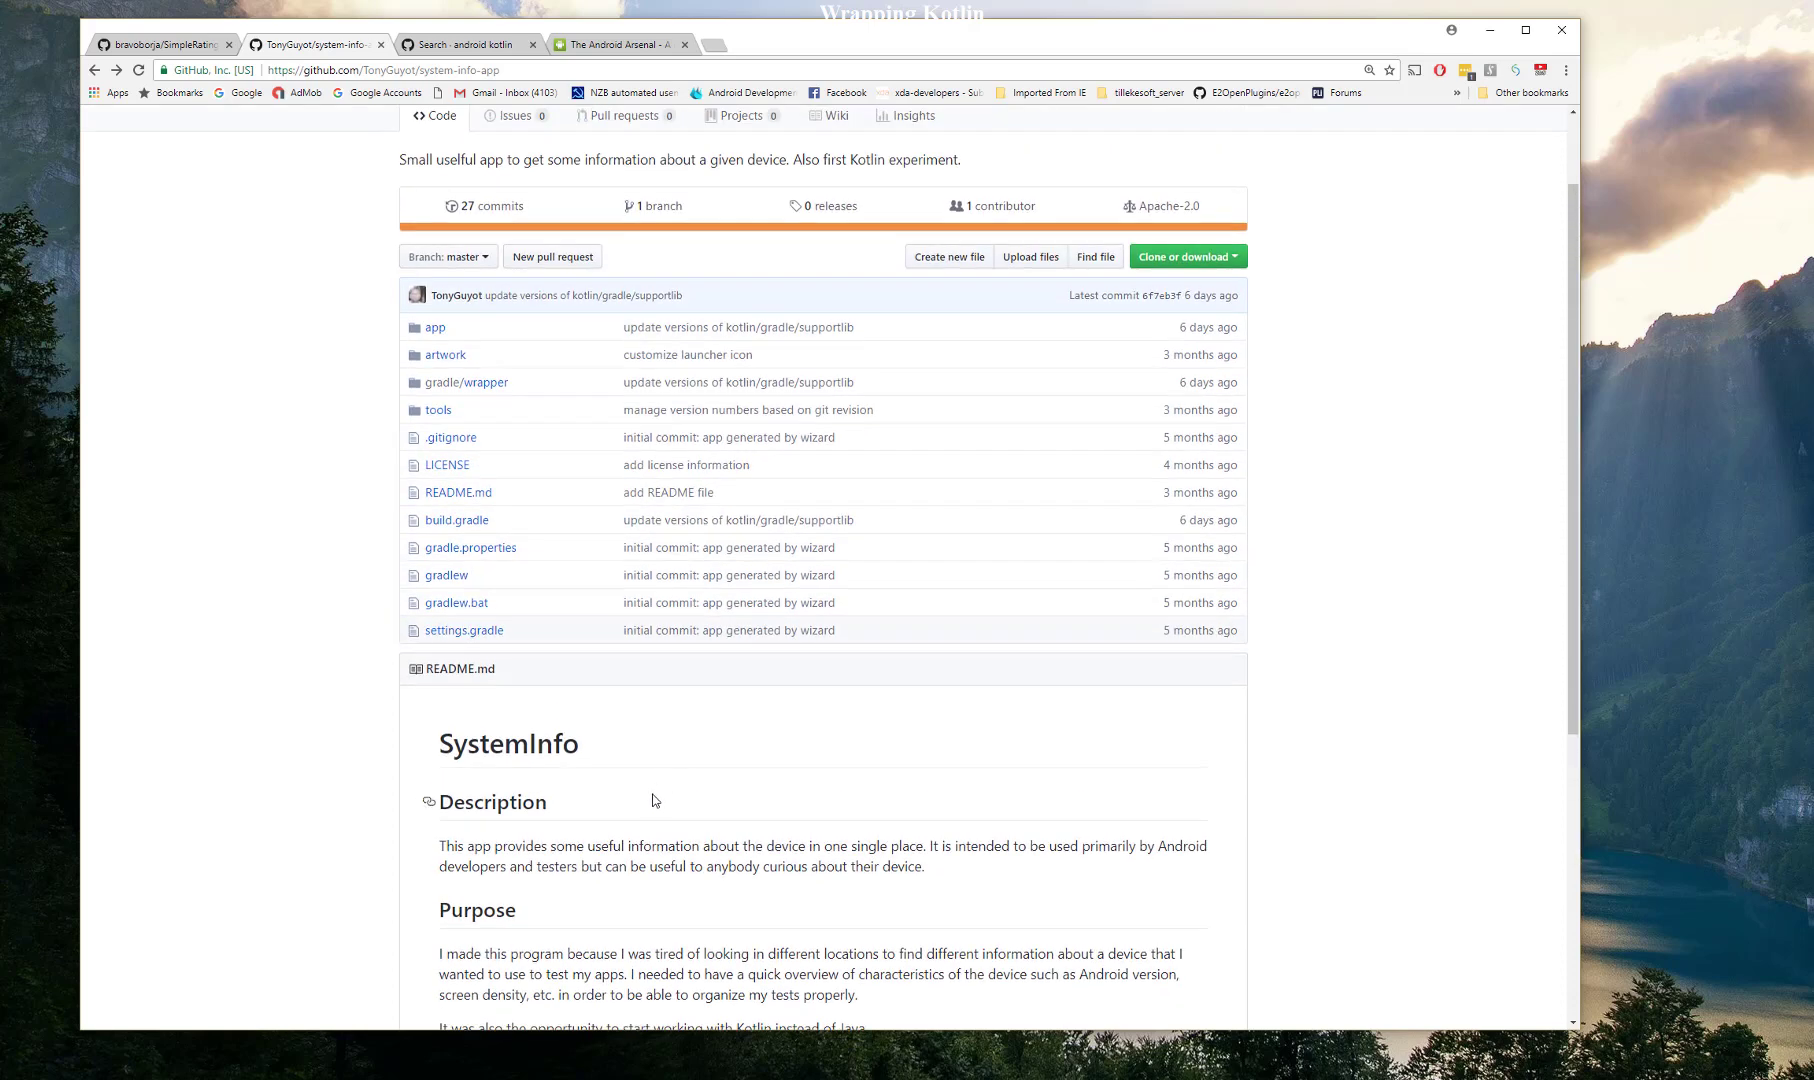
pyautogui.moveTo(624, 787)
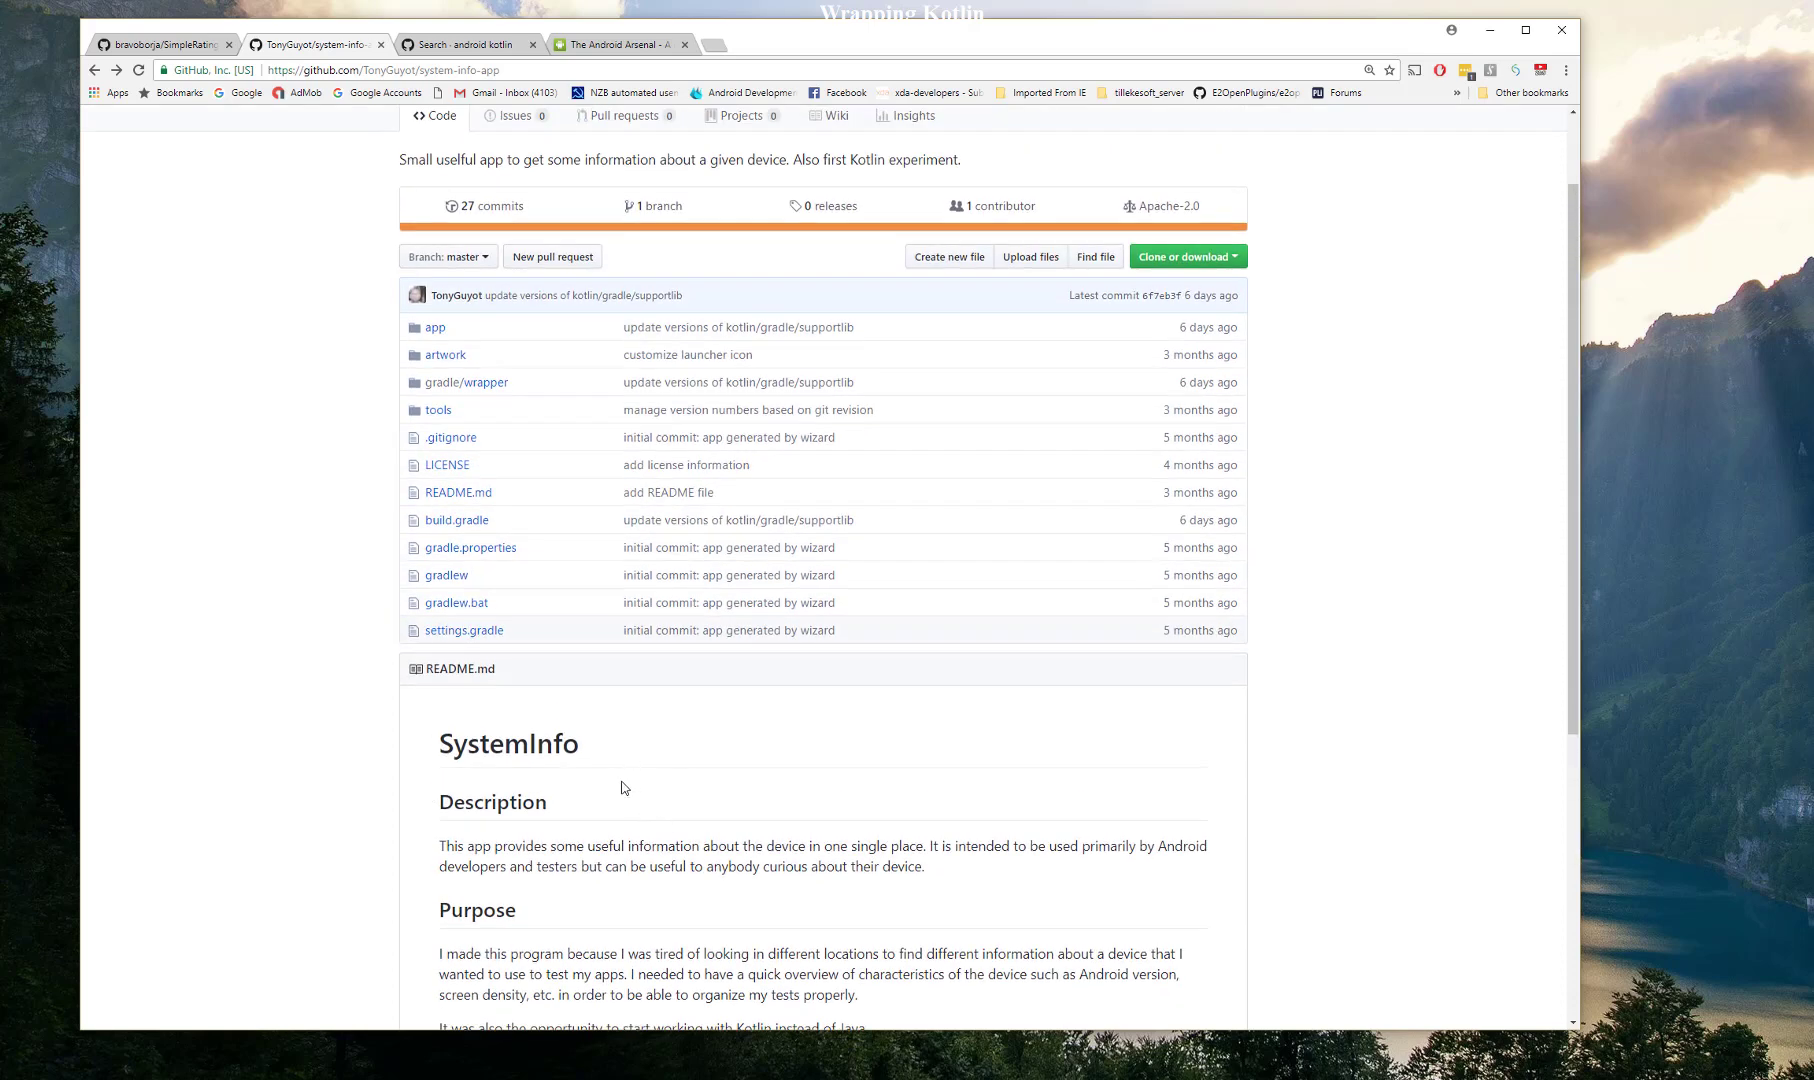
pyautogui.moveTo(435, 330)
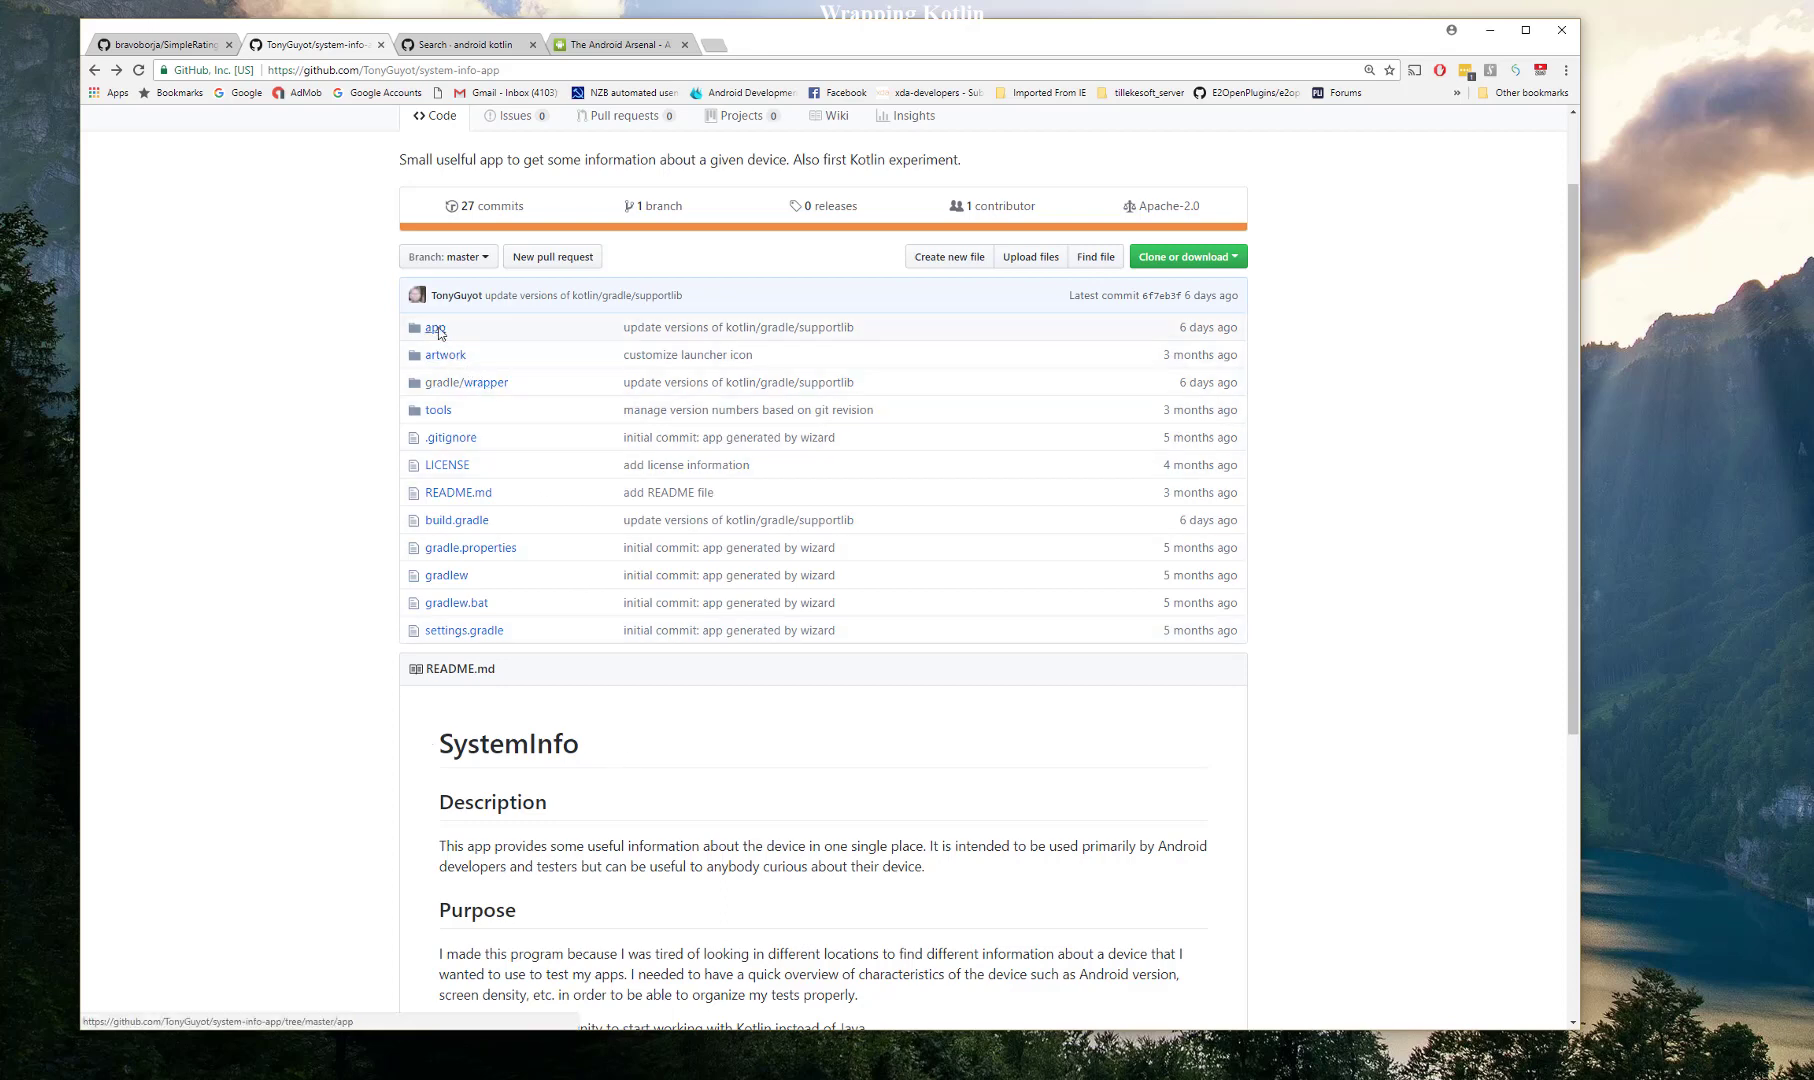
# - Drill into app/src/main/java/io/github/tonyguyot/systeminfo to list Hardware.kt, Screen.kt and System.kt
pyautogui.click(435, 328)
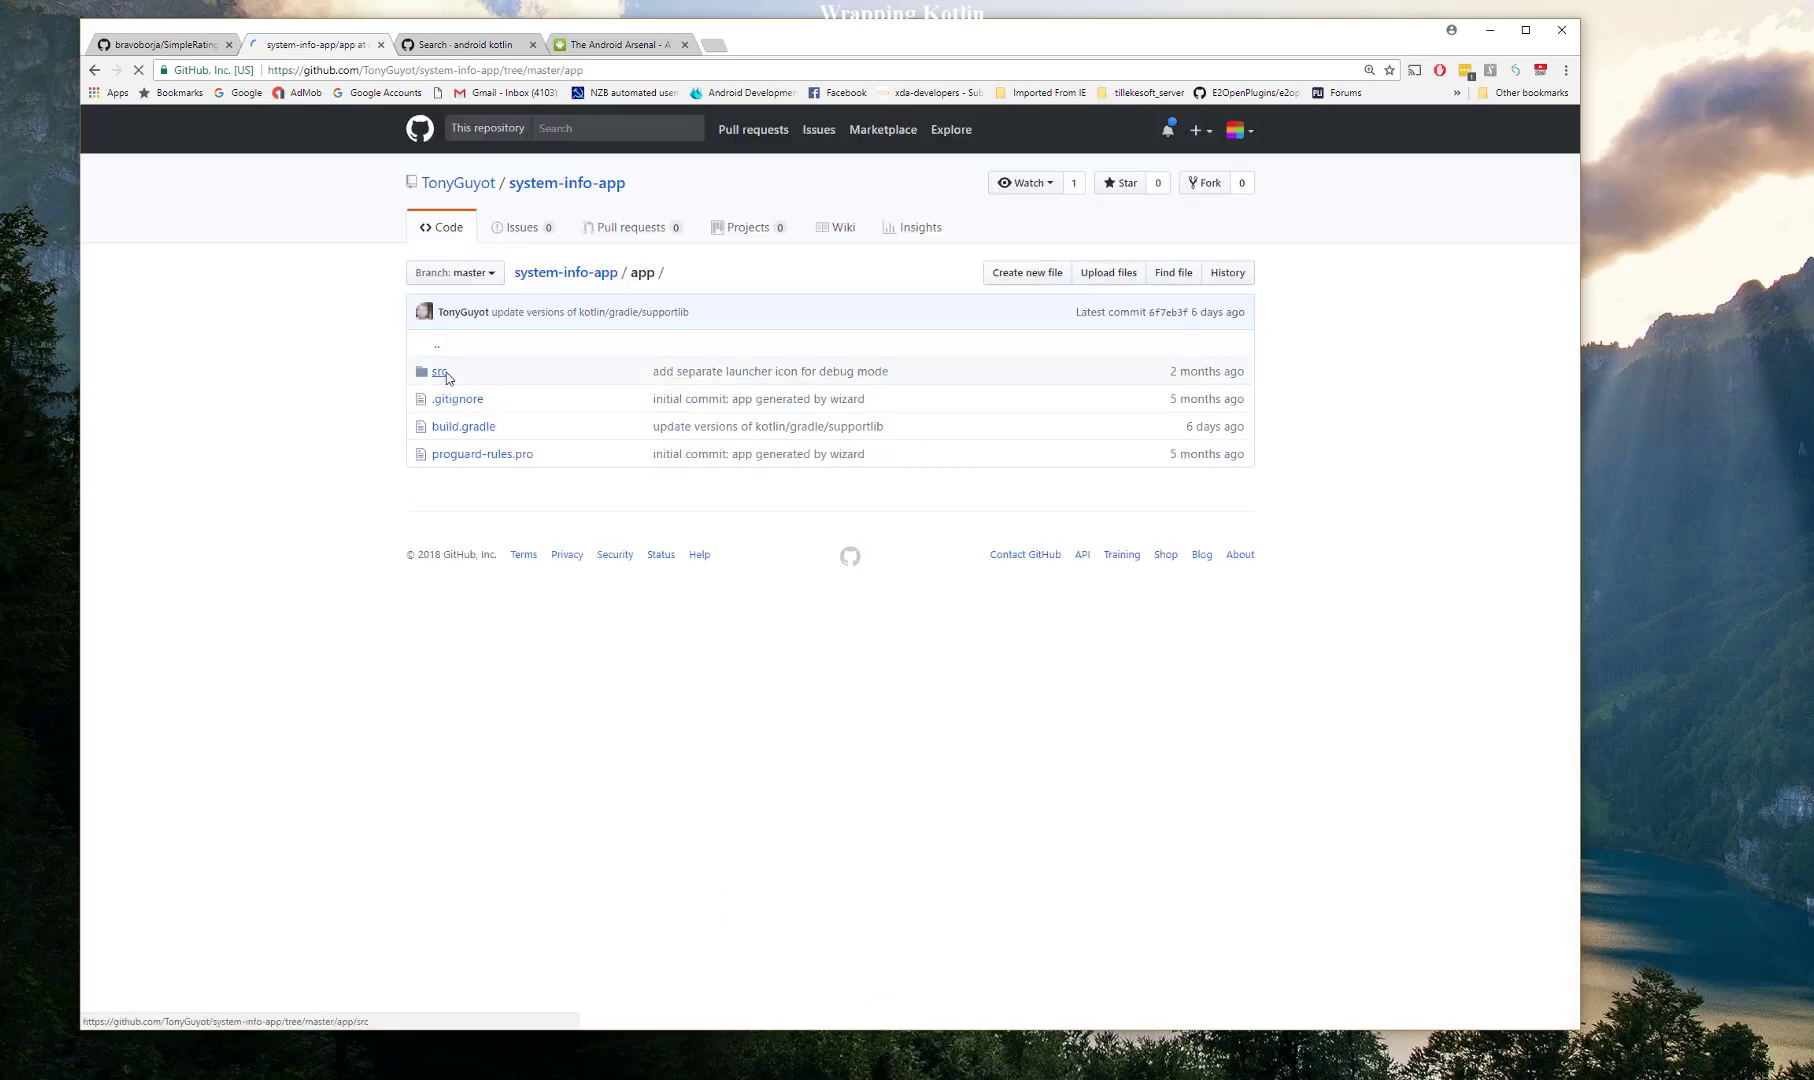
pyautogui.click(439, 371)
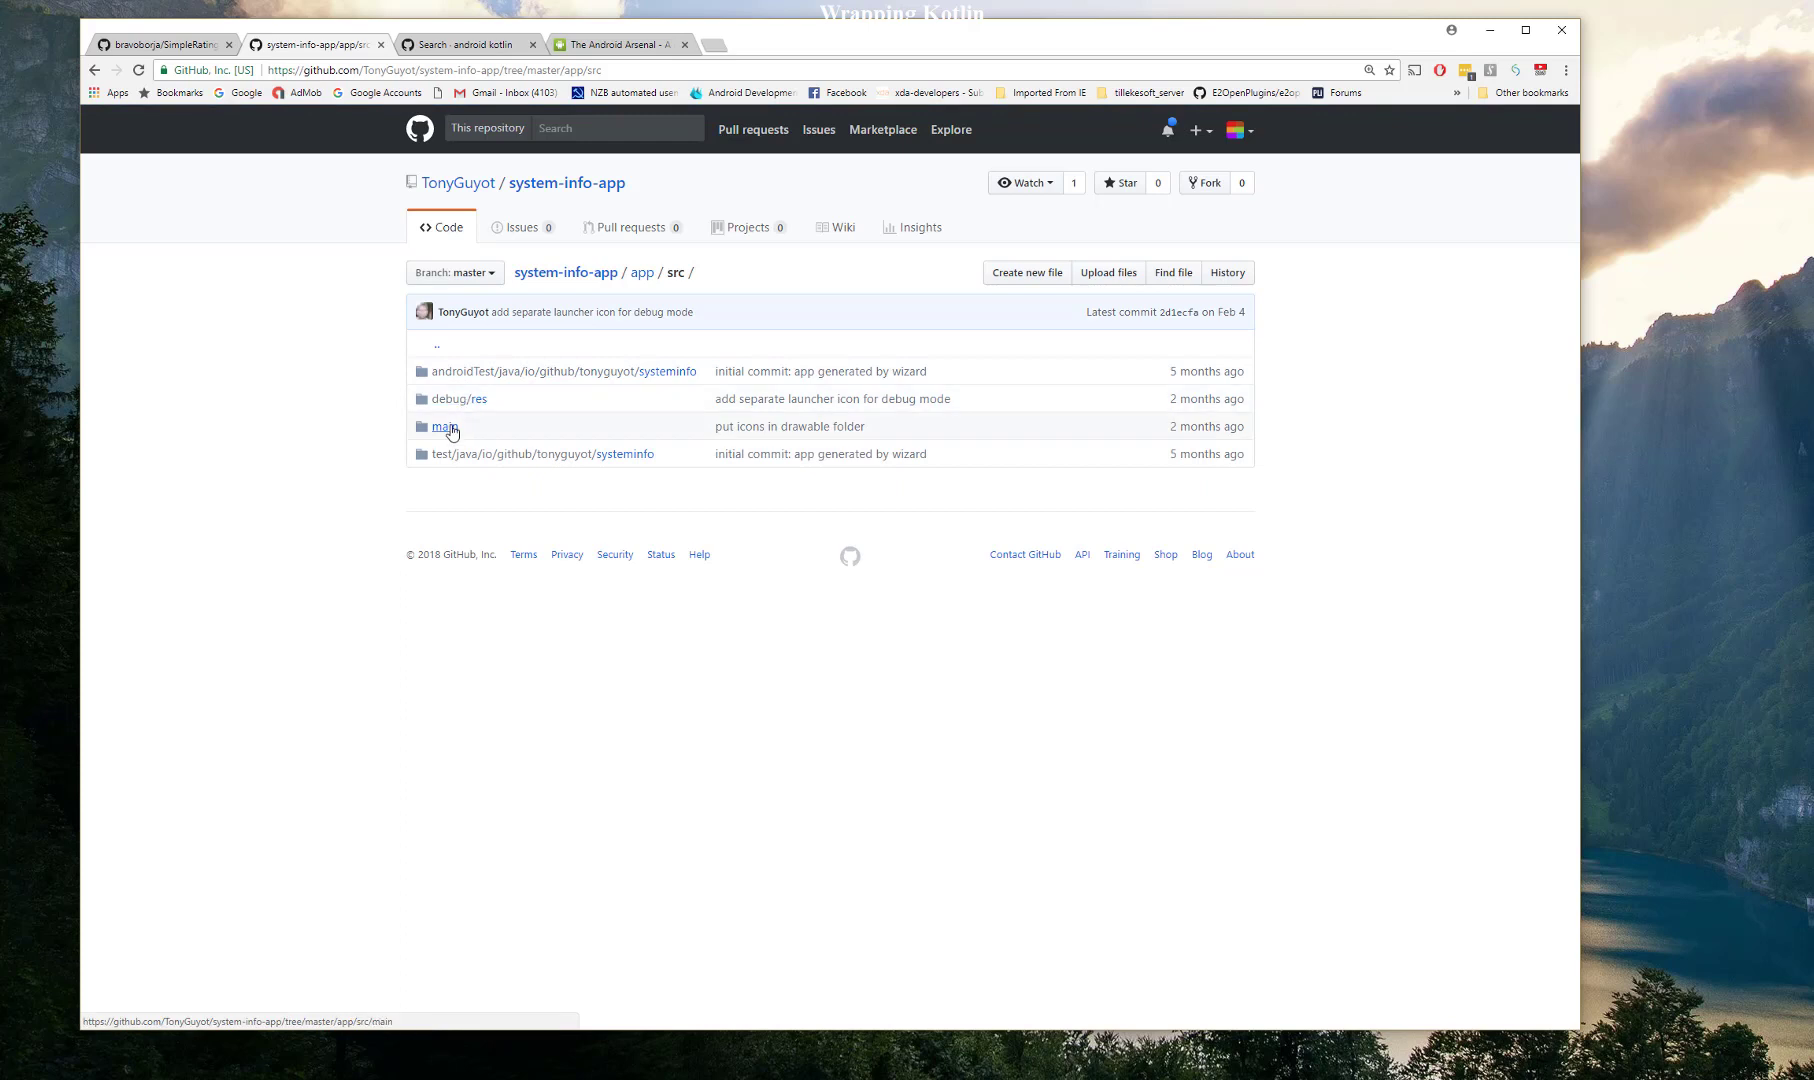
pyautogui.click(442, 426)
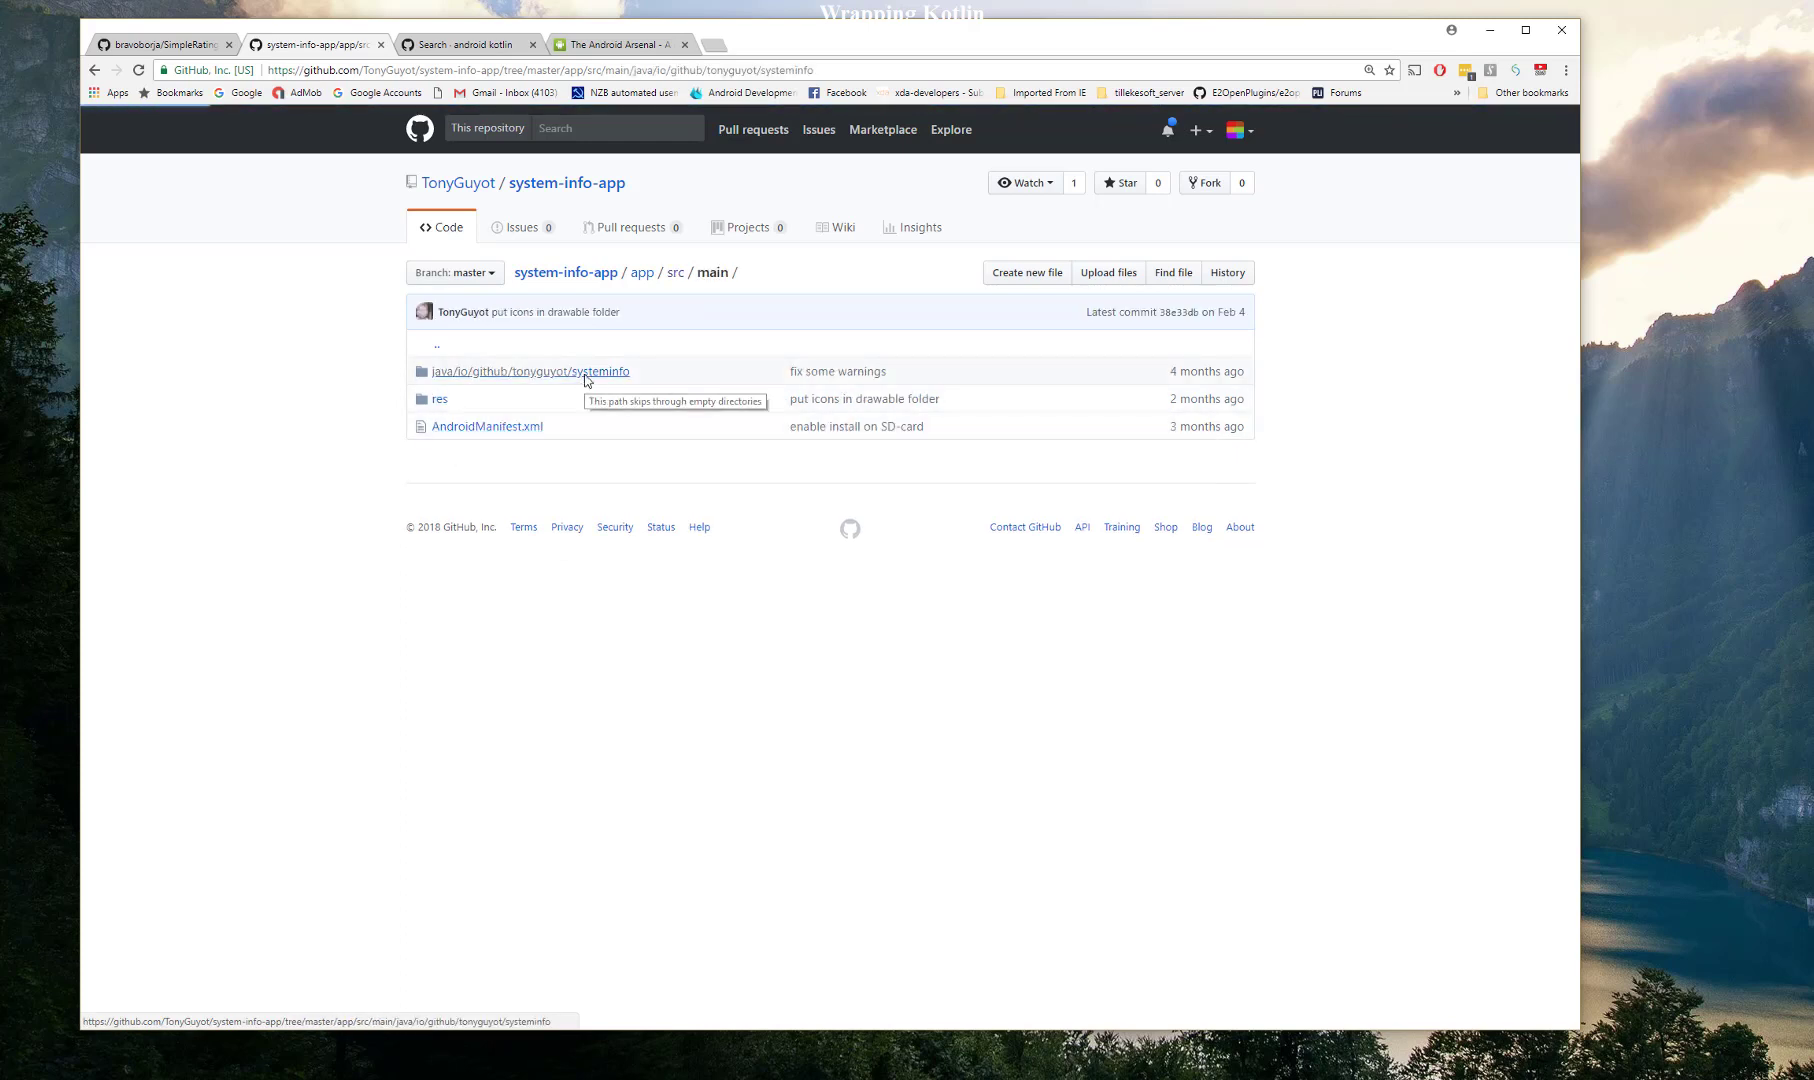
pyautogui.click(529, 371)
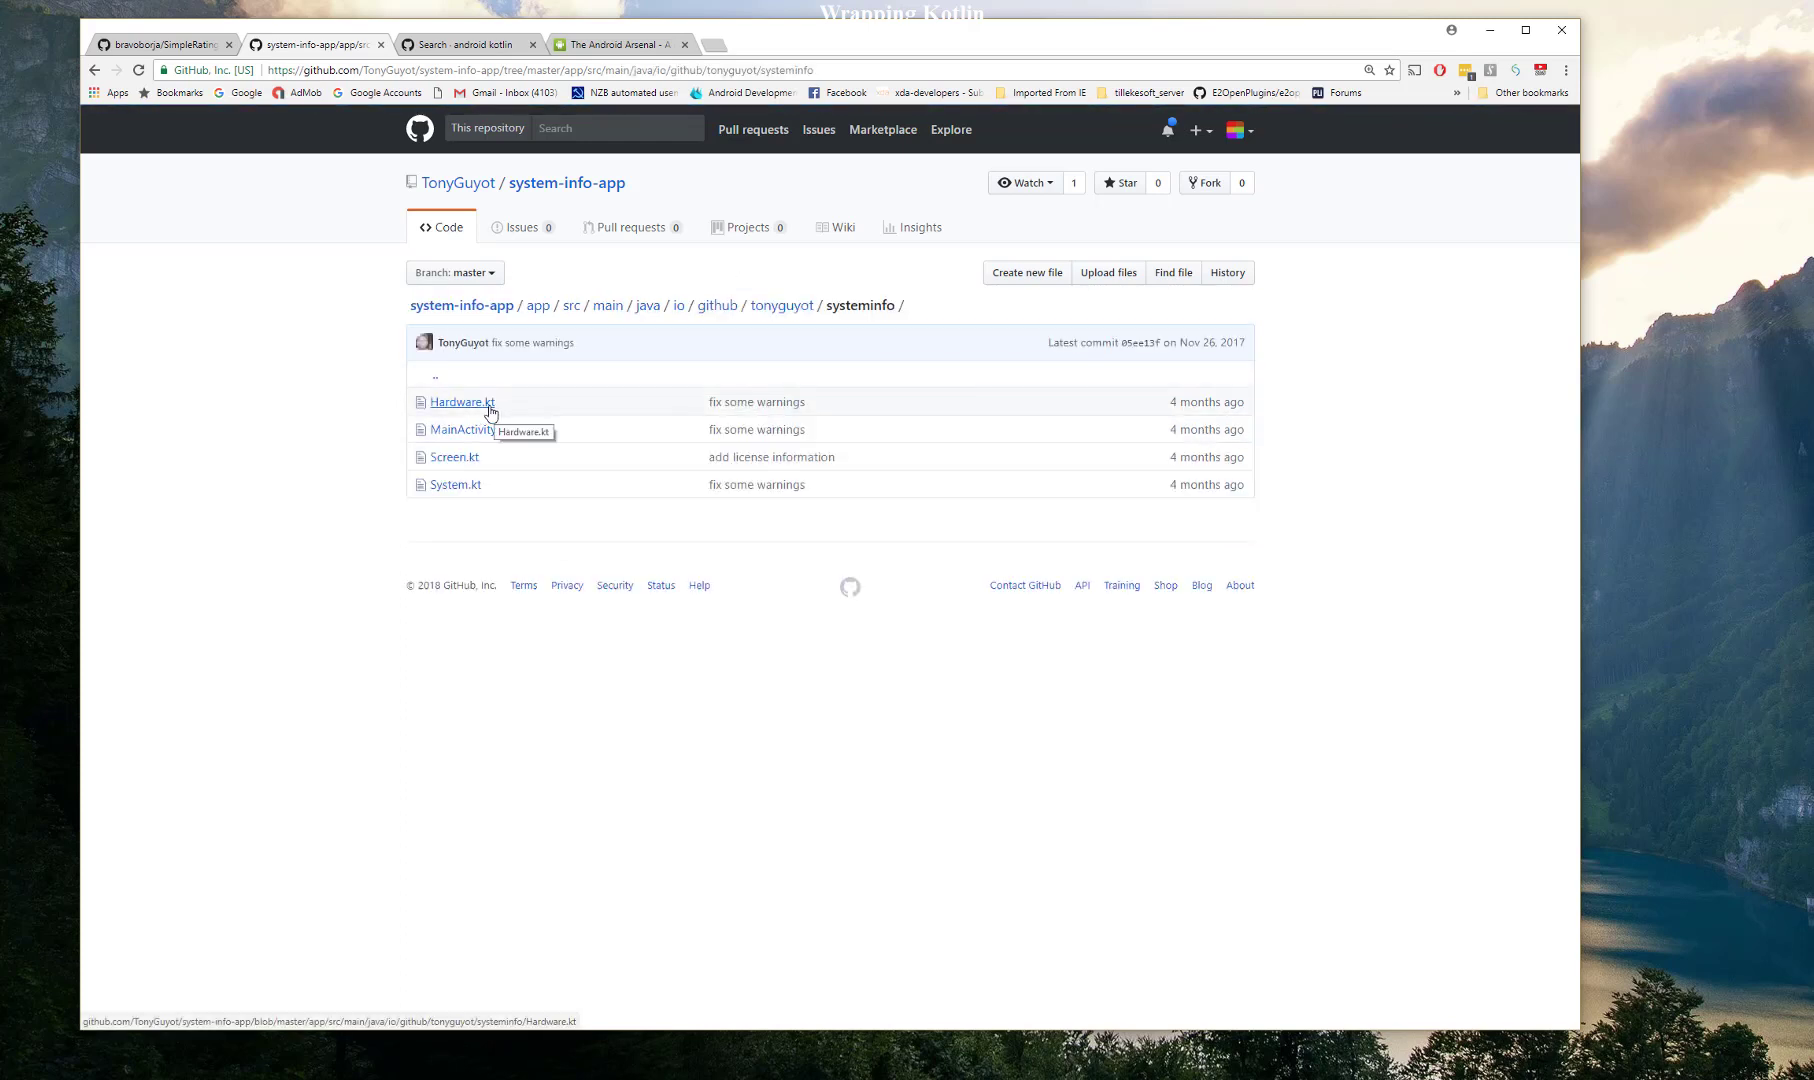
pyautogui.moveTo(501, 415)
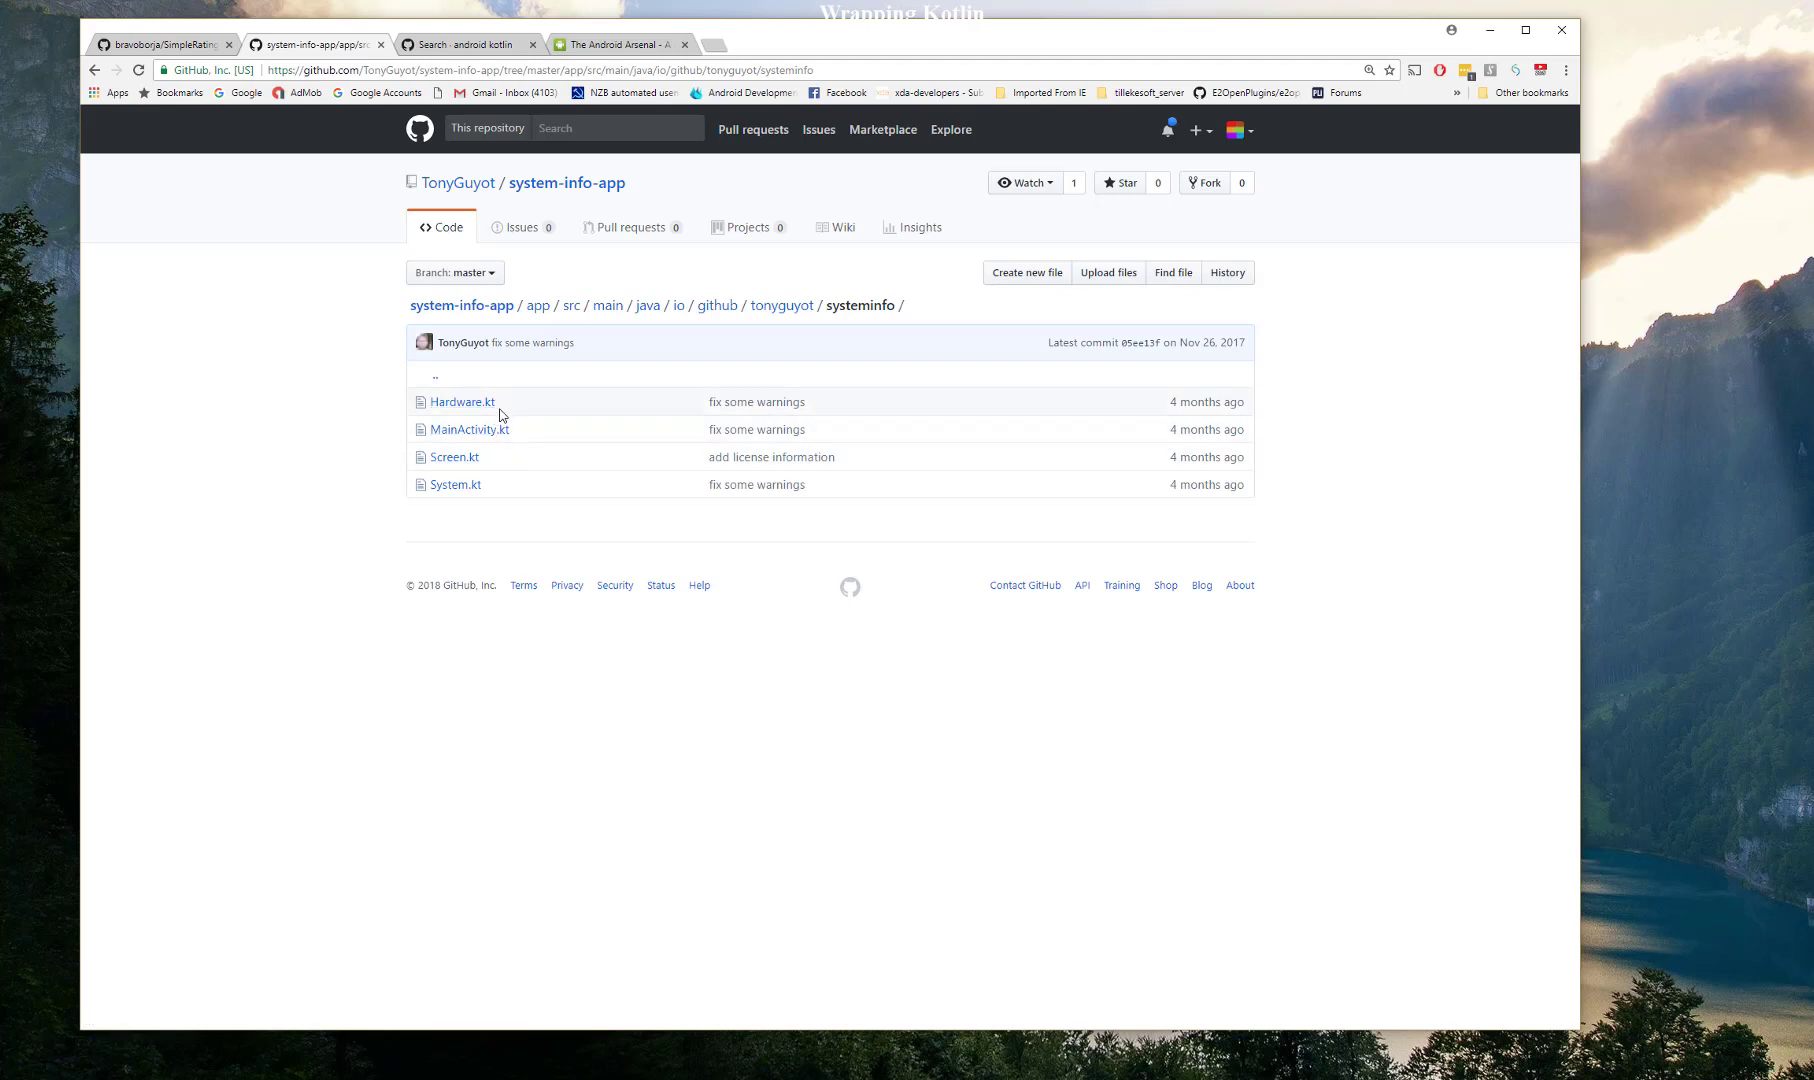
pyautogui.moveTo(500, 414)
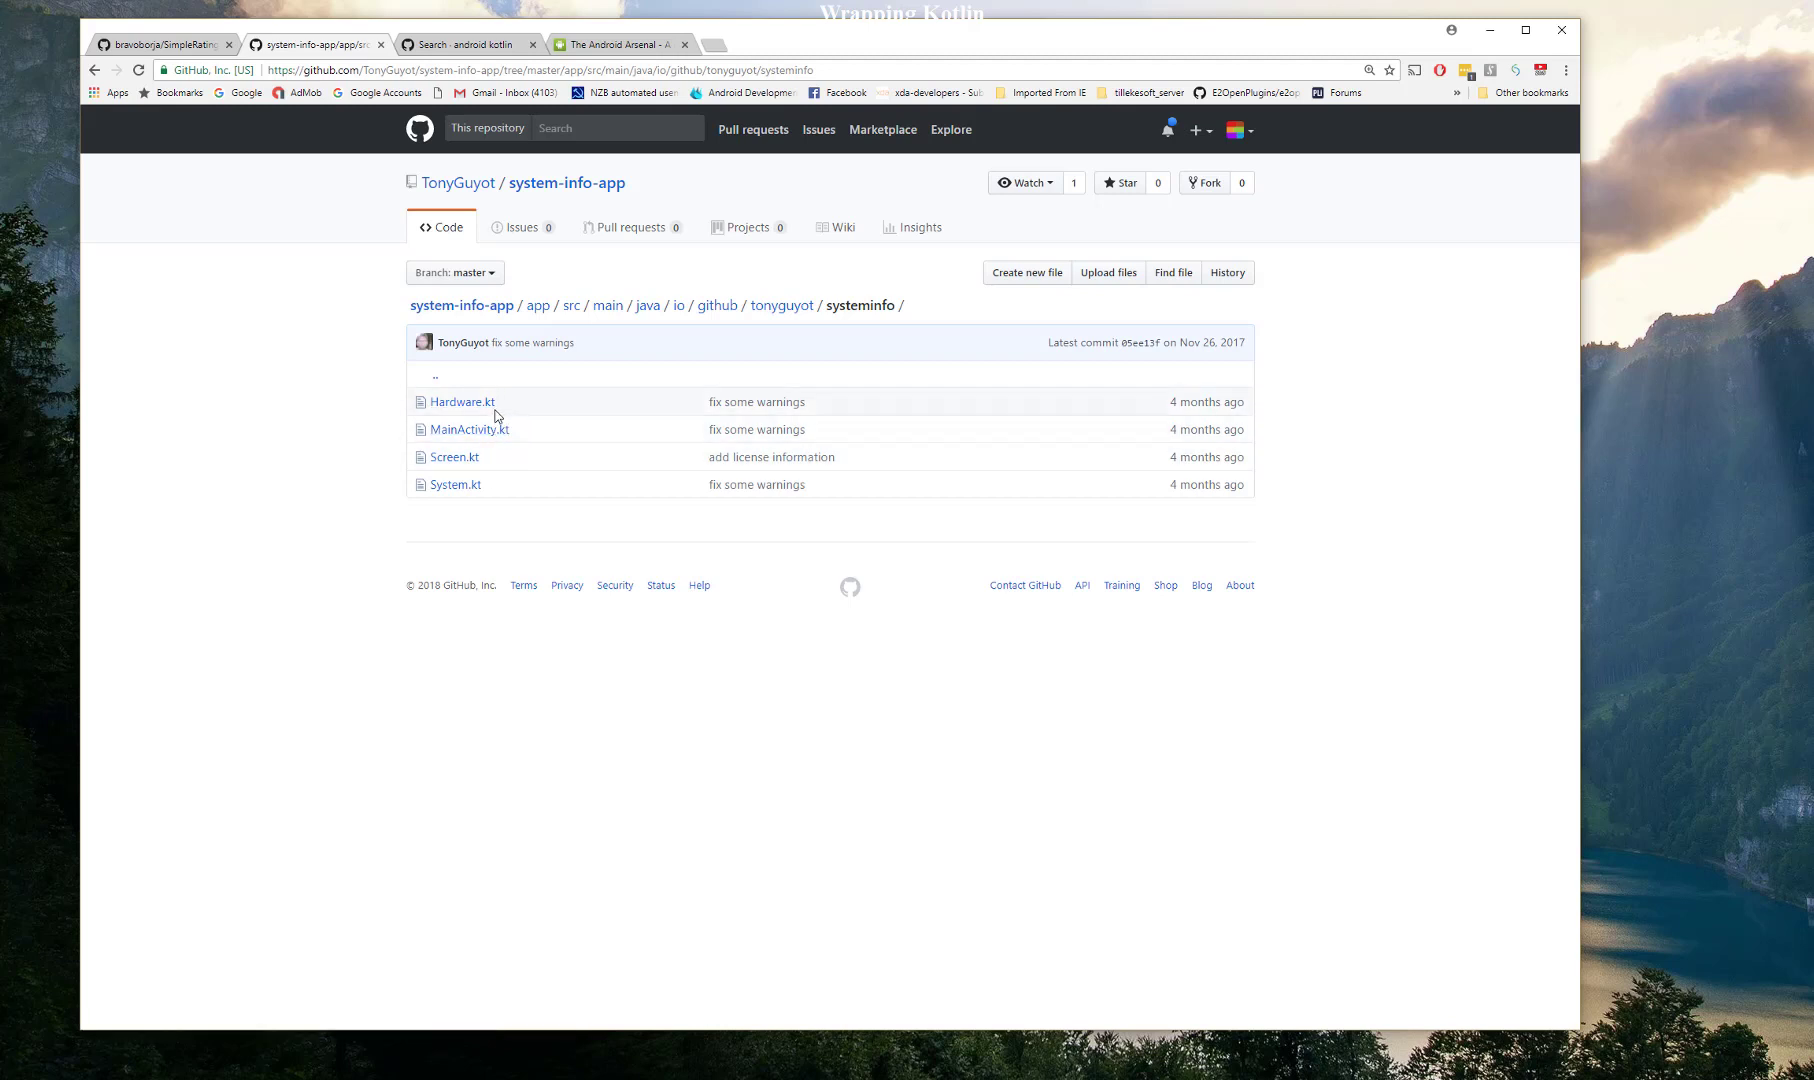
pyautogui.moveTo(492, 430)
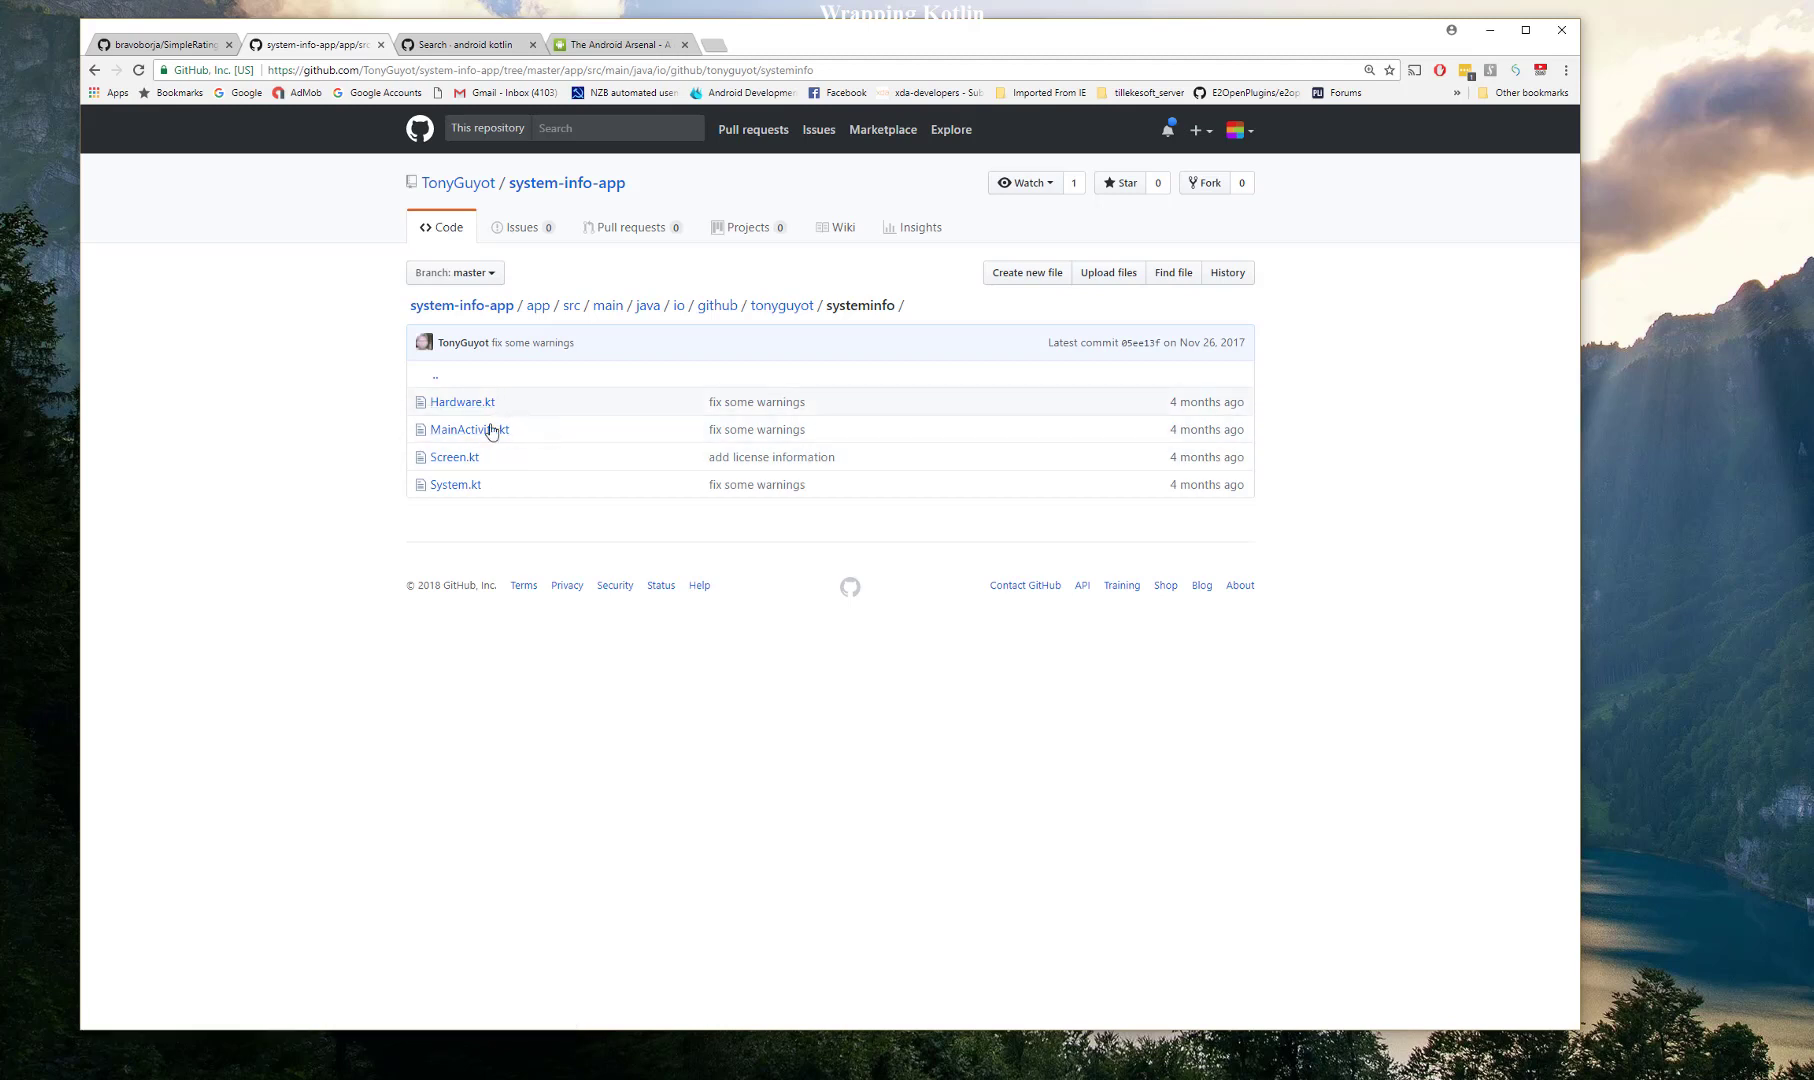
pyautogui.moveTo(497, 431)
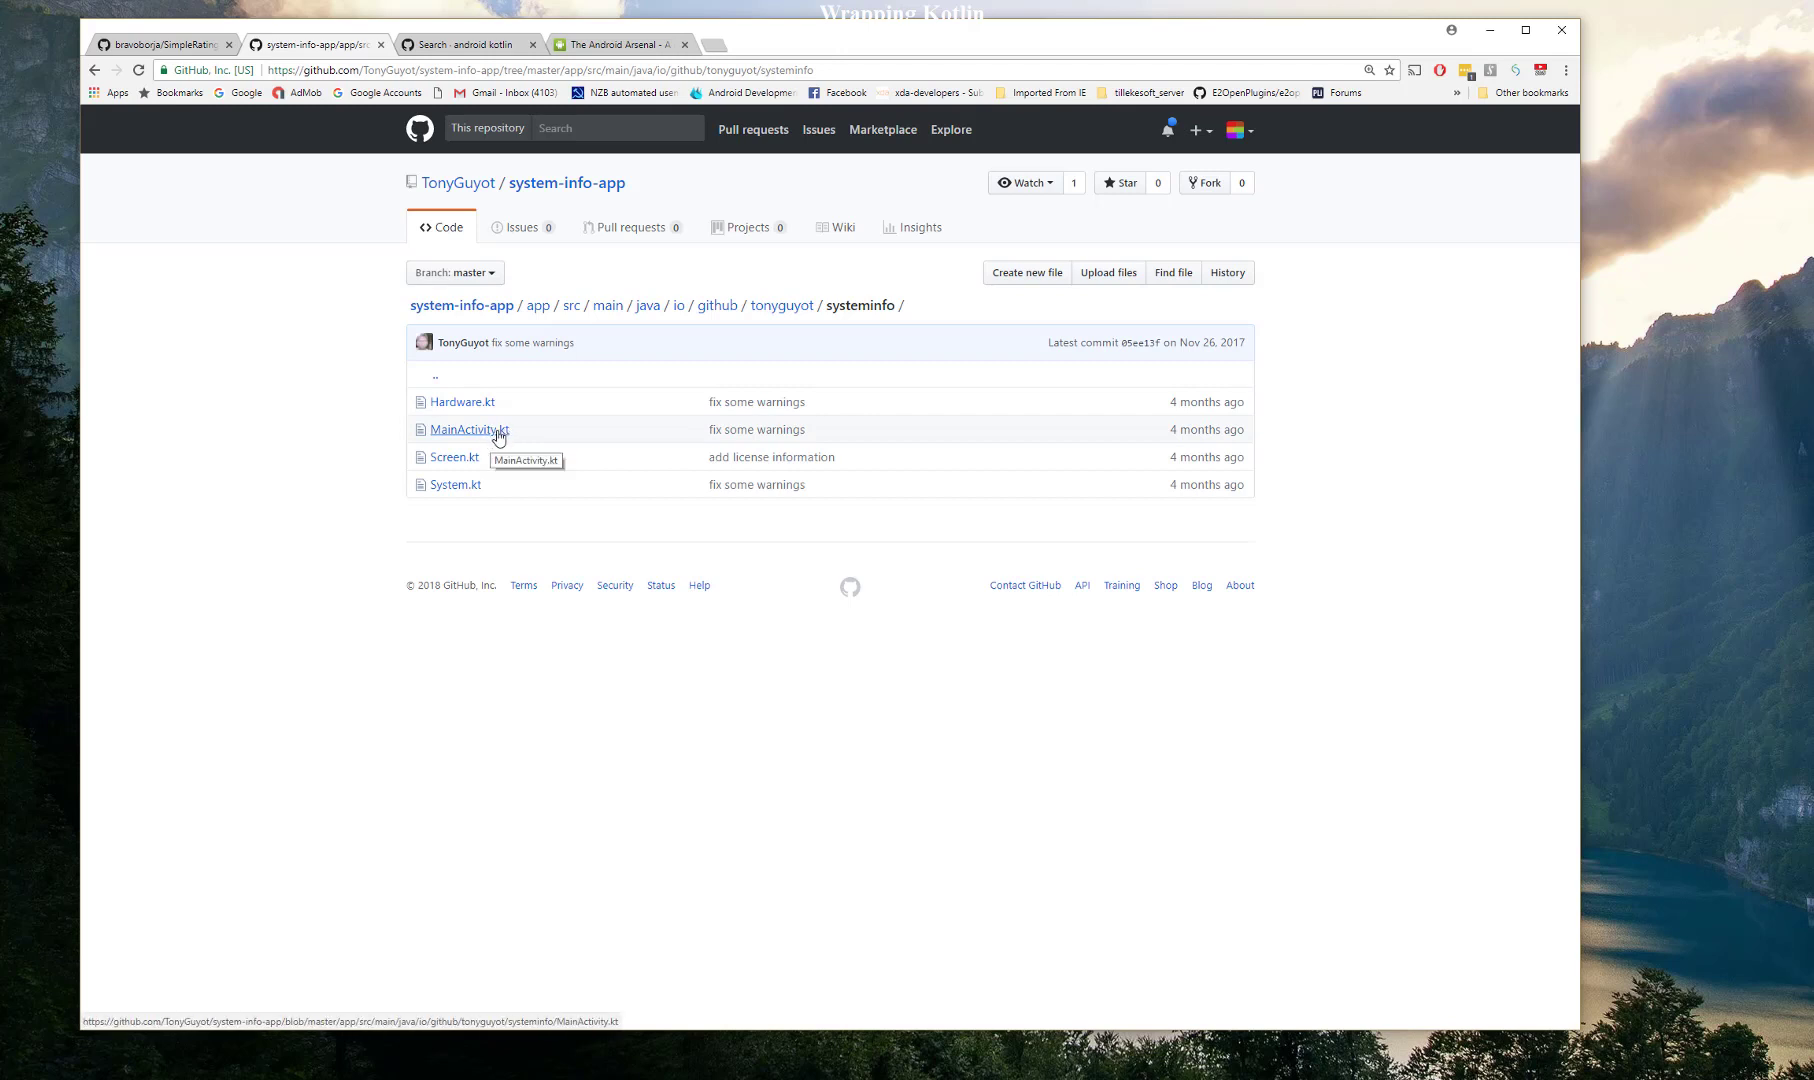
pyautogui.moveTo(464, 415)
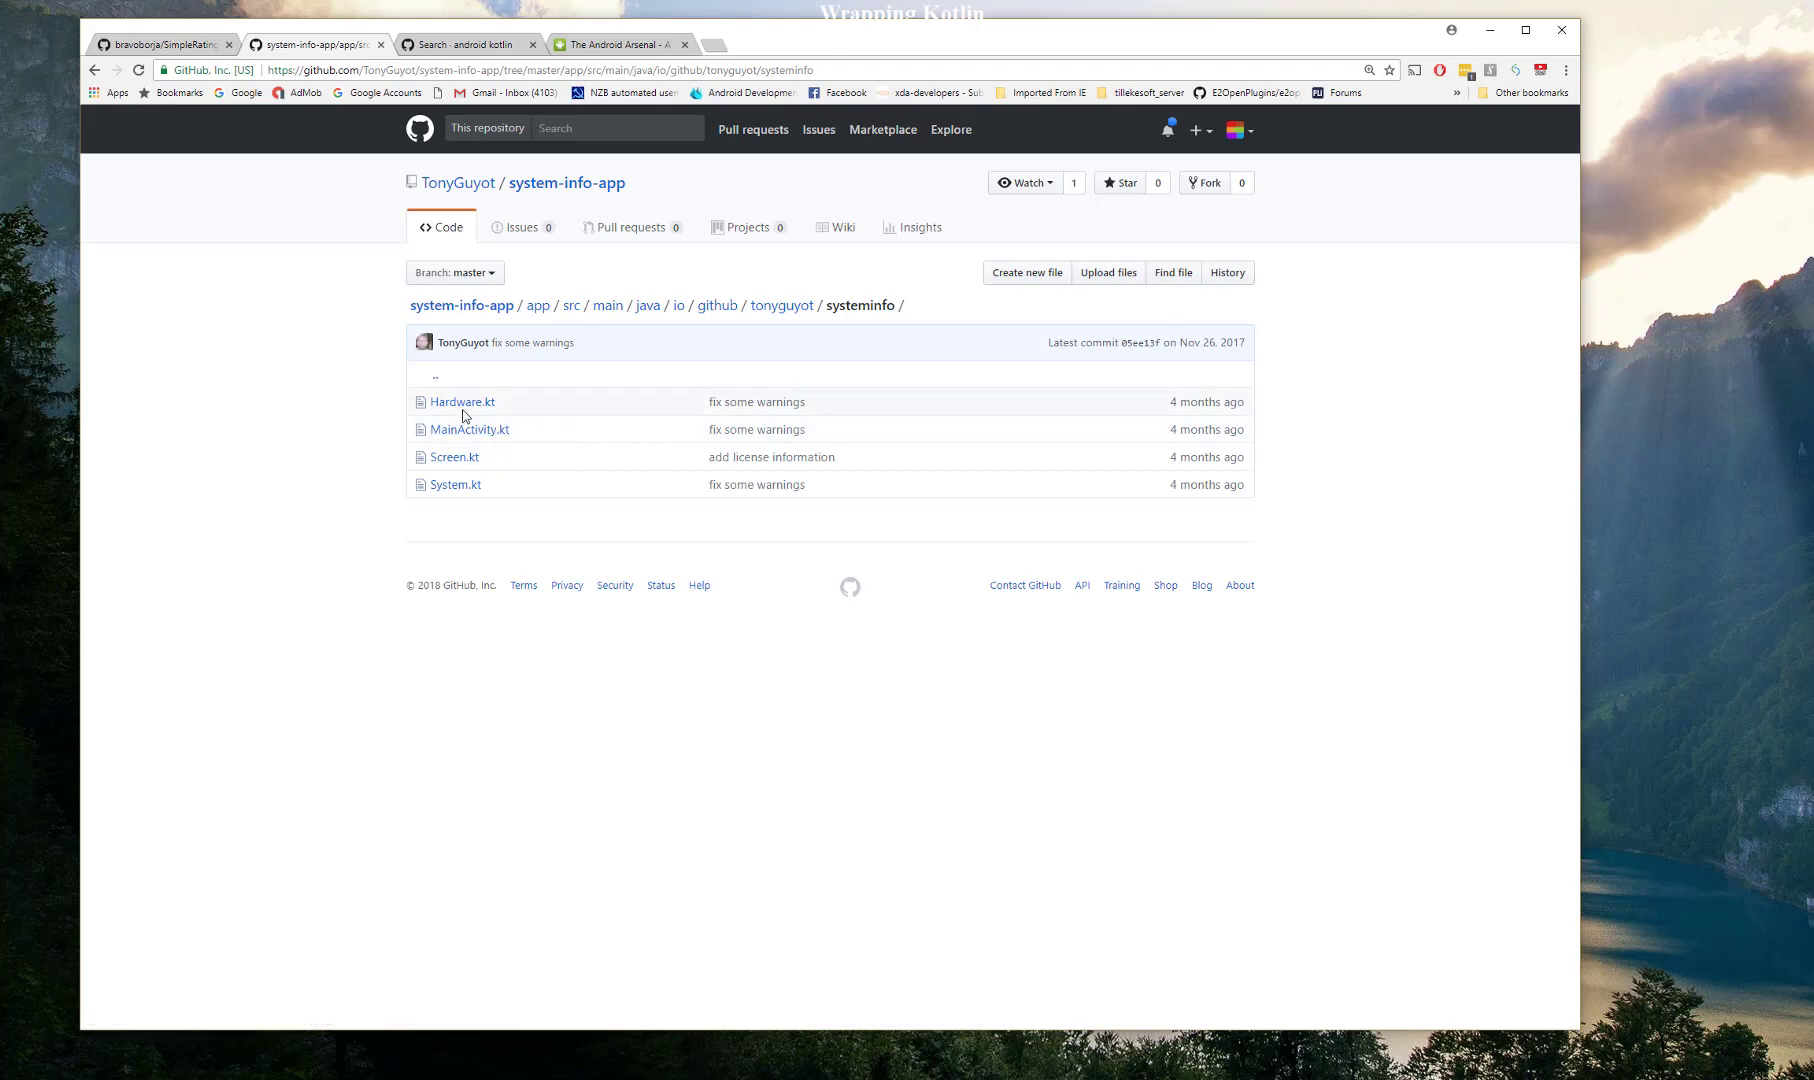
pyautogui.moveTo(452, 409)
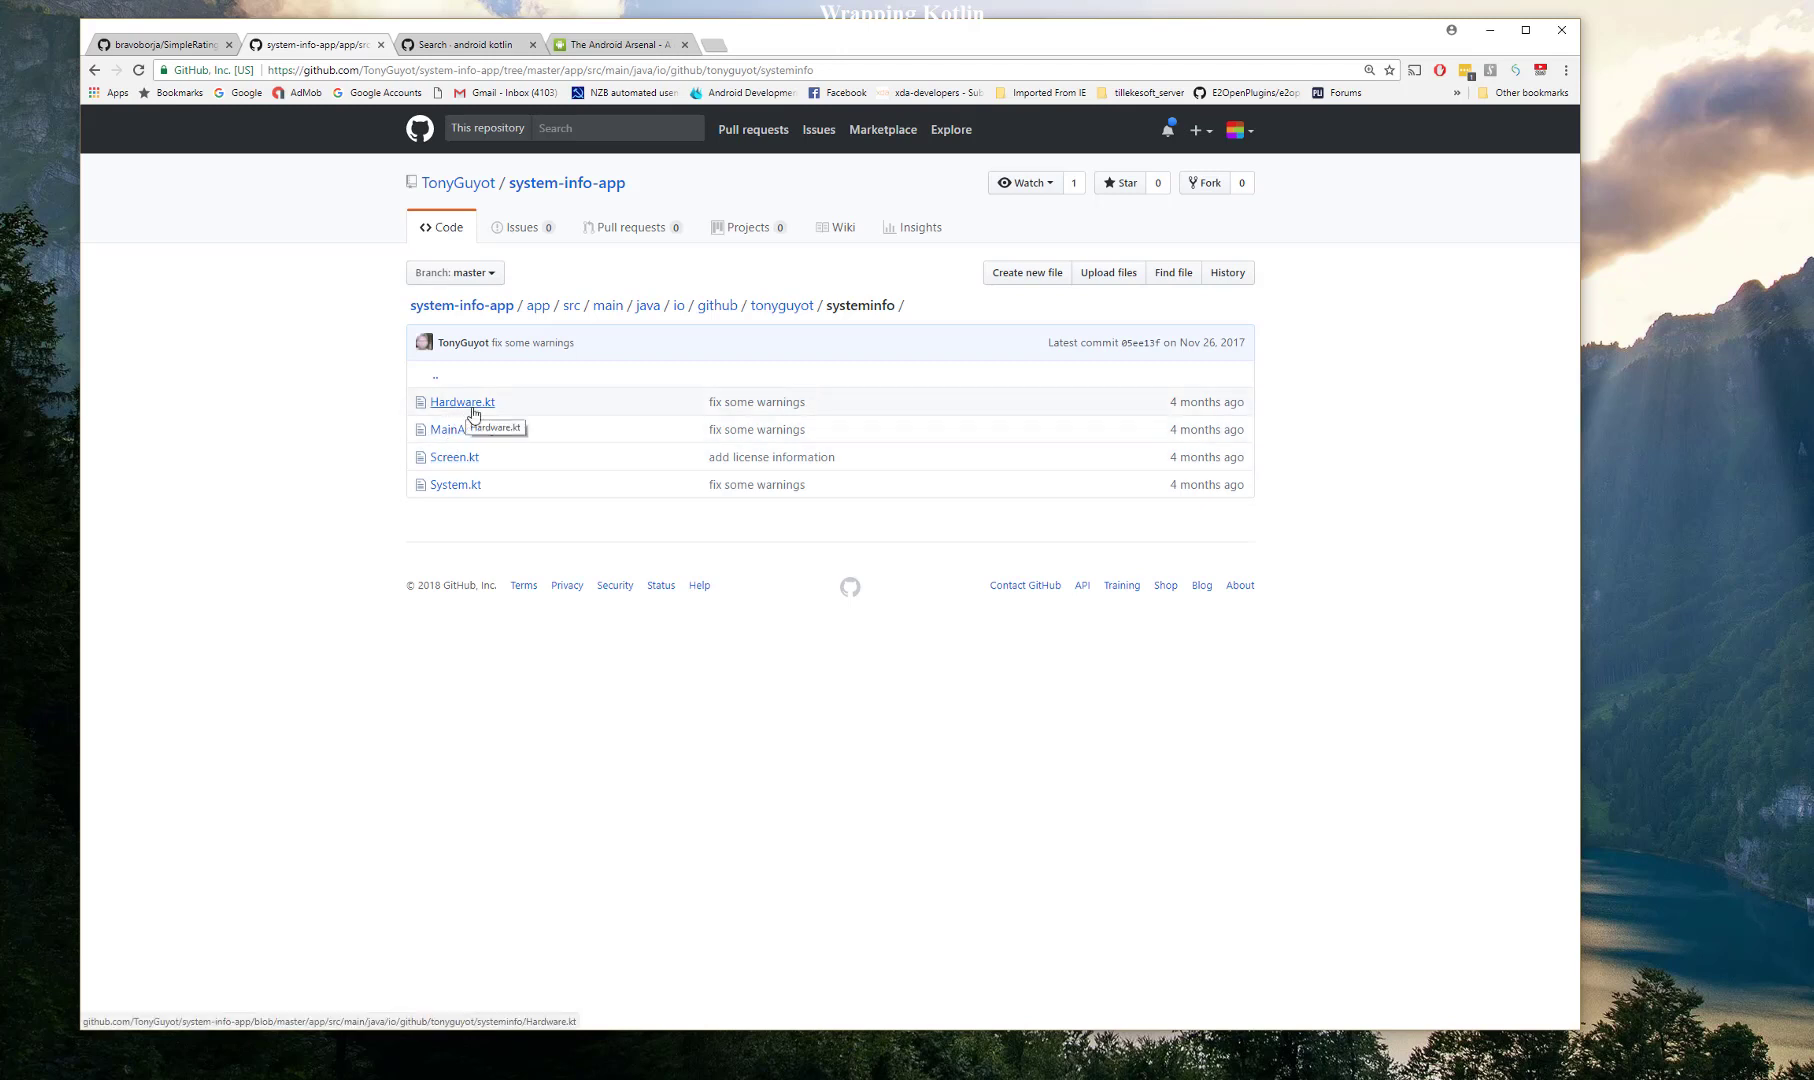
pyautogui.moveTo(488, 432)
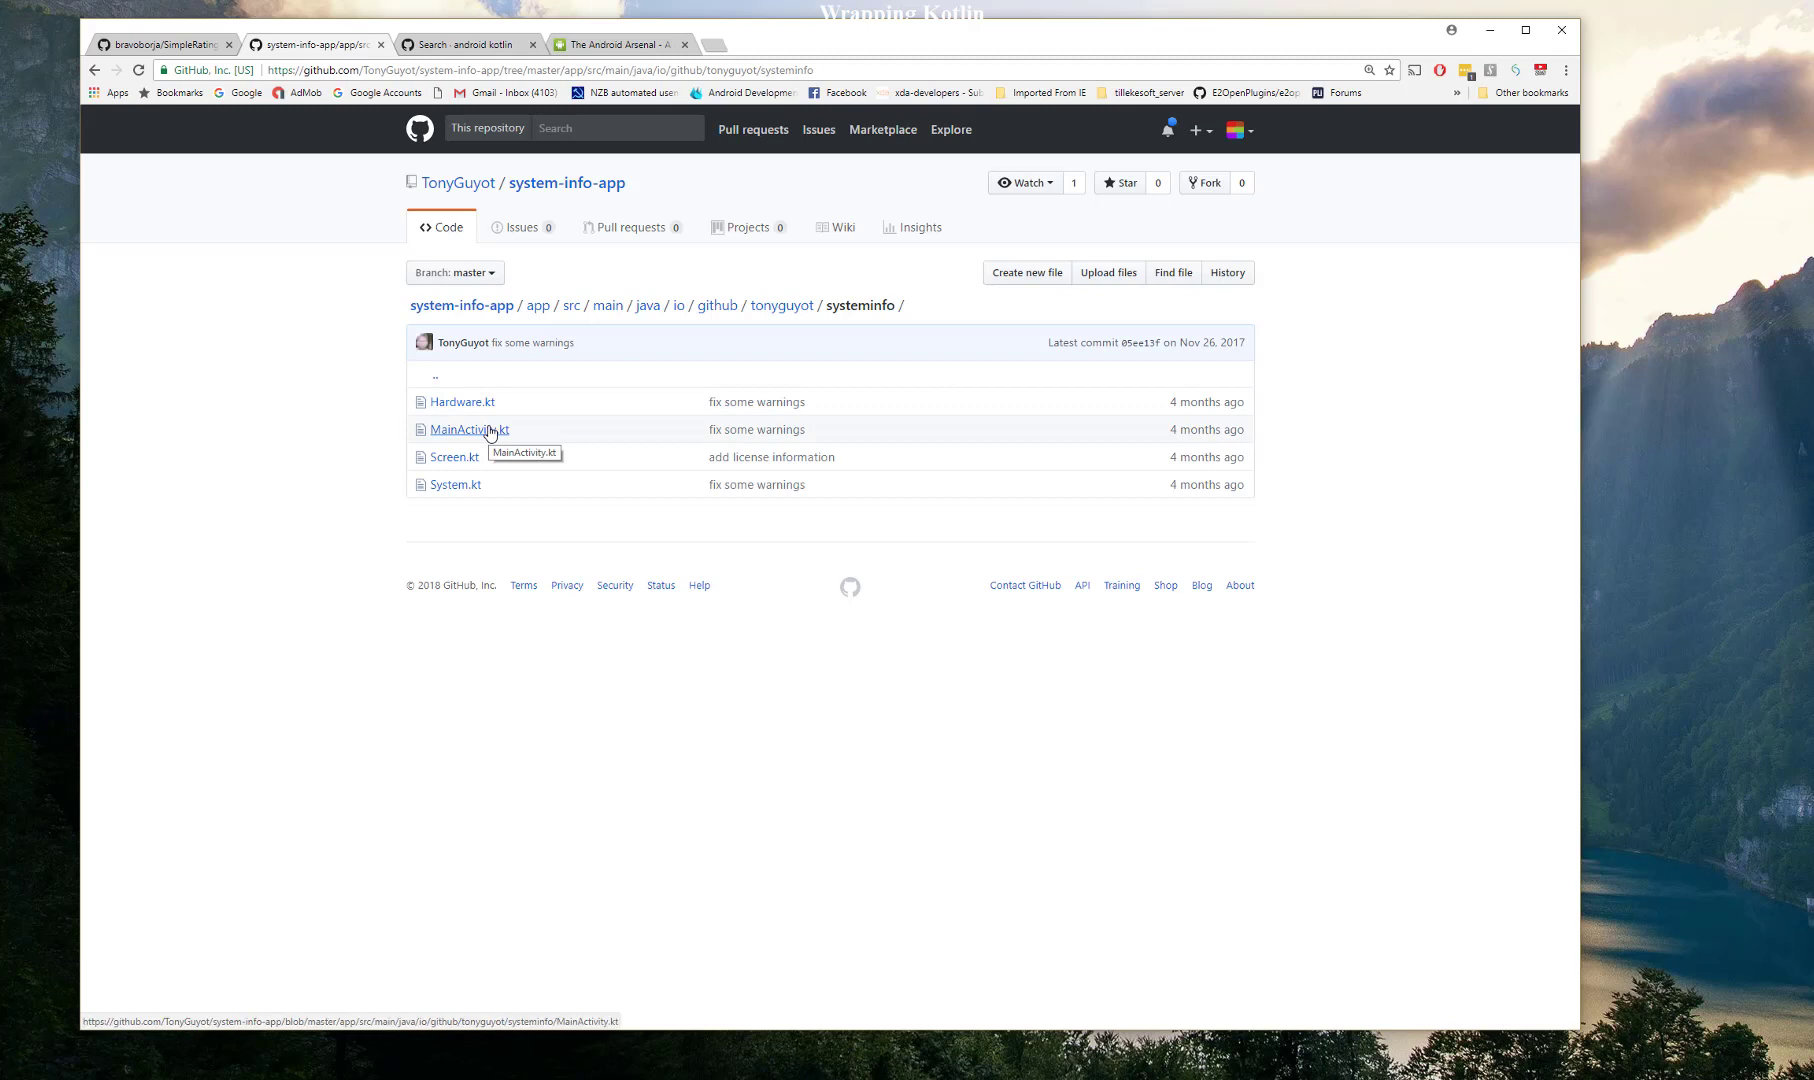
pyautogui.moveTo(479, 406)
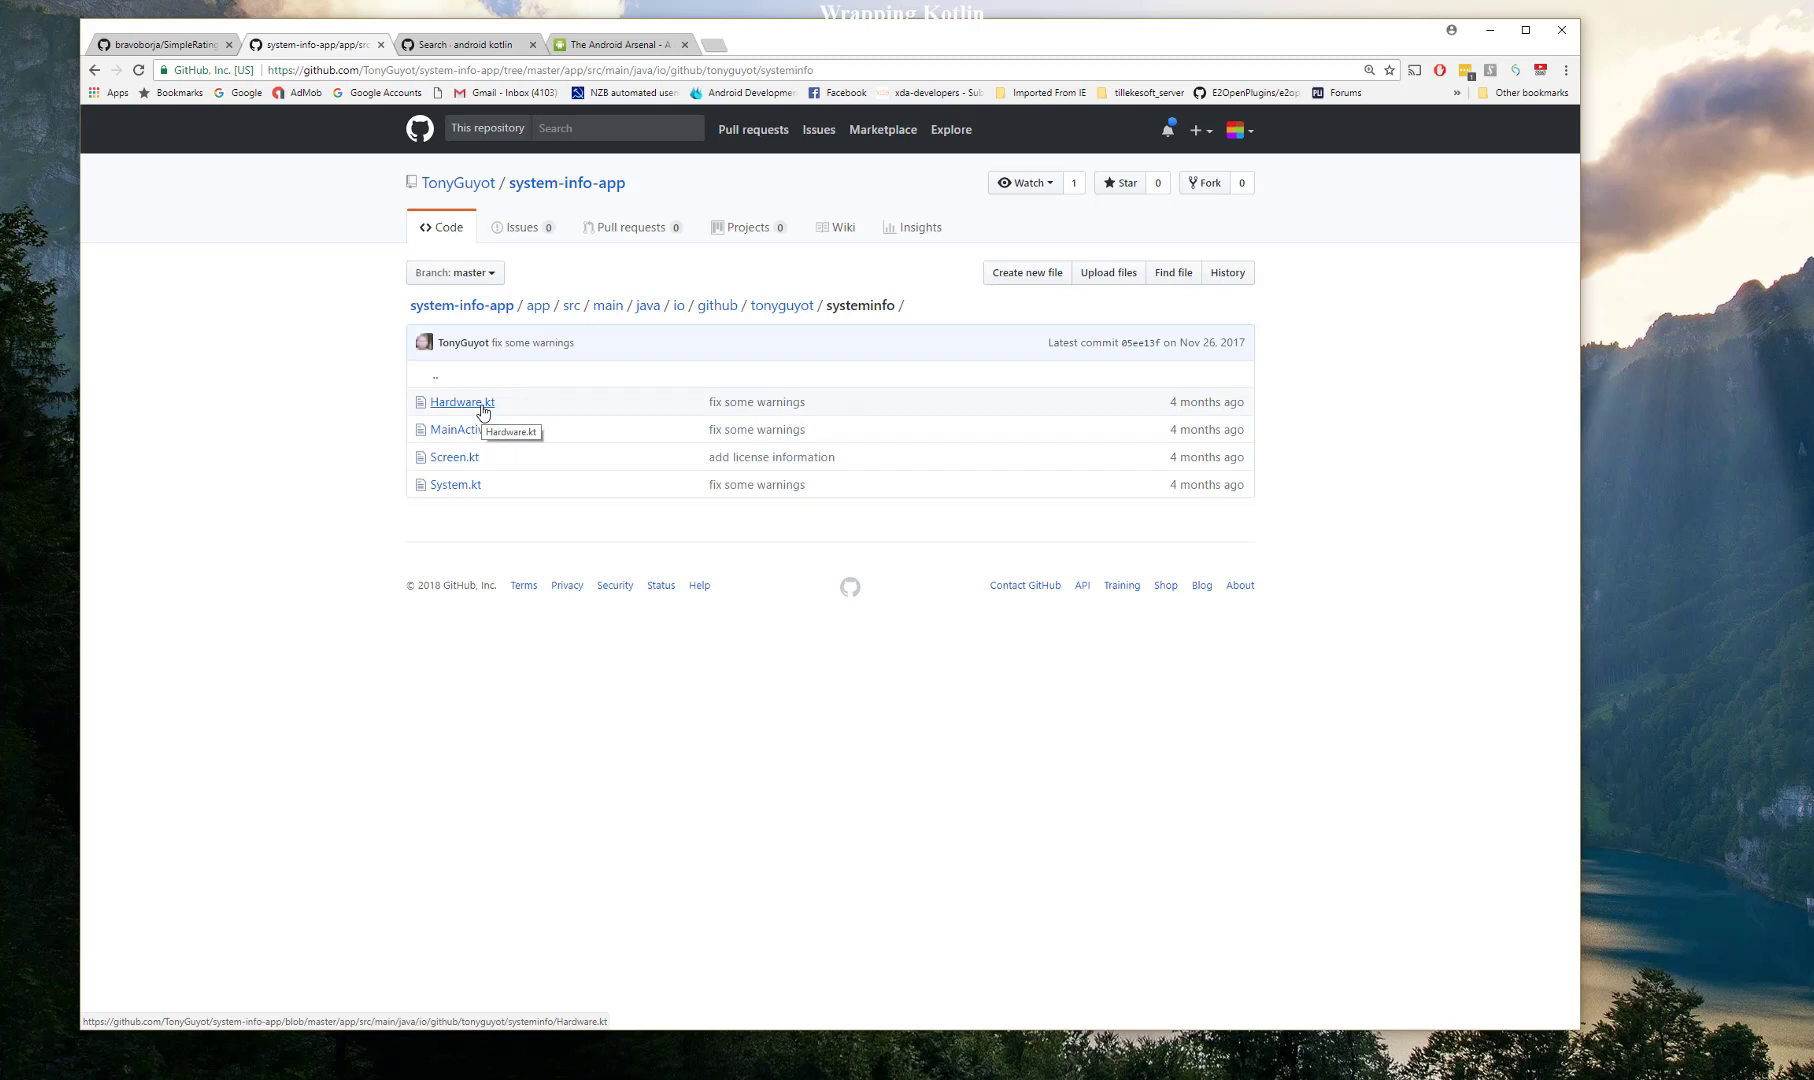
pyautogui.moveTo(376, 120)
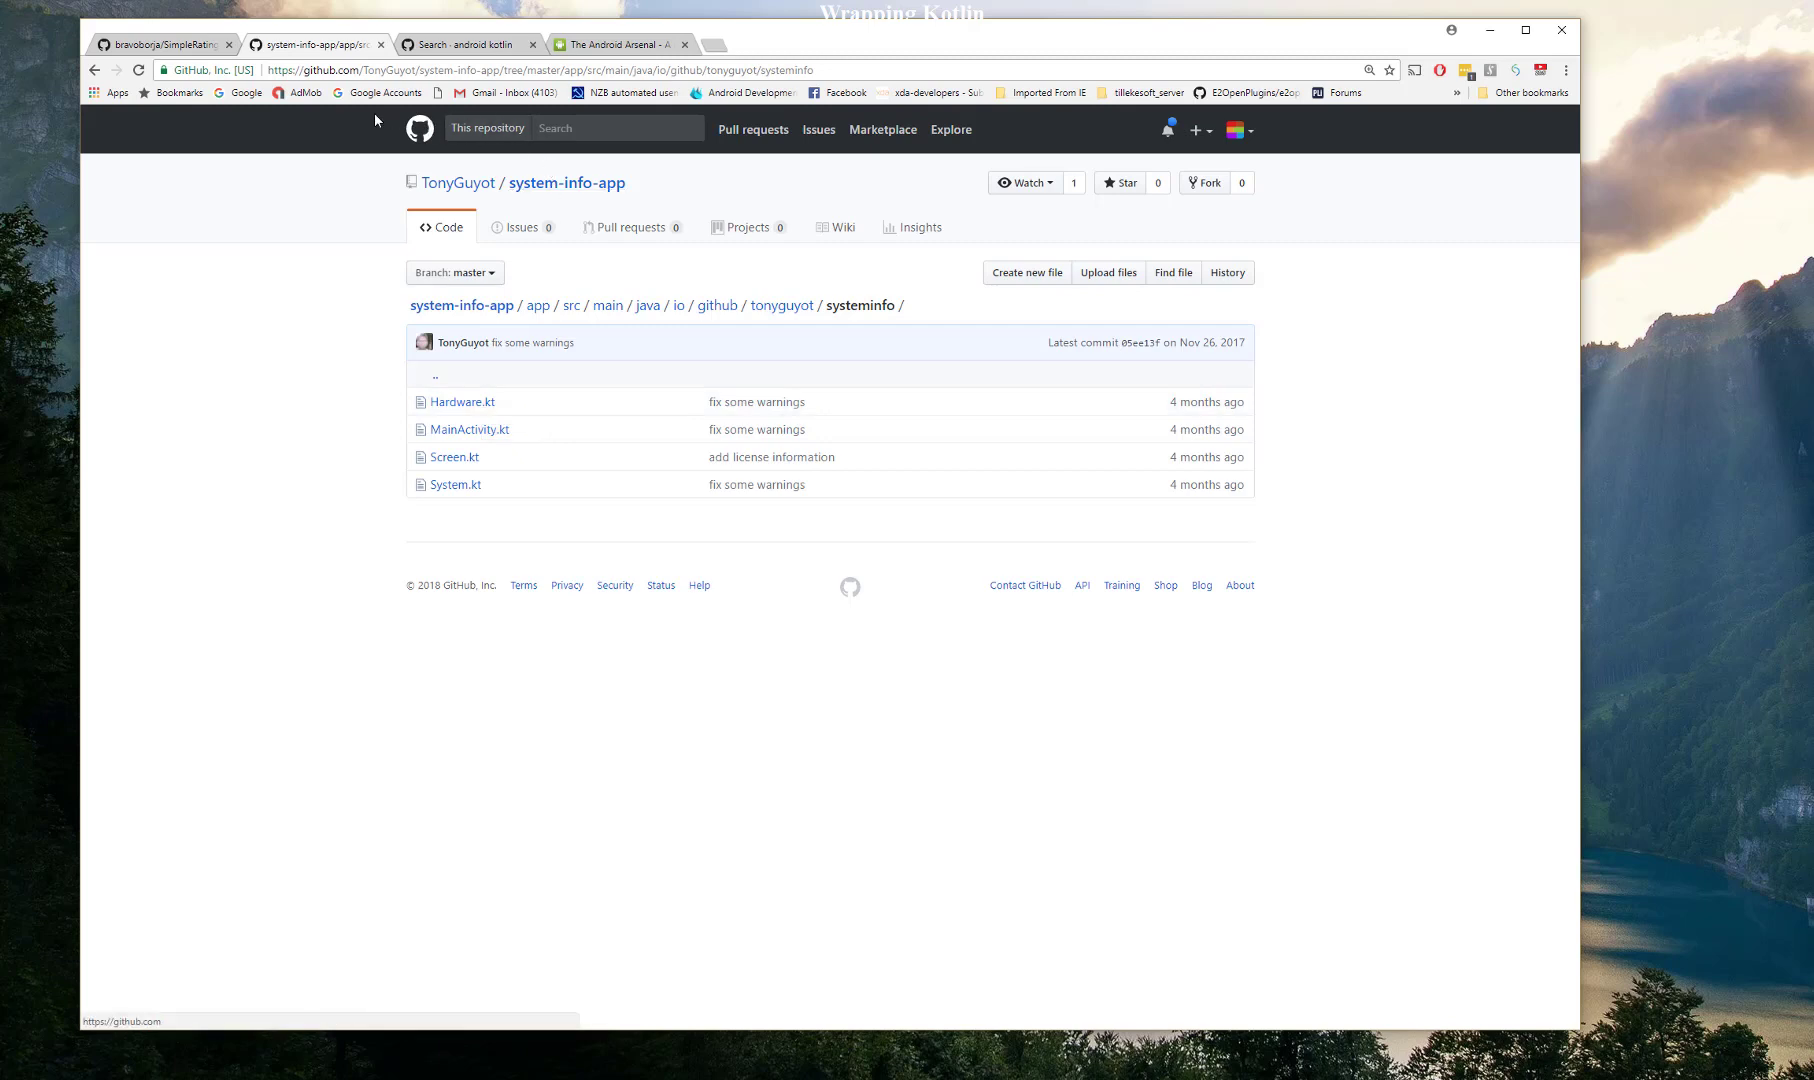
pyautogui.moveTo(165, 48)
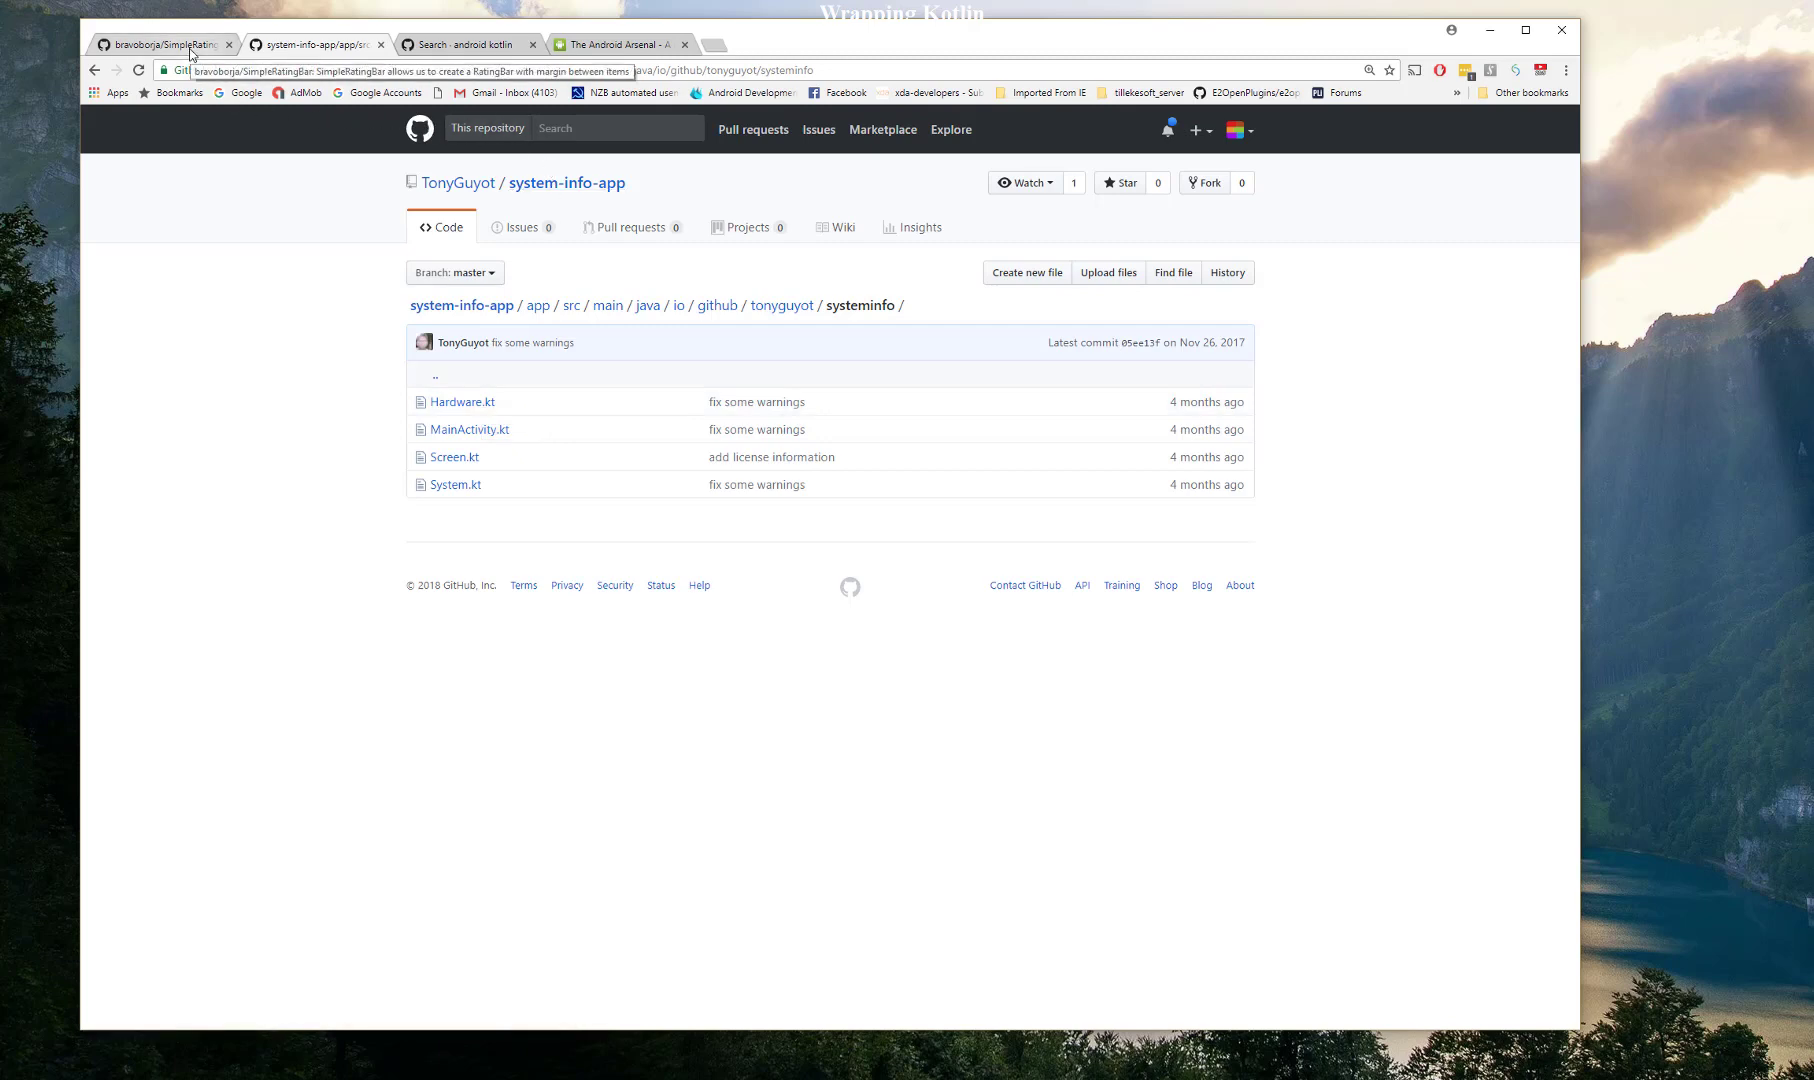
# - Read the bravoborja/SimpleRatingBar README's gradle dependency, layout usage and screenshot
pyautogui.click(160, 44)
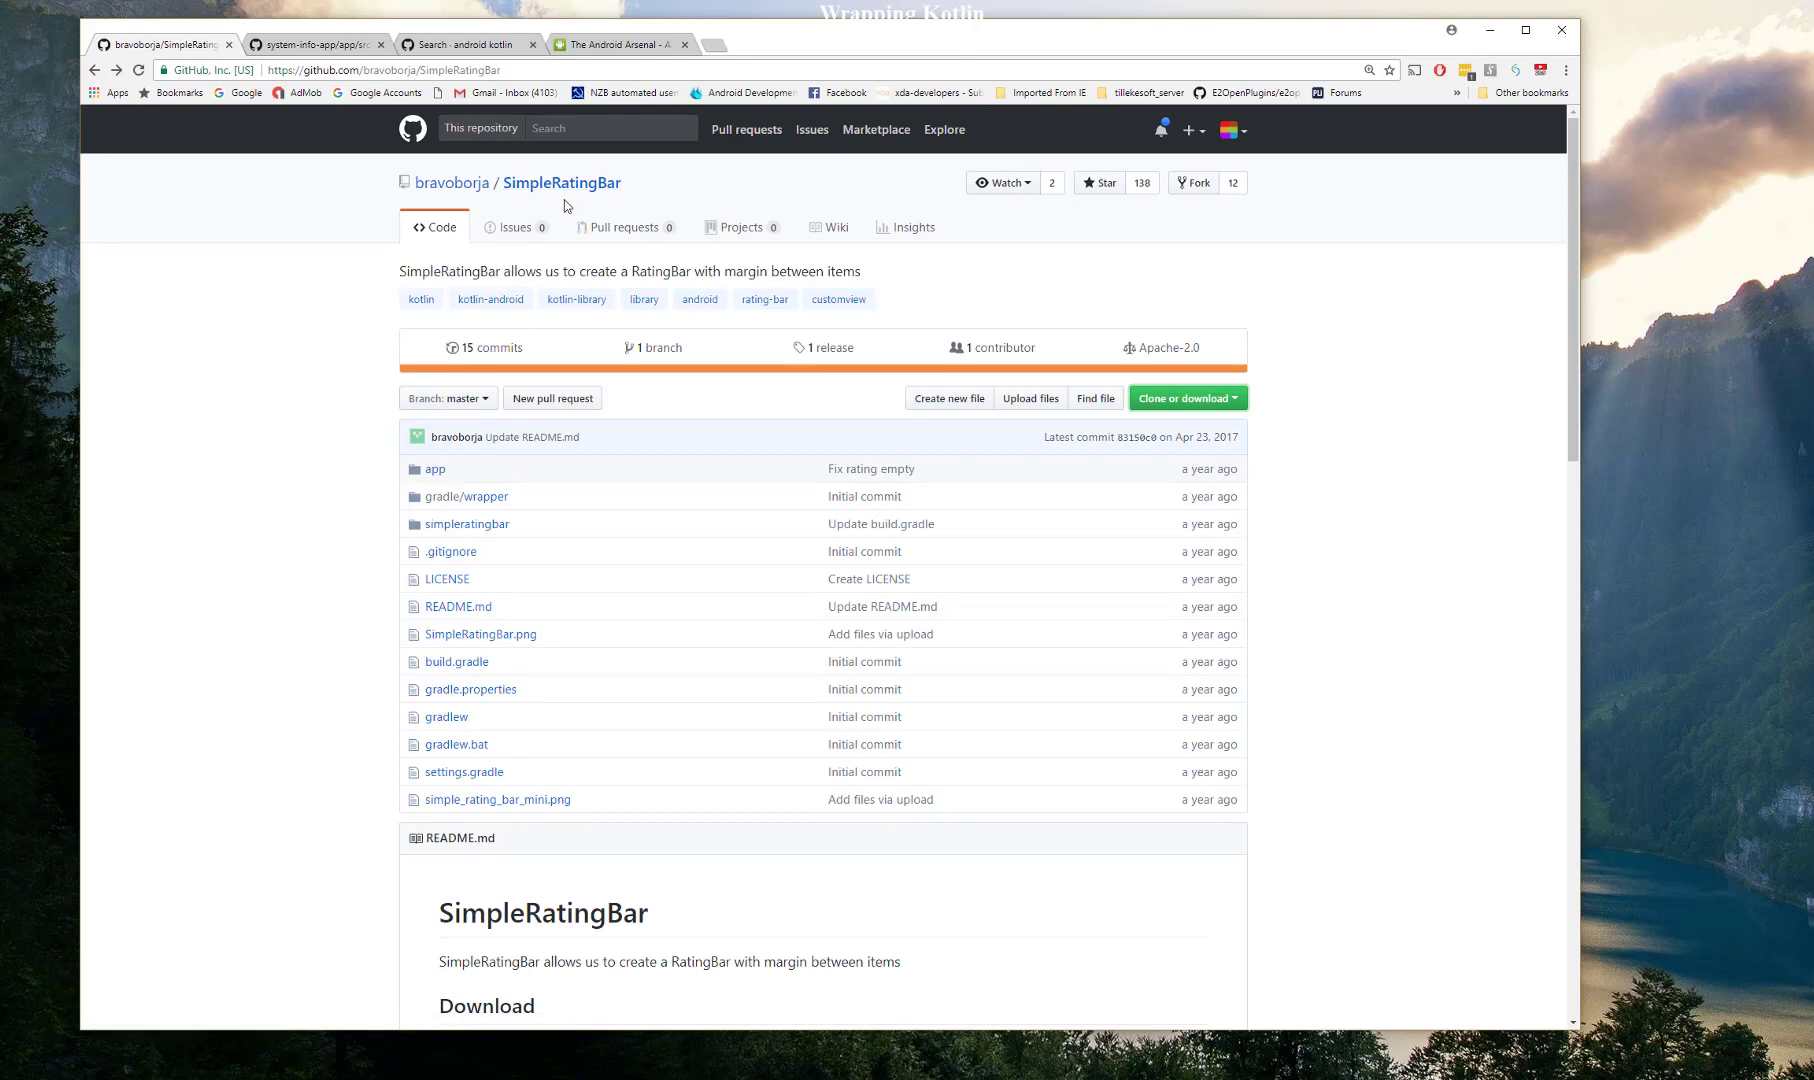
pyautogui.moveTo(283, 631)
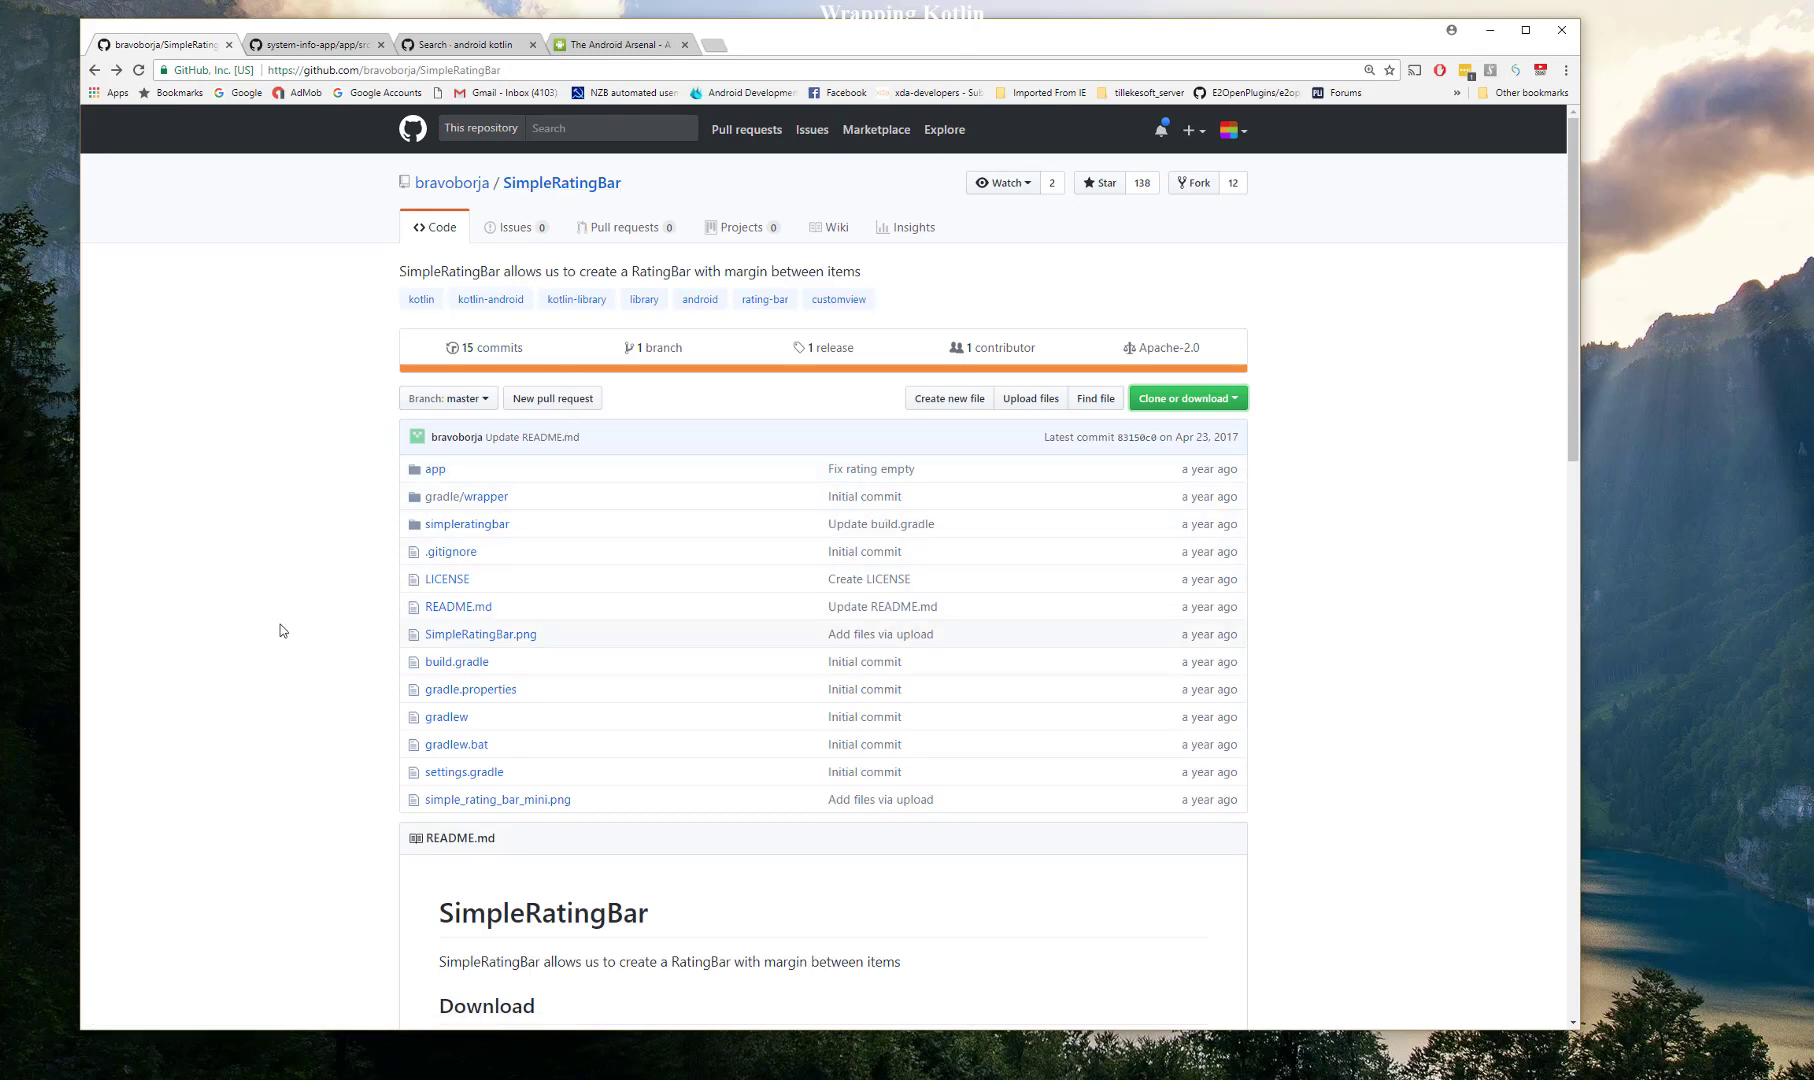
pyautogui.scroll(-3)
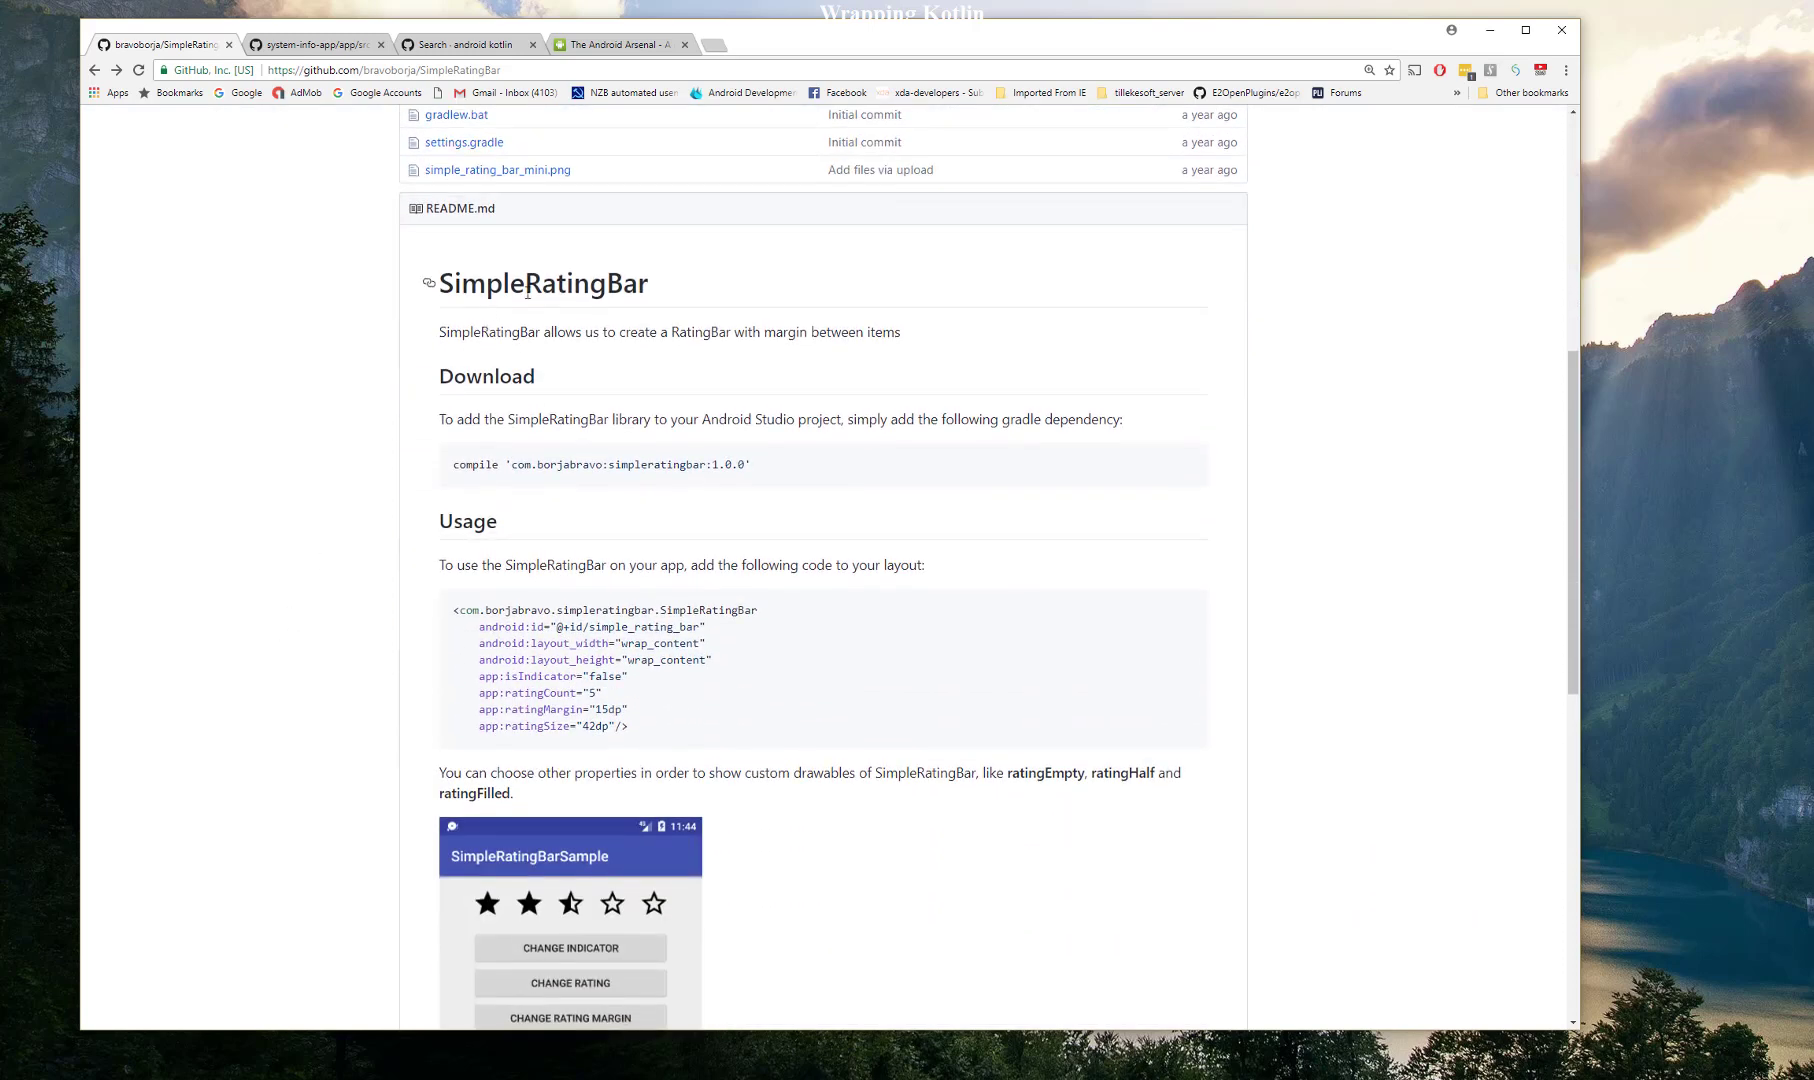
pyautogui.scroll(-3)
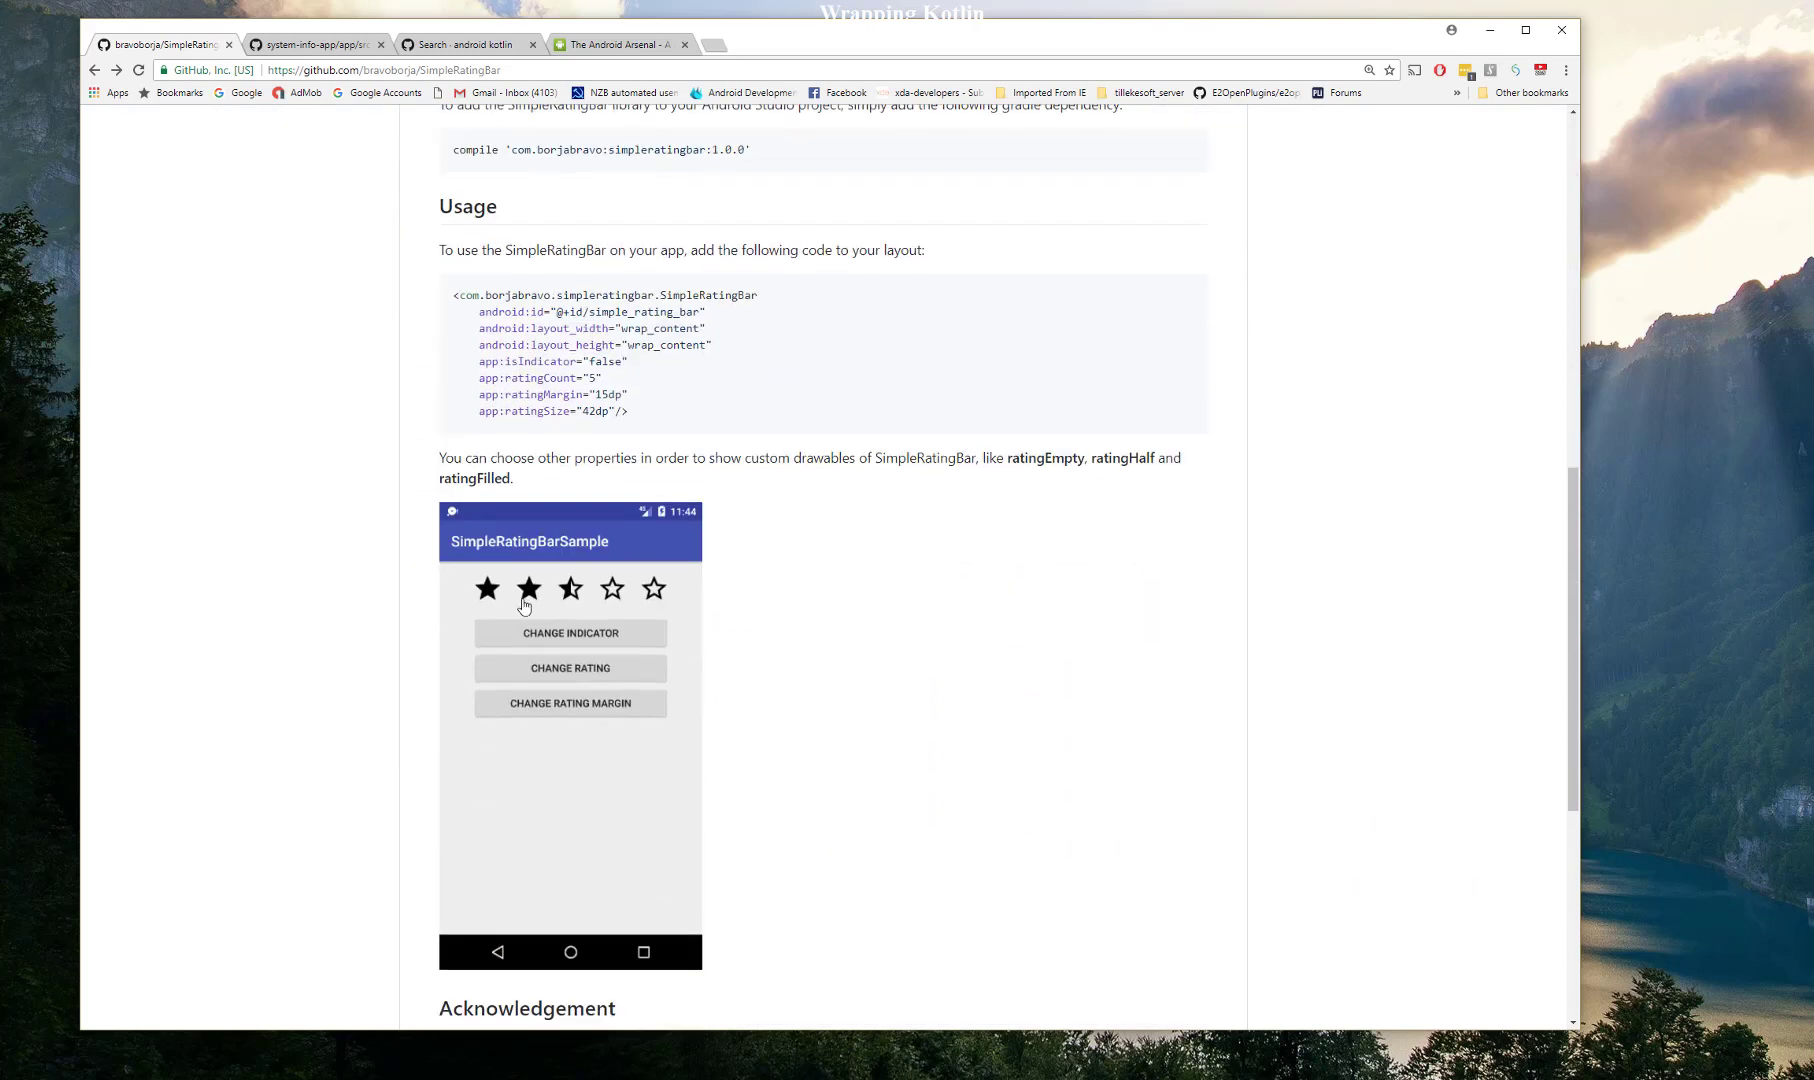
pyautogui.moveTo(643, 601)
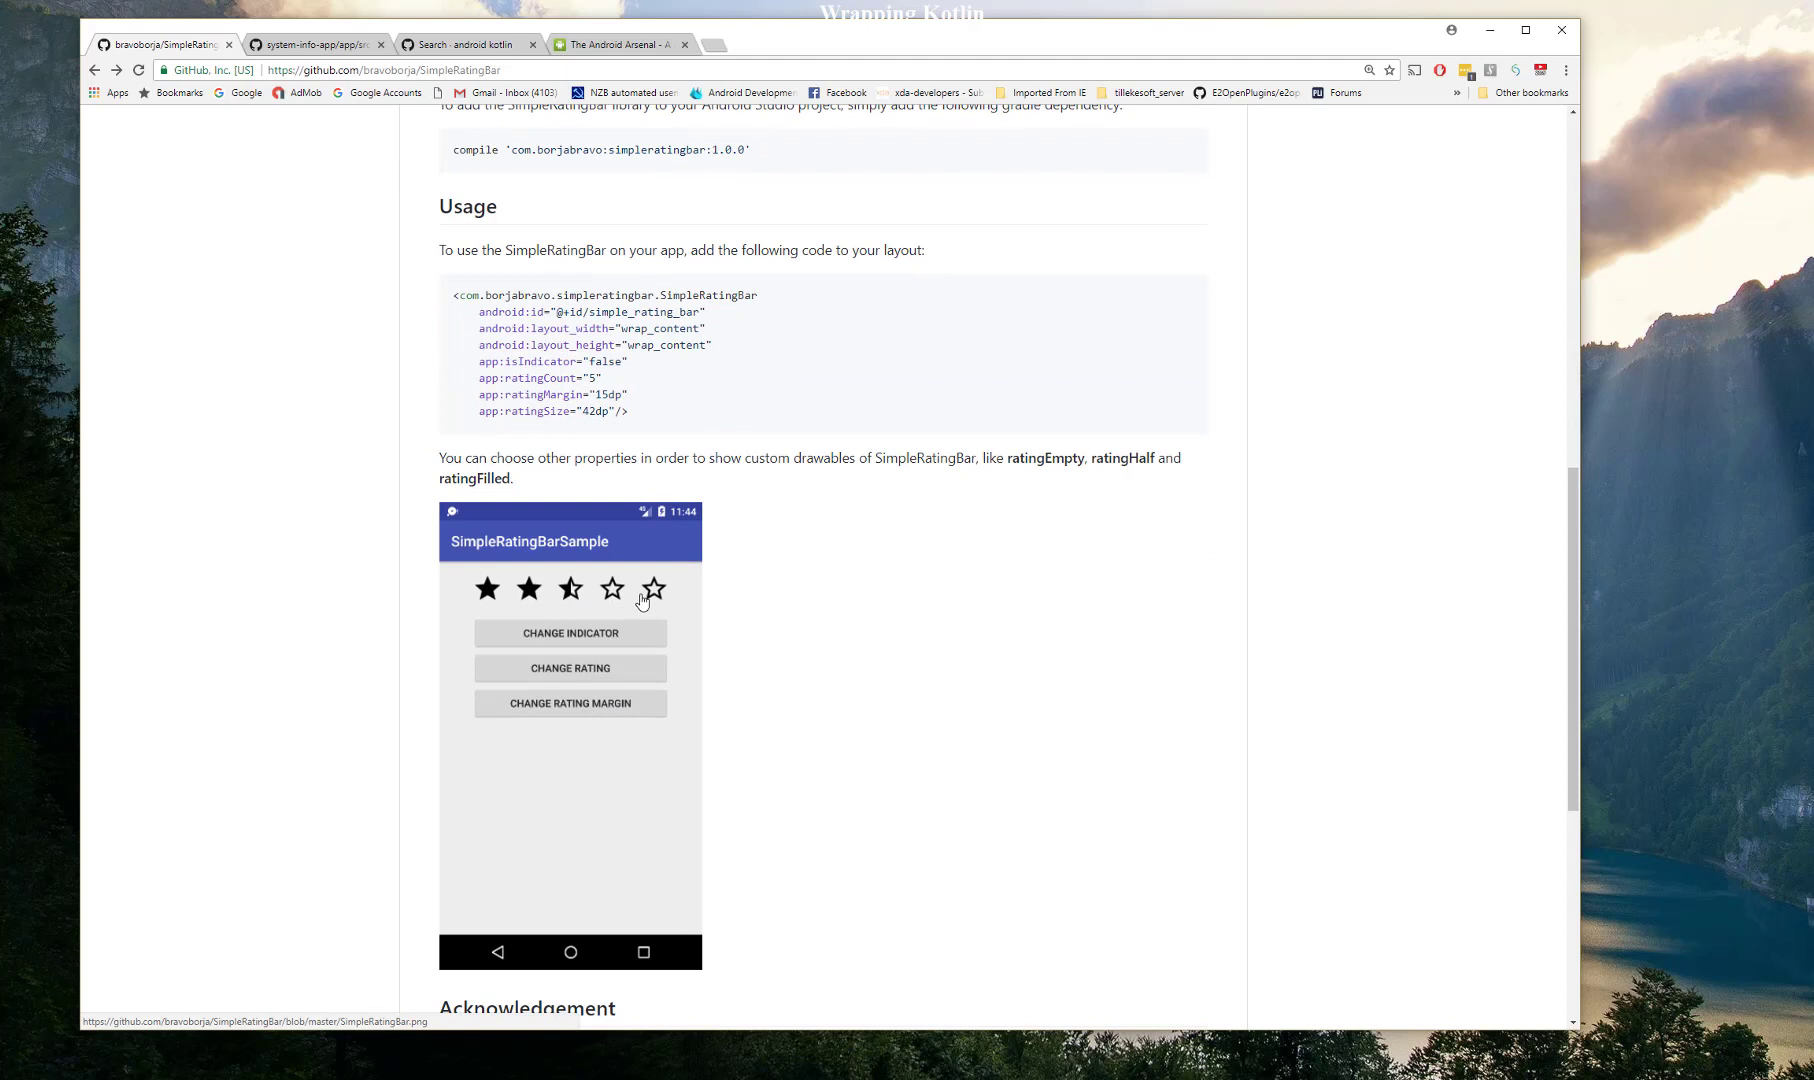
pyautogui.moveTo(636, 602)
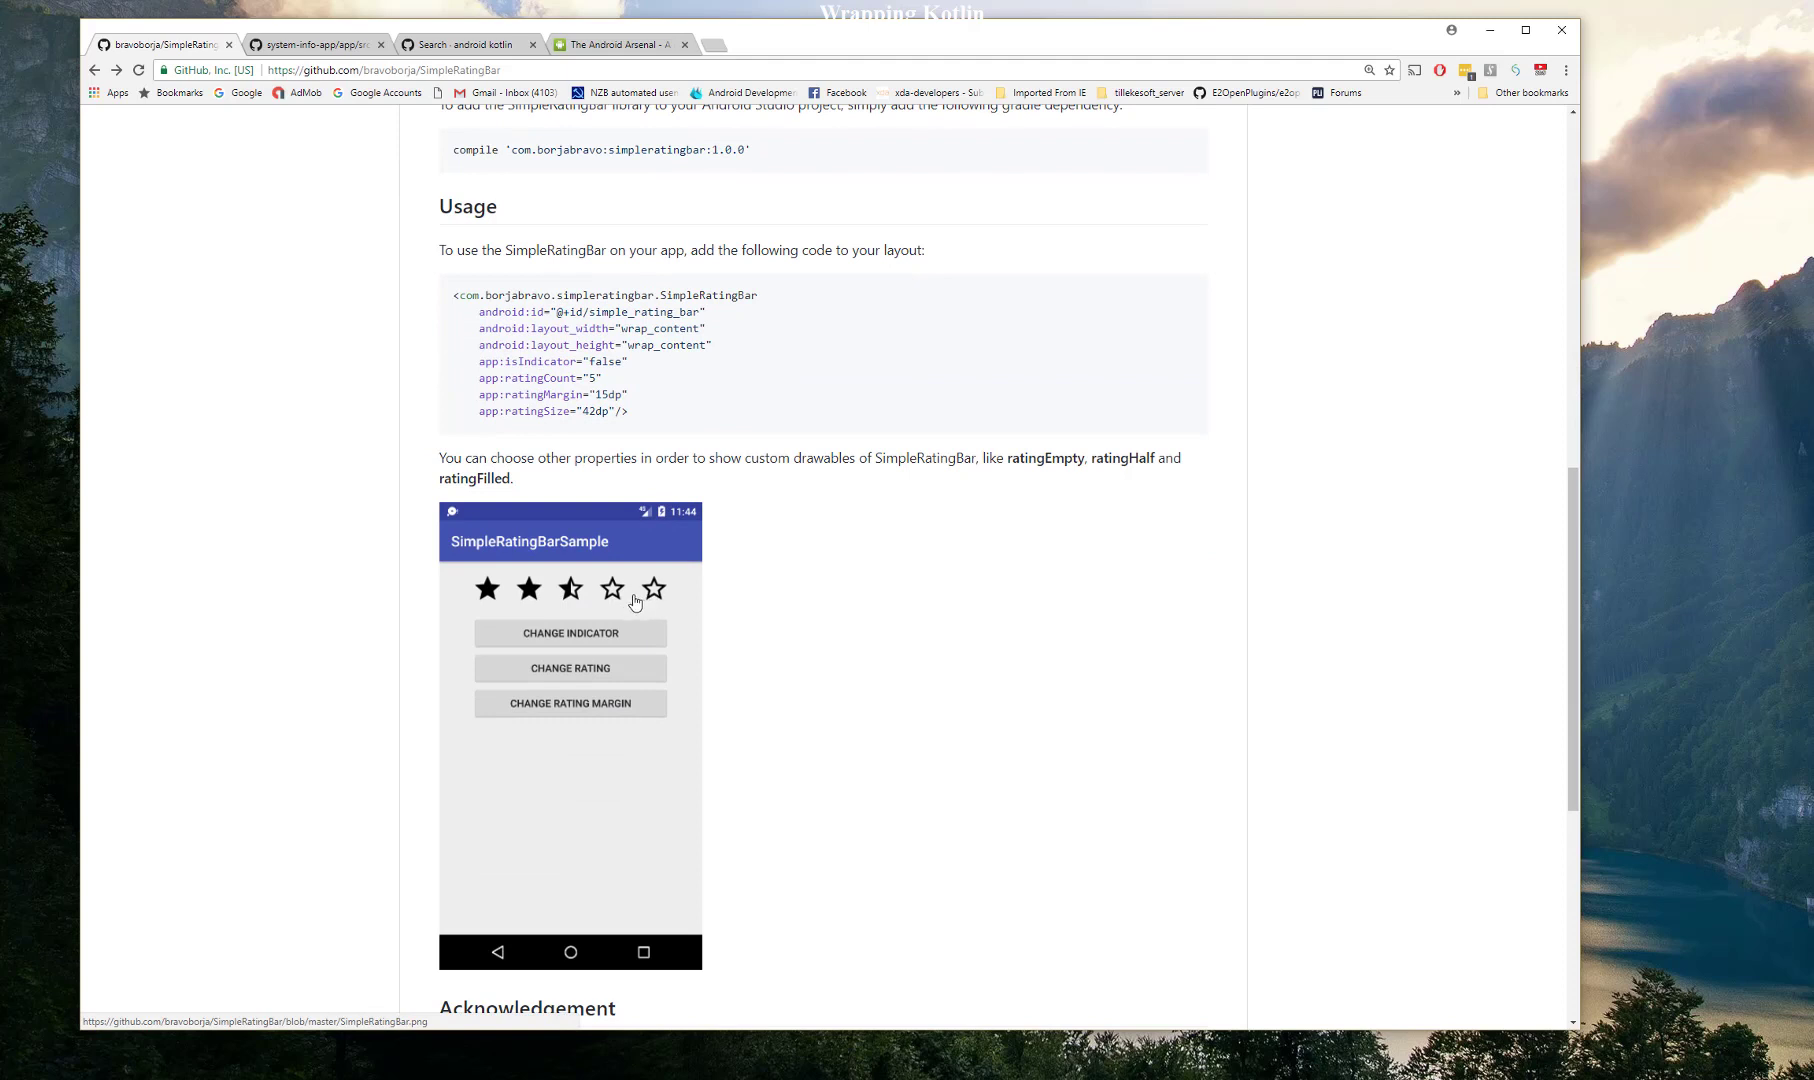
pyautogui.moveTo(594, 601)
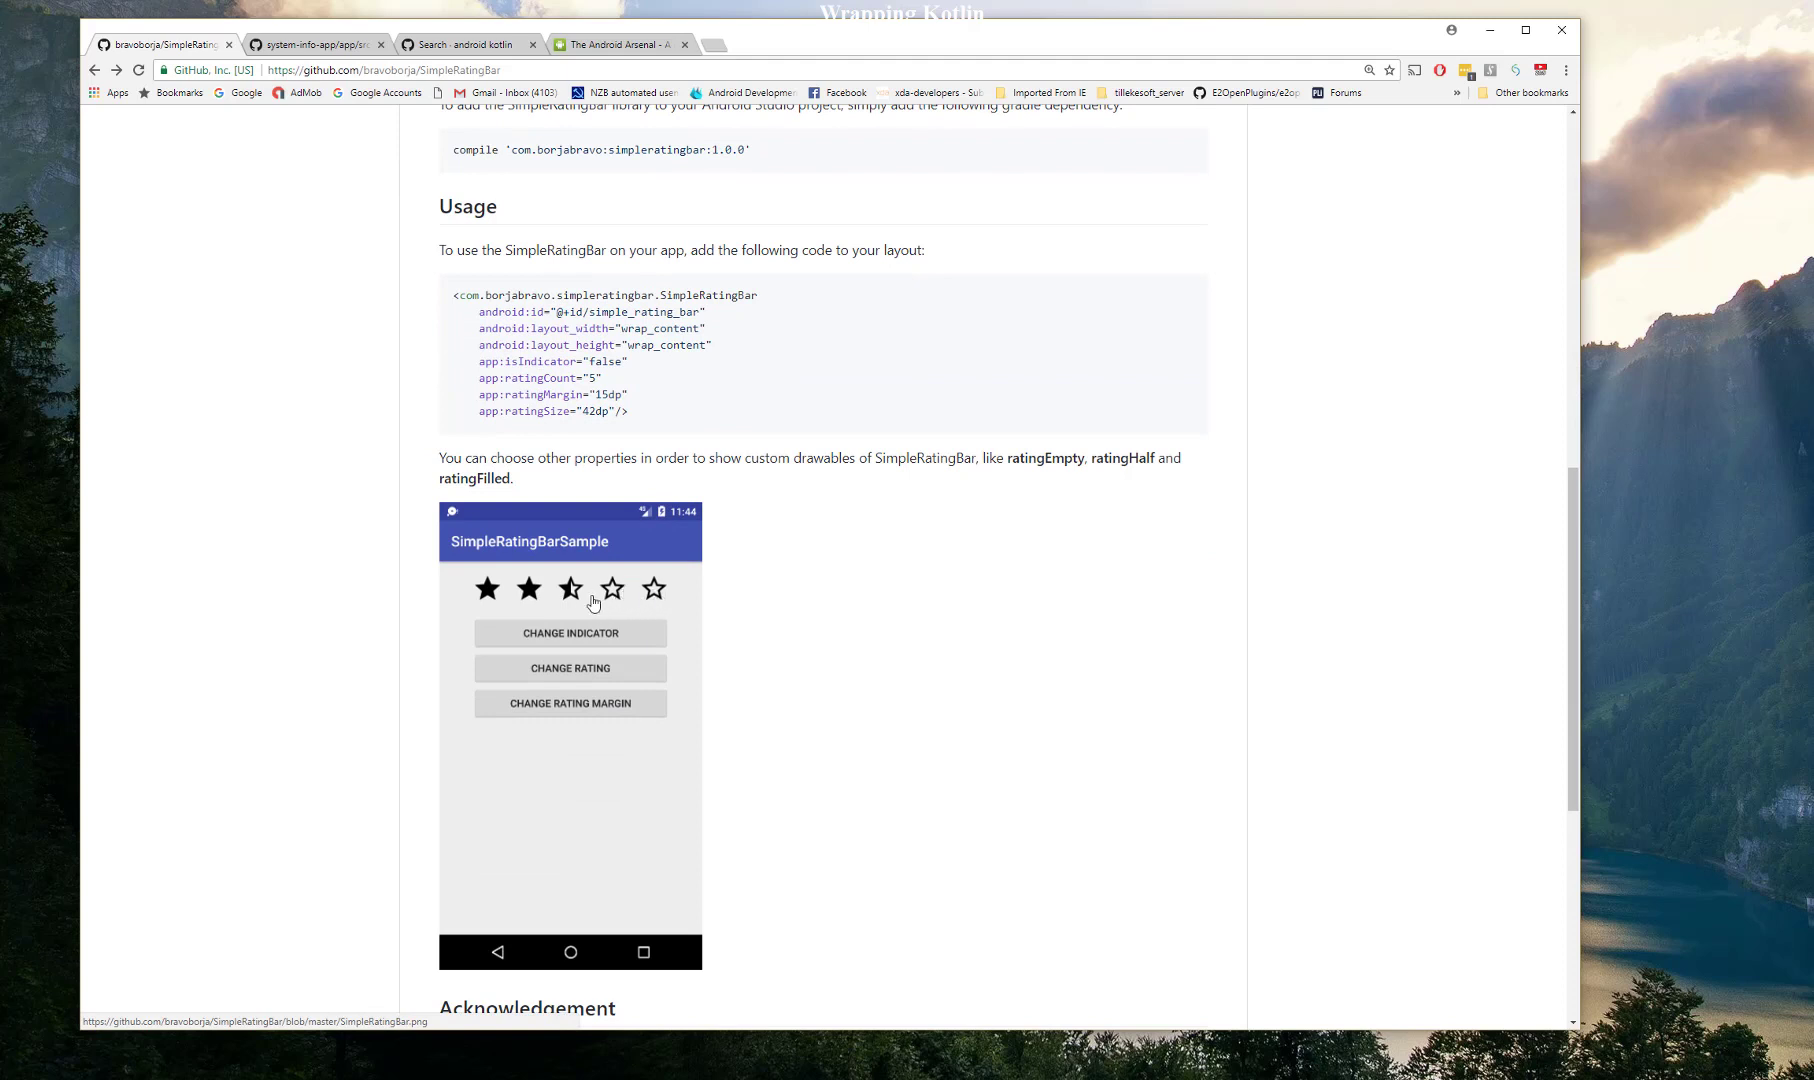
pyautogui.moveTo(787, 612)
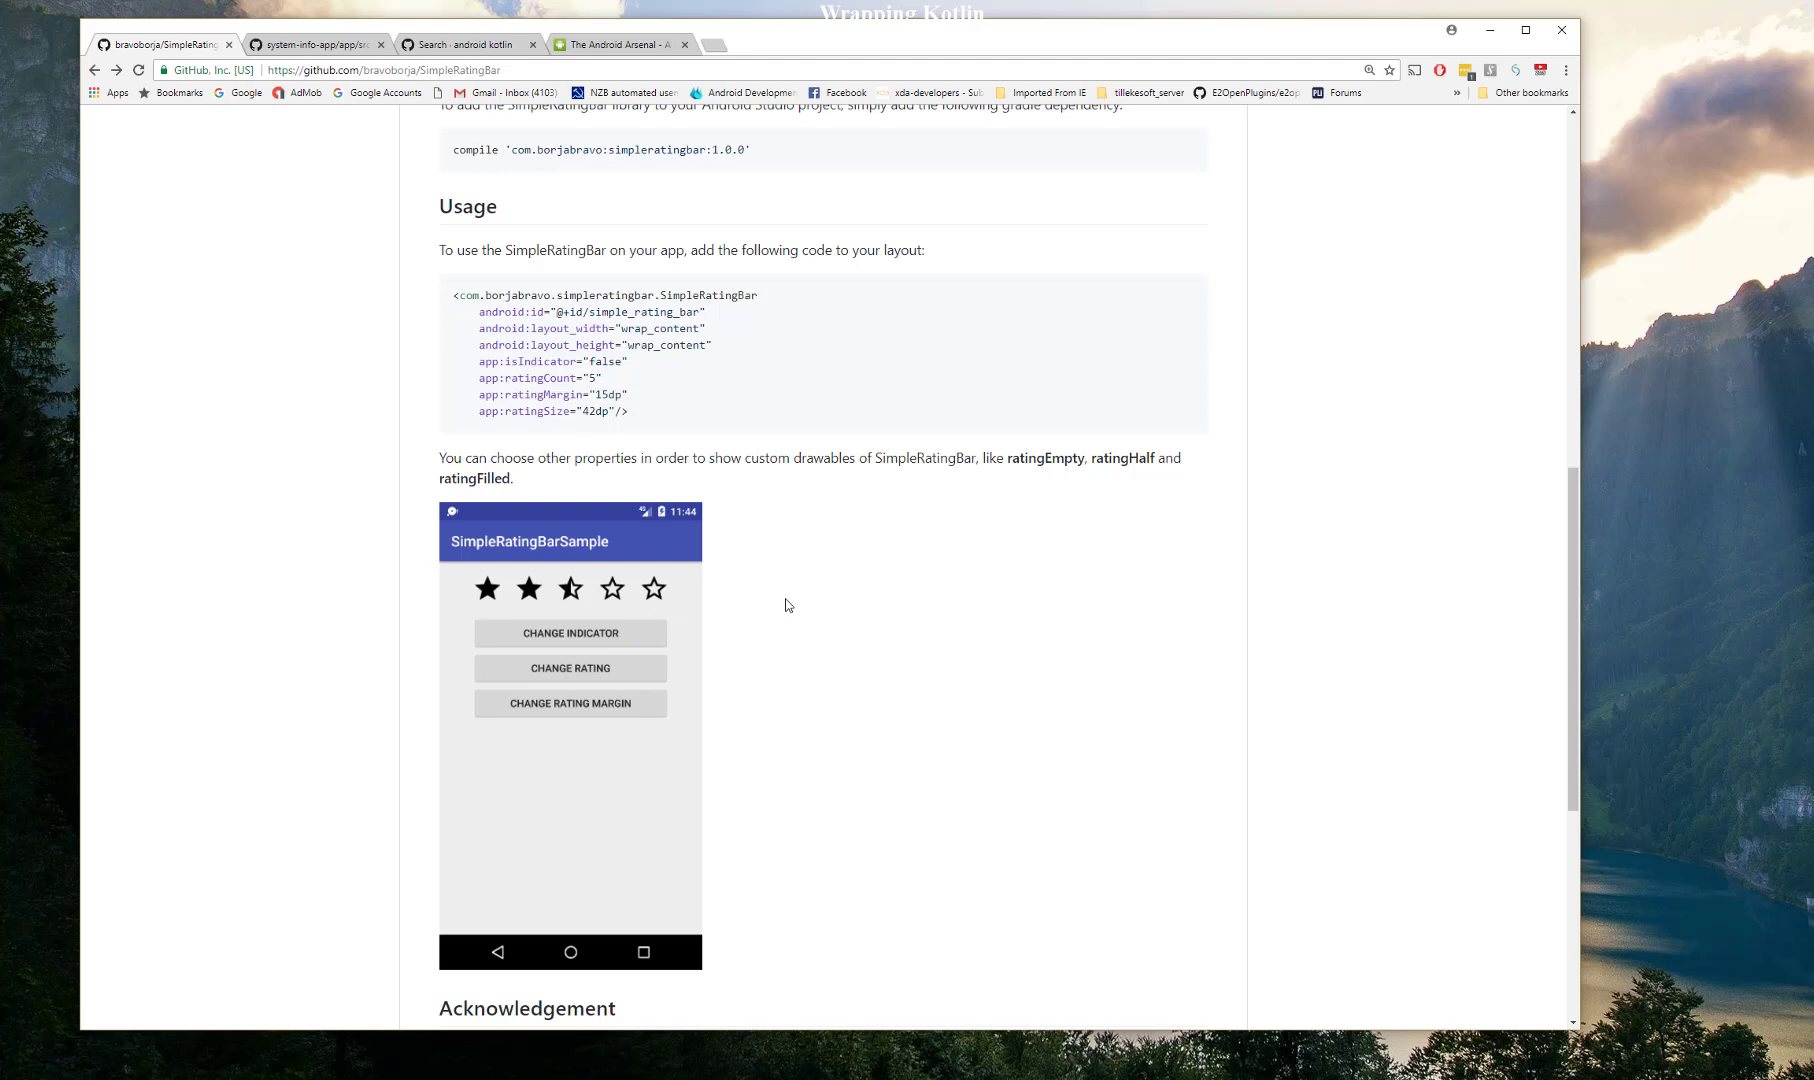
pyautogui.moveTo(780, 627)
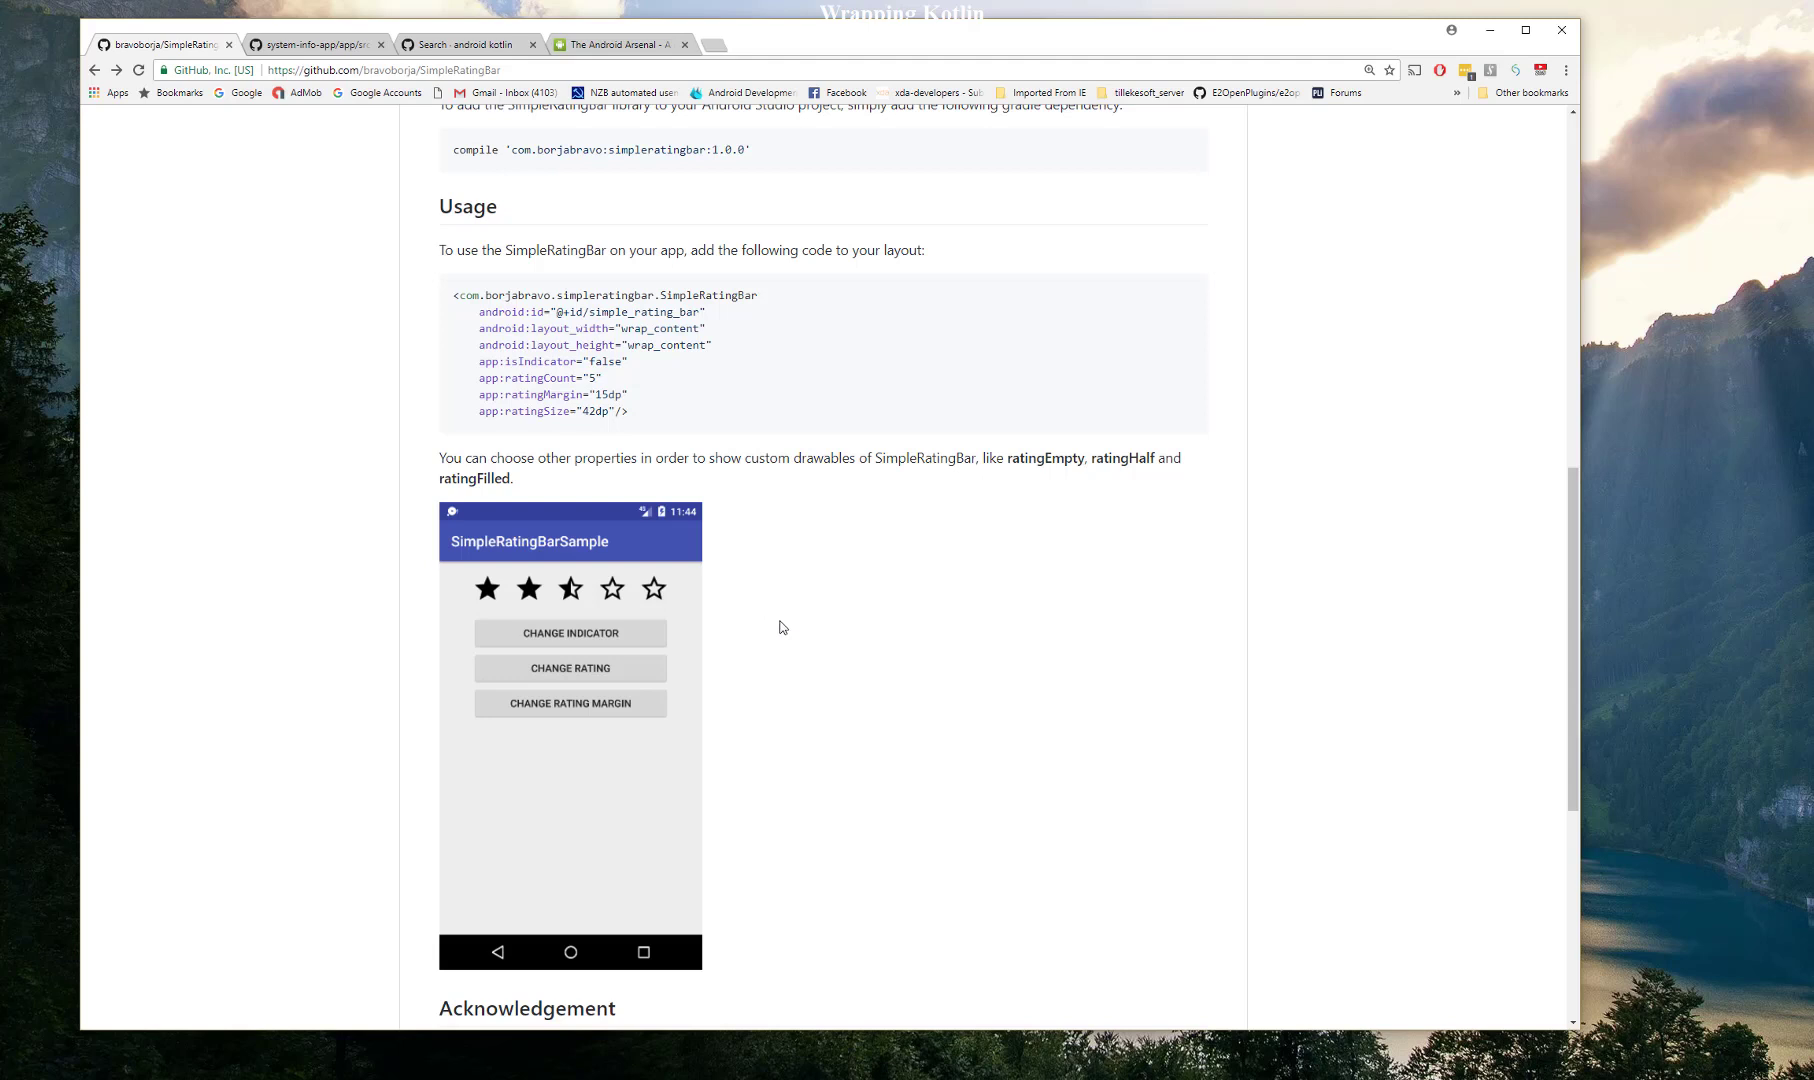
pyautogui.moveTo(806, 668)
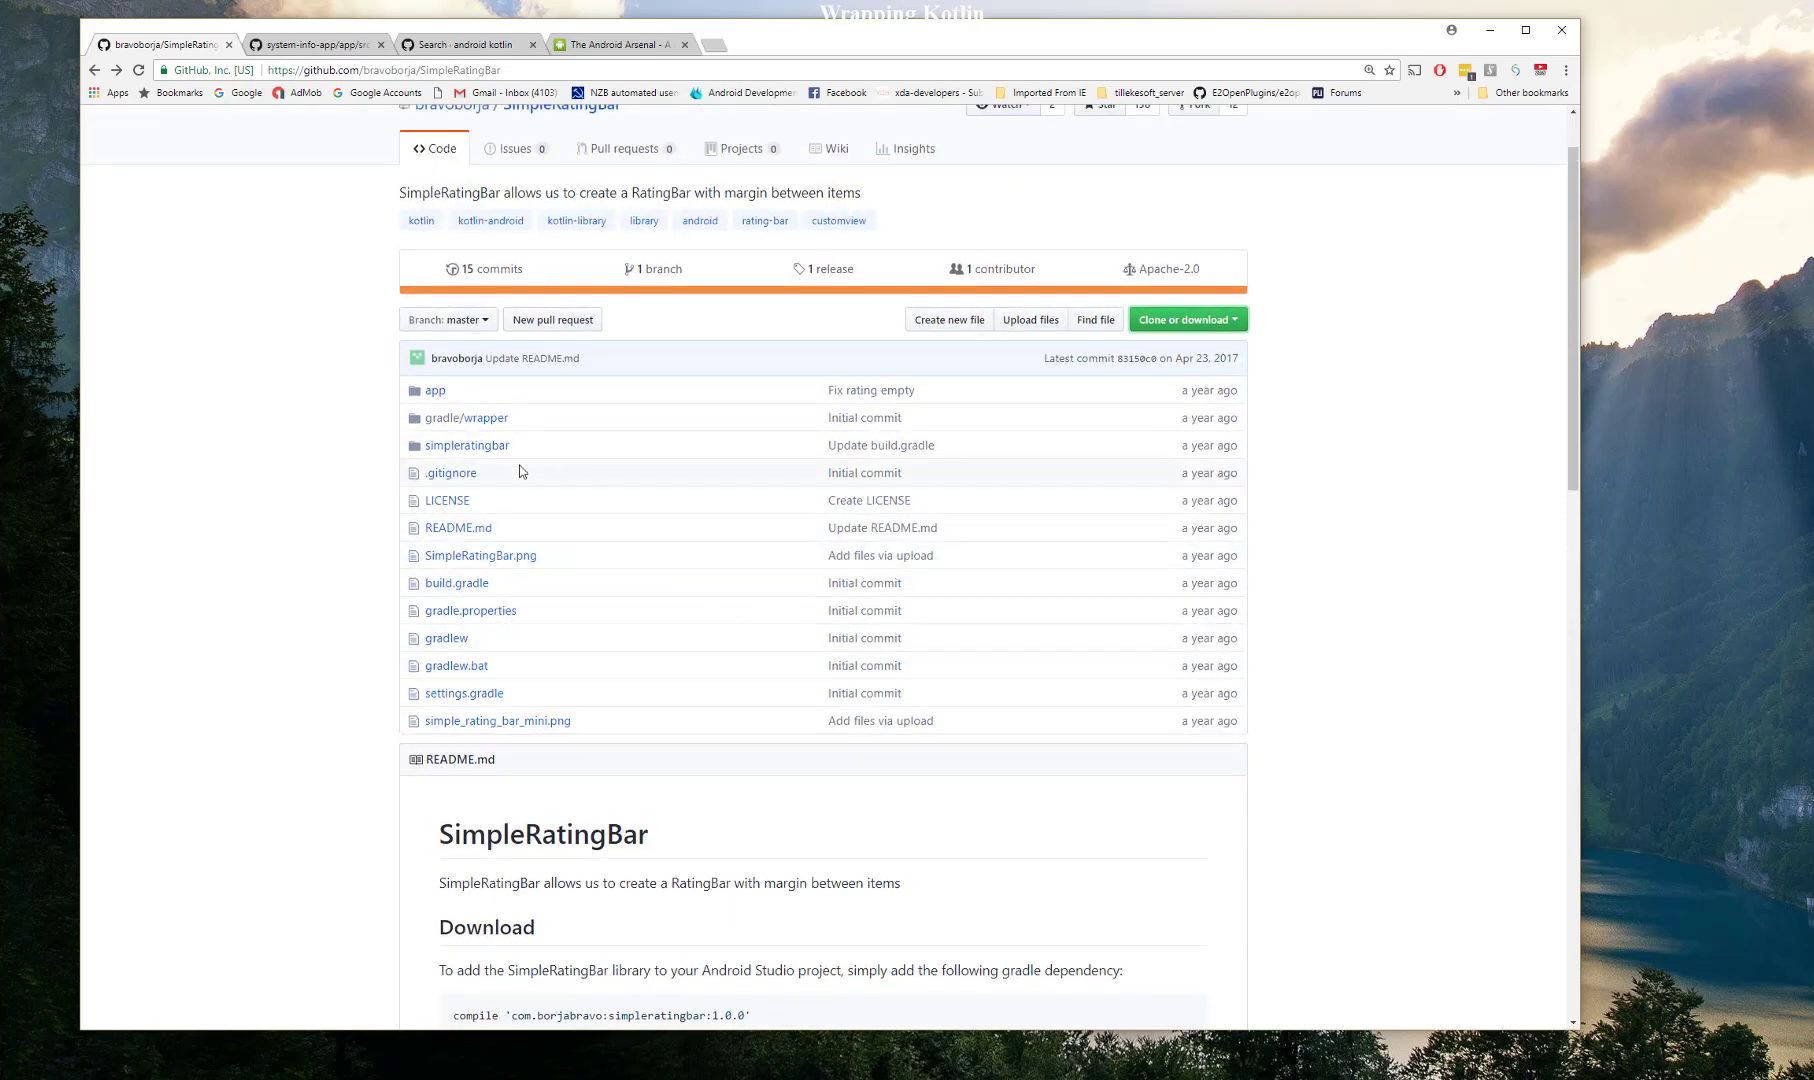
pyautogui.moveTo(697, 504)
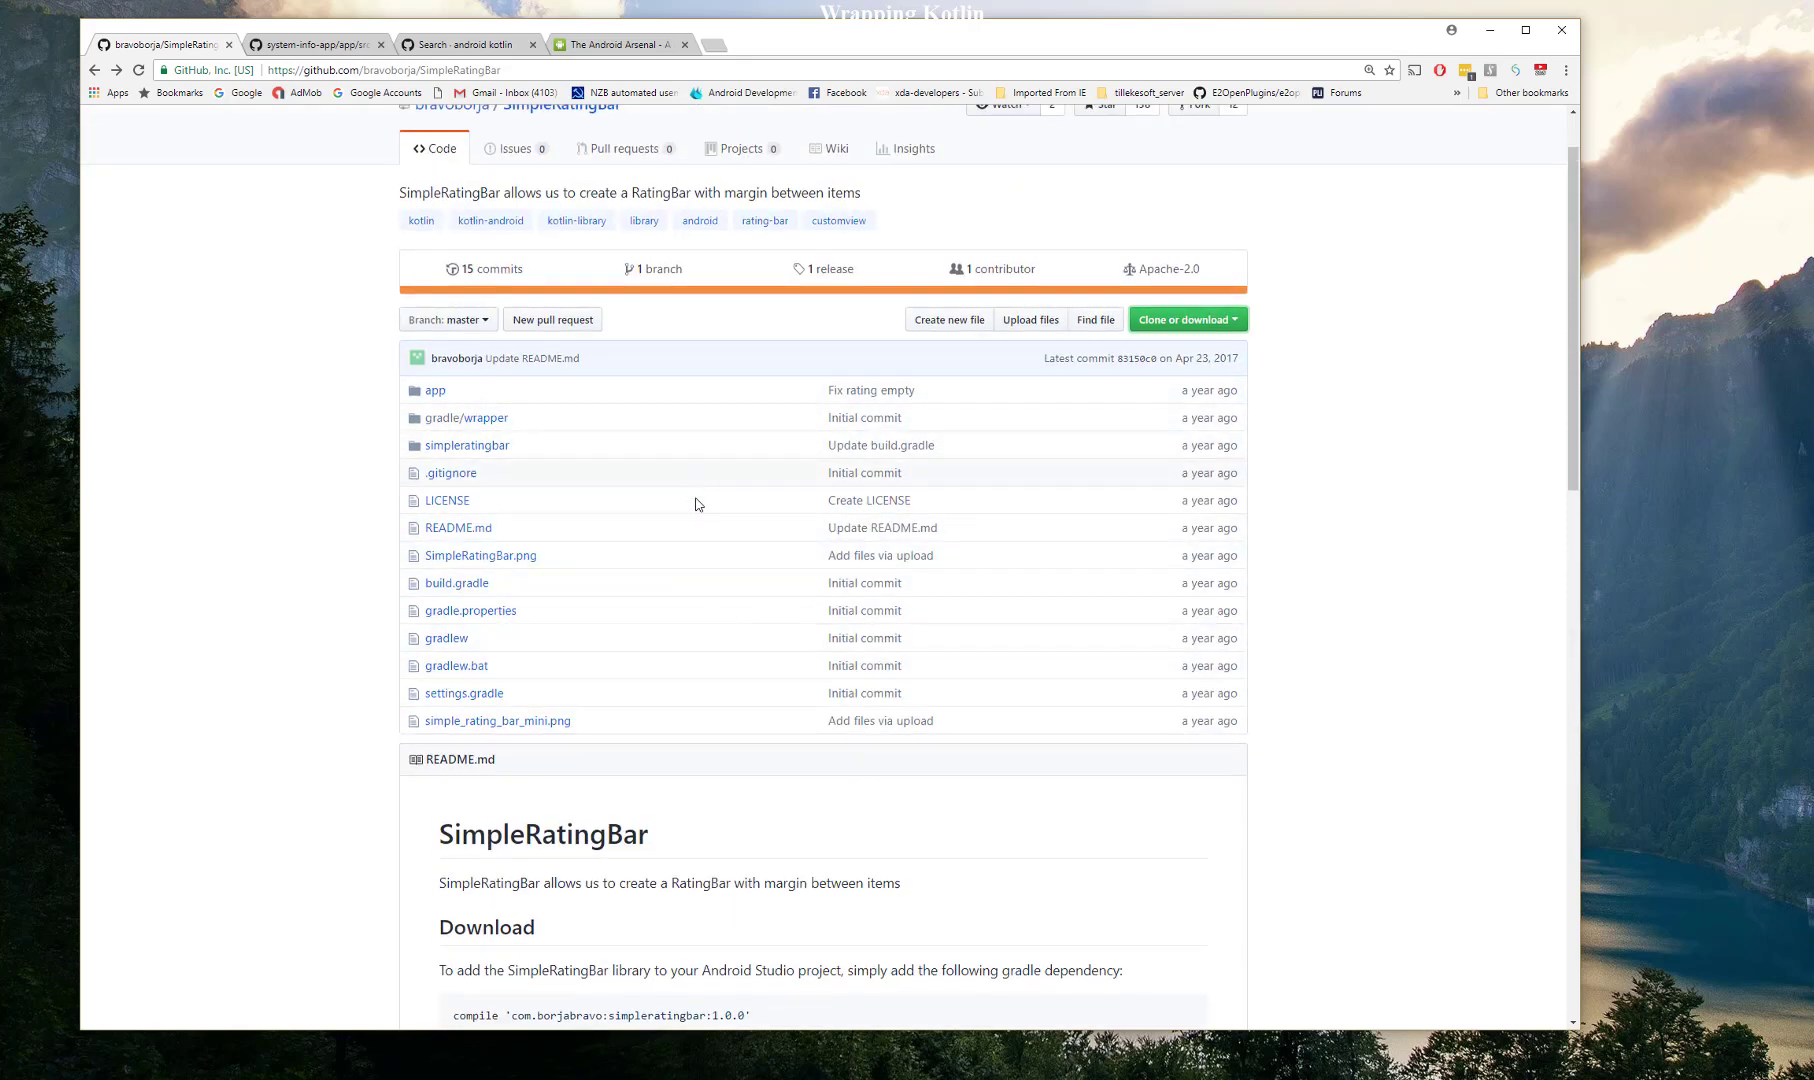
pyautogui.moveTo(325, 430)
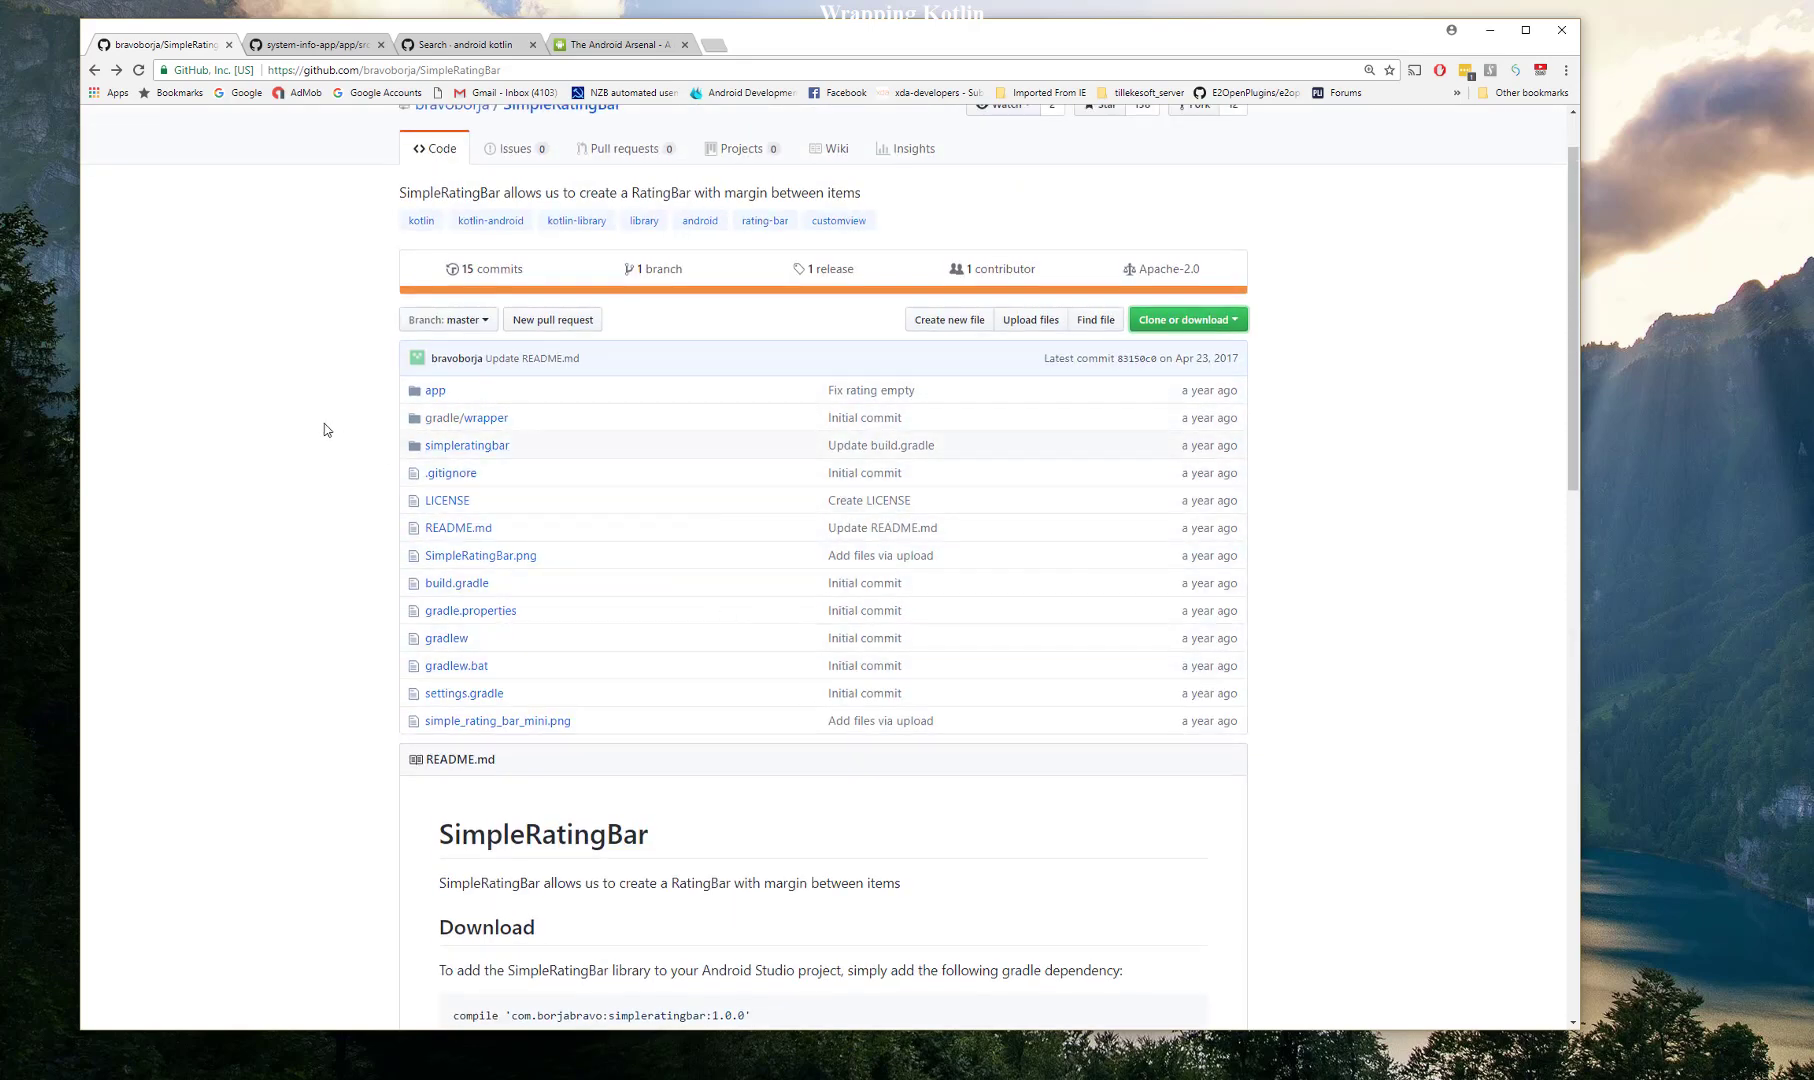